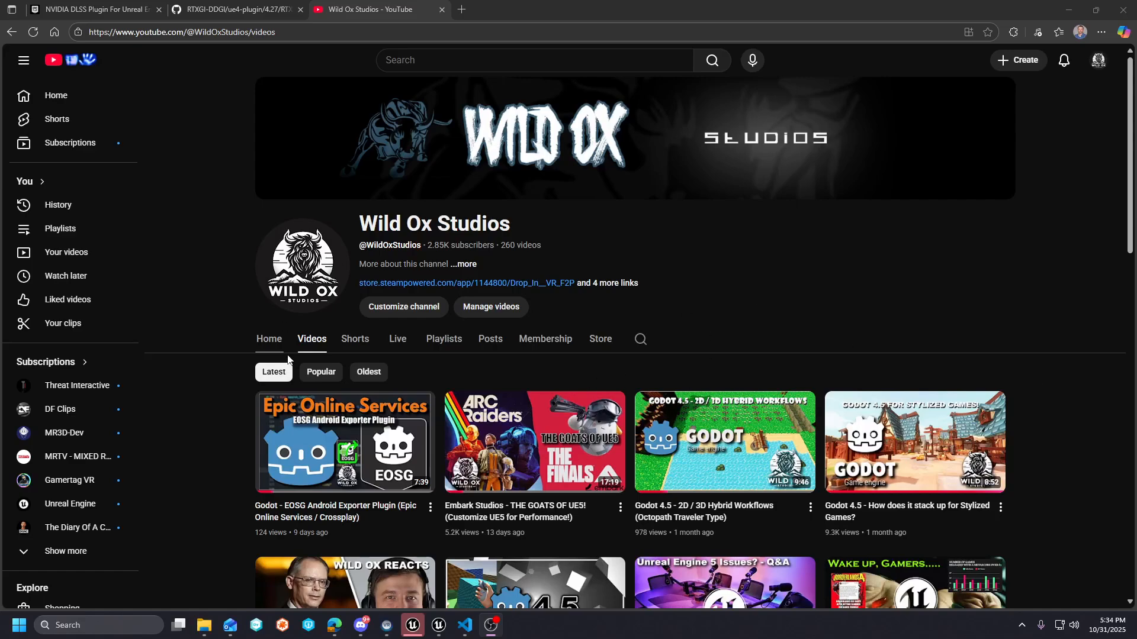
# - Switch to the RTXGI-DDGI GitHub tab and check the repository's branch list
pyautogui.scroll(-3)
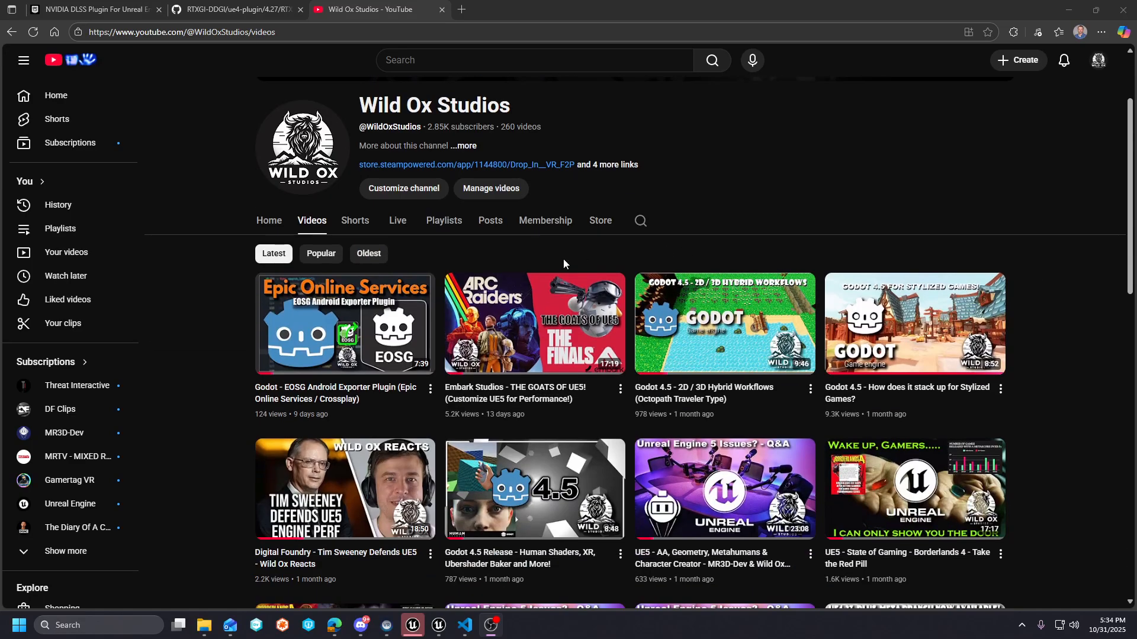
pyautogui.moveTo(534, 340)
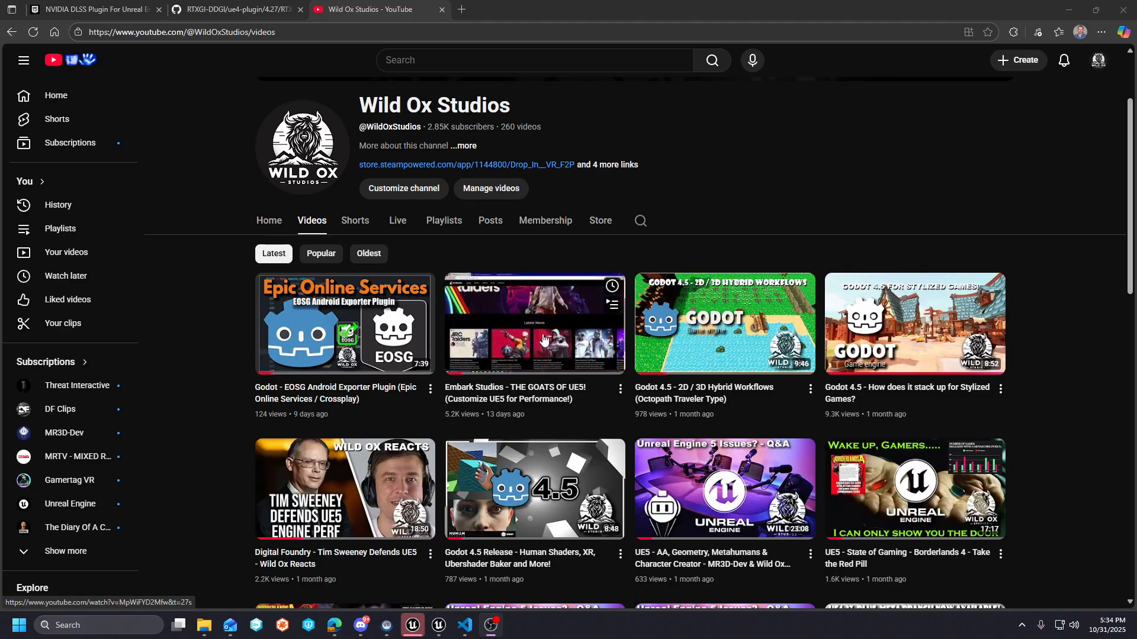
pyautogui.scroll(-3)
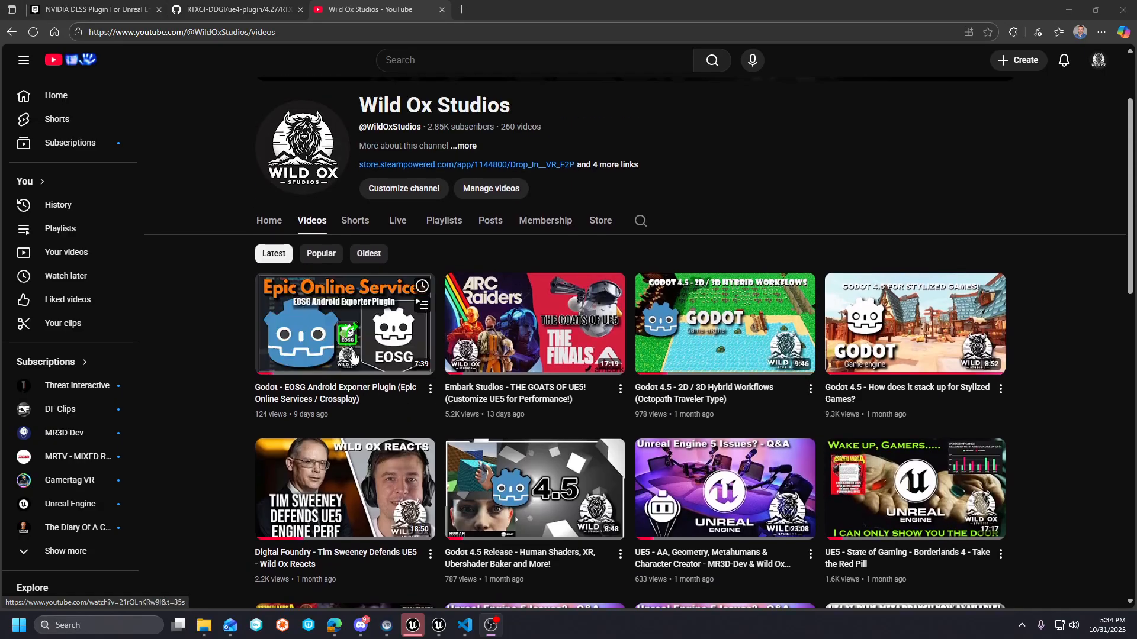
pyautogui.moveTo(534, 323)
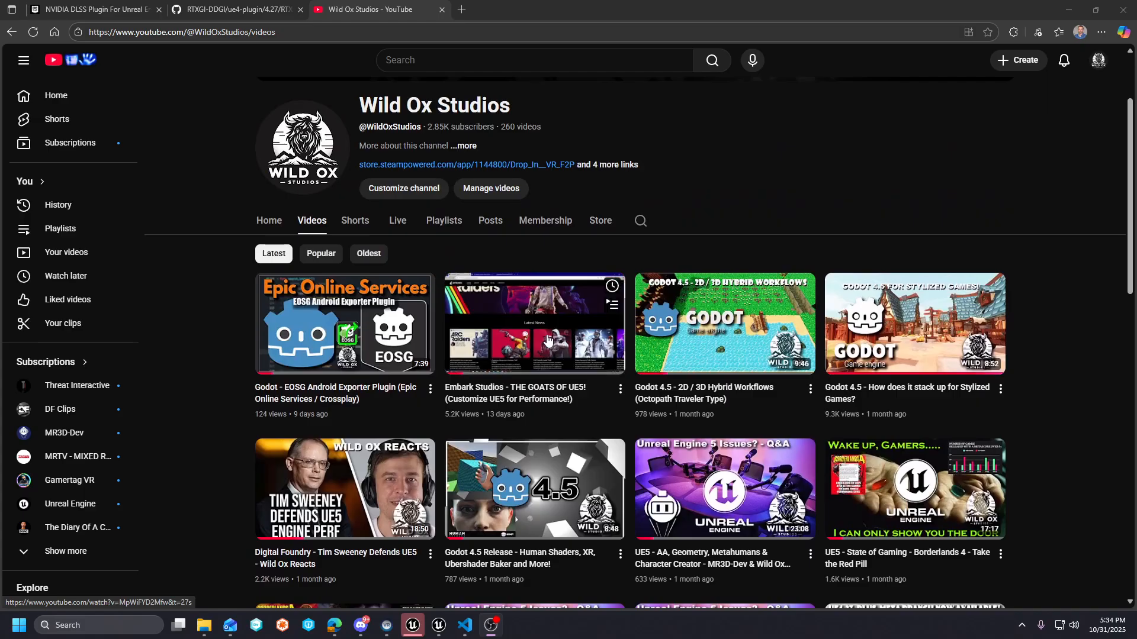
pyautogui.moveTo(547, 339)
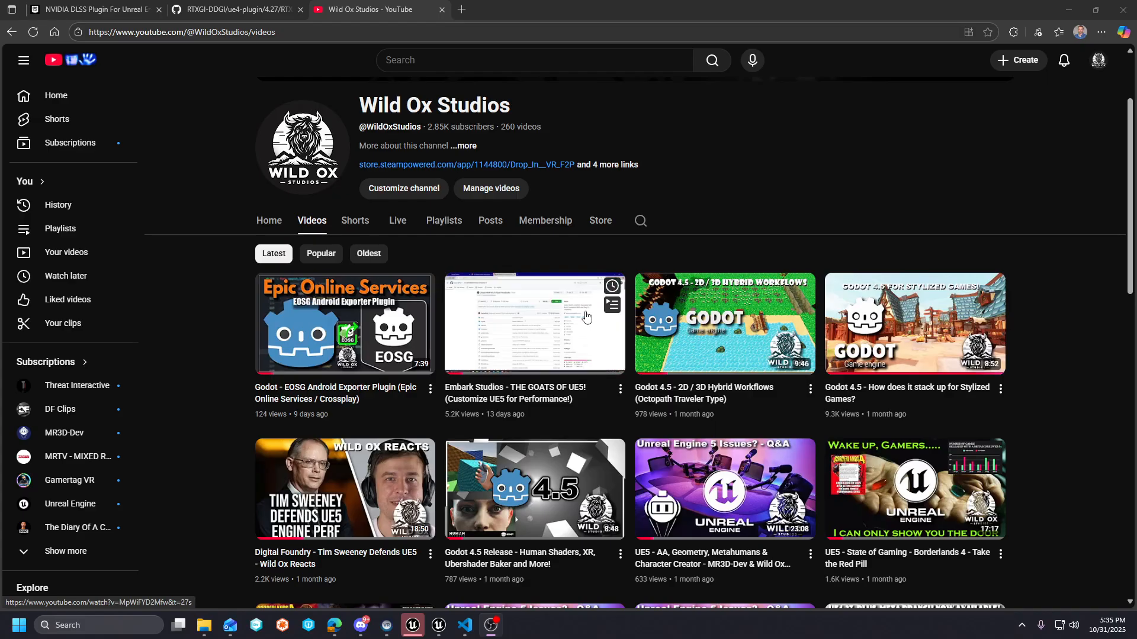
pyautogui.moveTo(534, 323)
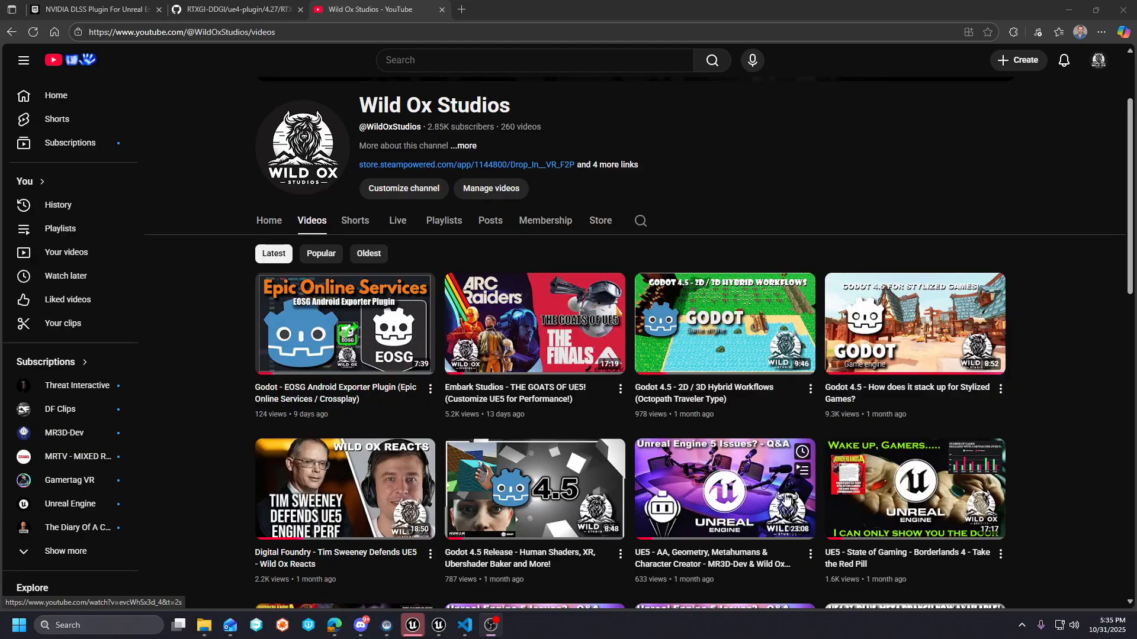
pyautogui.scroll(-3)
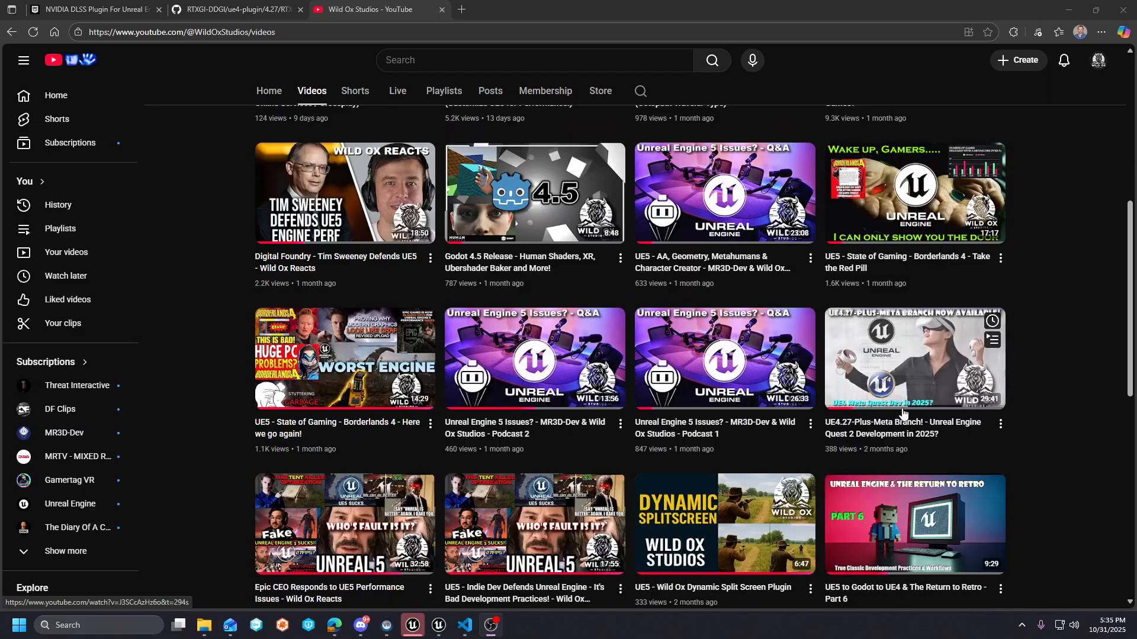
pyautogui.moveTo(914, 359)
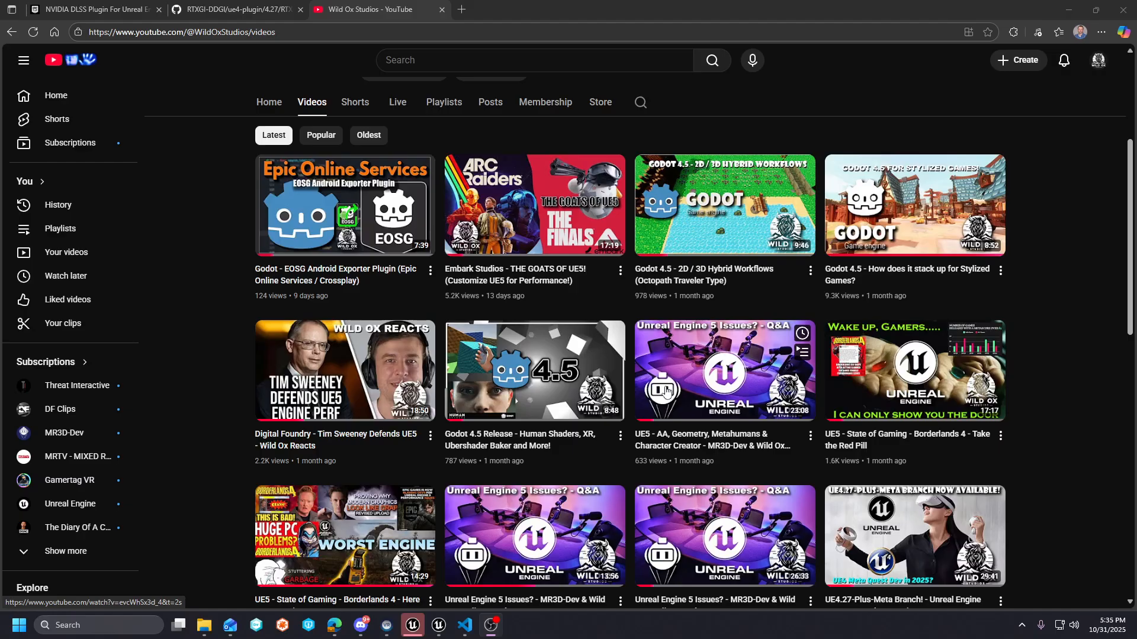
pyautogui.moveTo(516, 357)
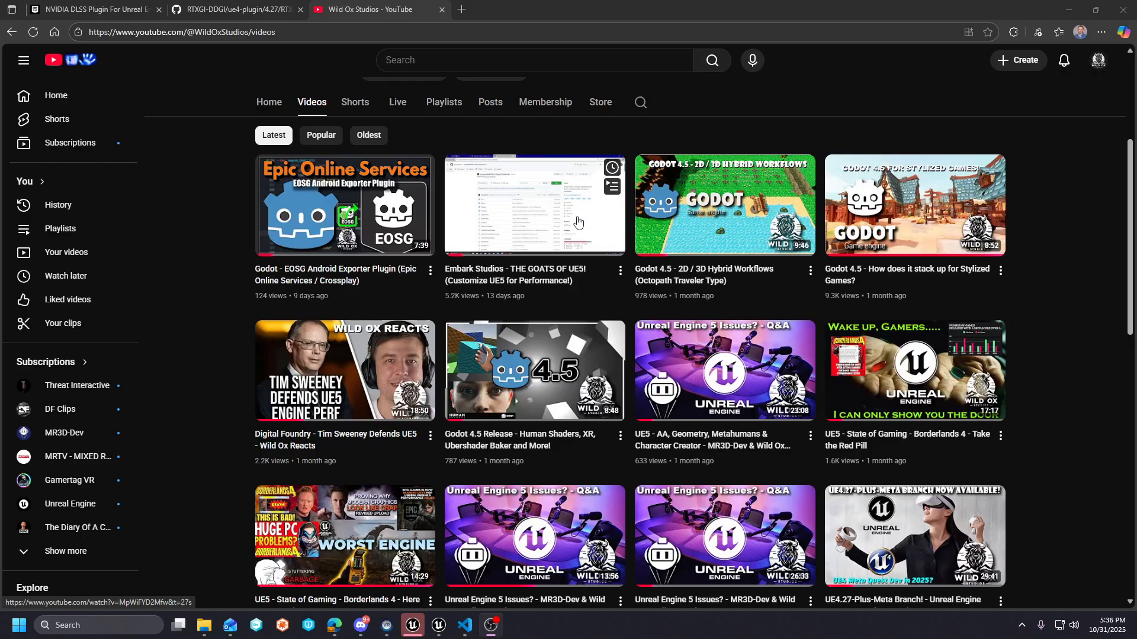
pyautogui.moveTo(534, 205)
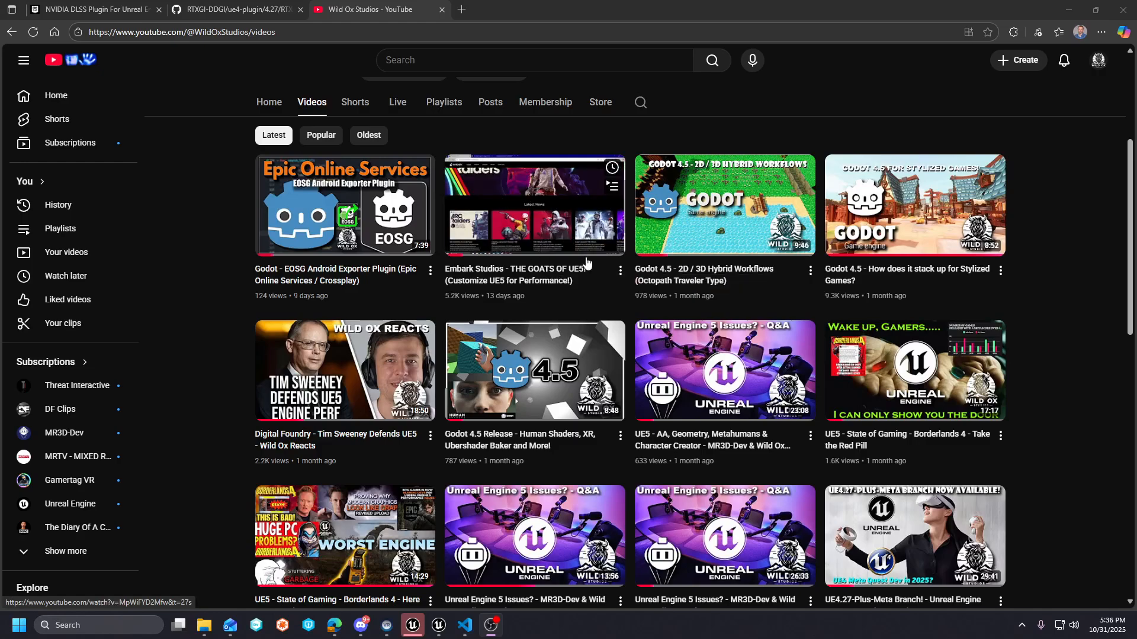
pyautogui.click(232, 9)
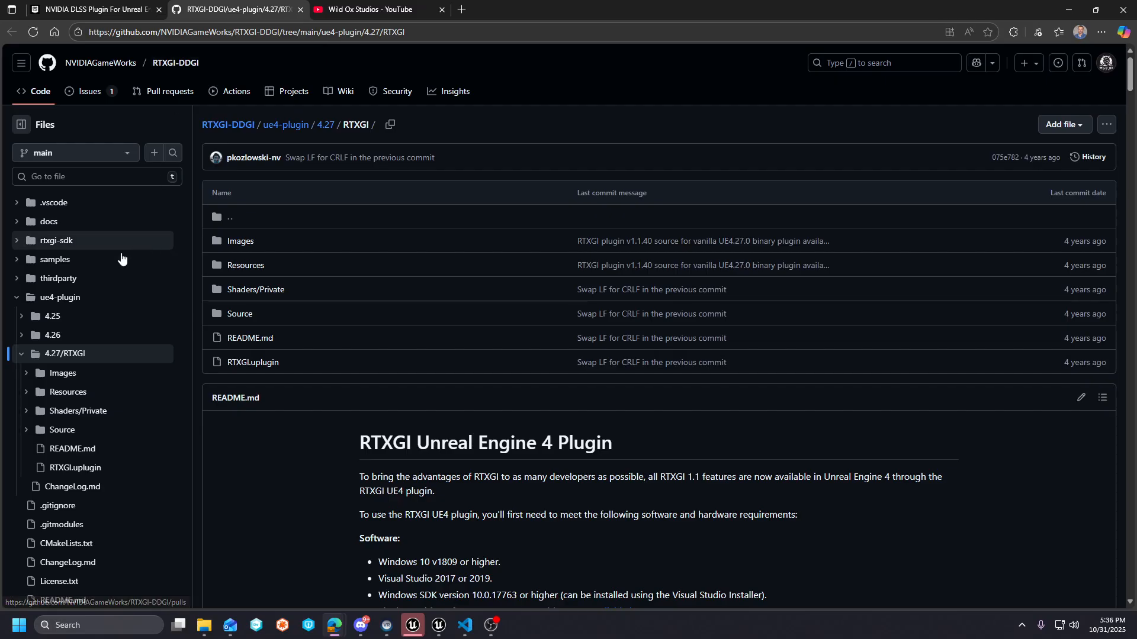
pyautogui.moveTo(83, 164)
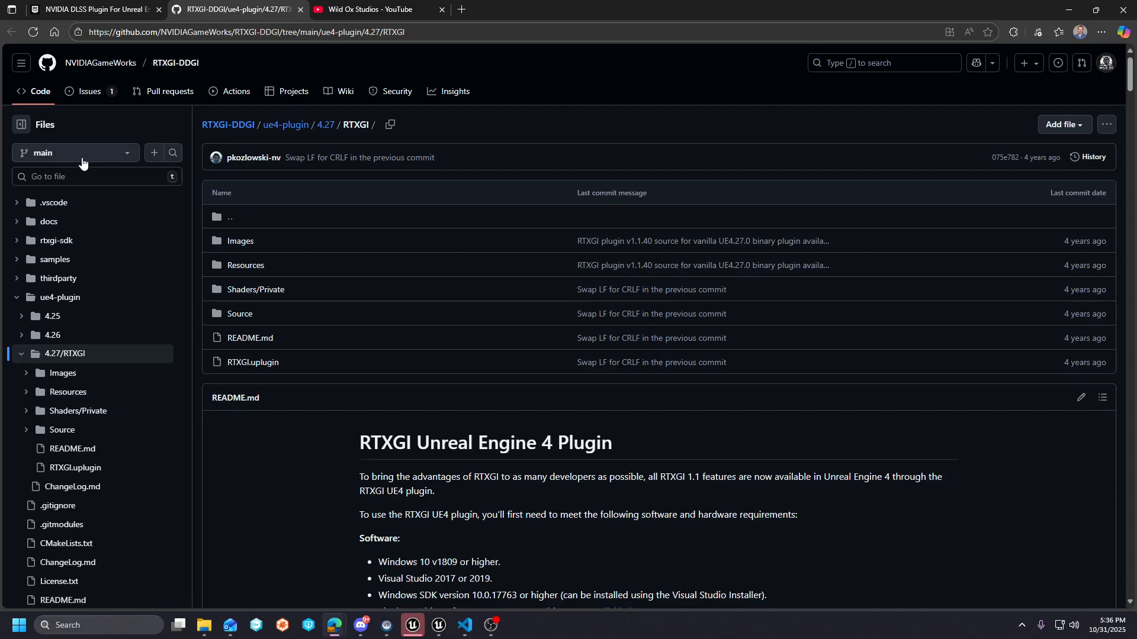
pyautogui.click(74, 153)
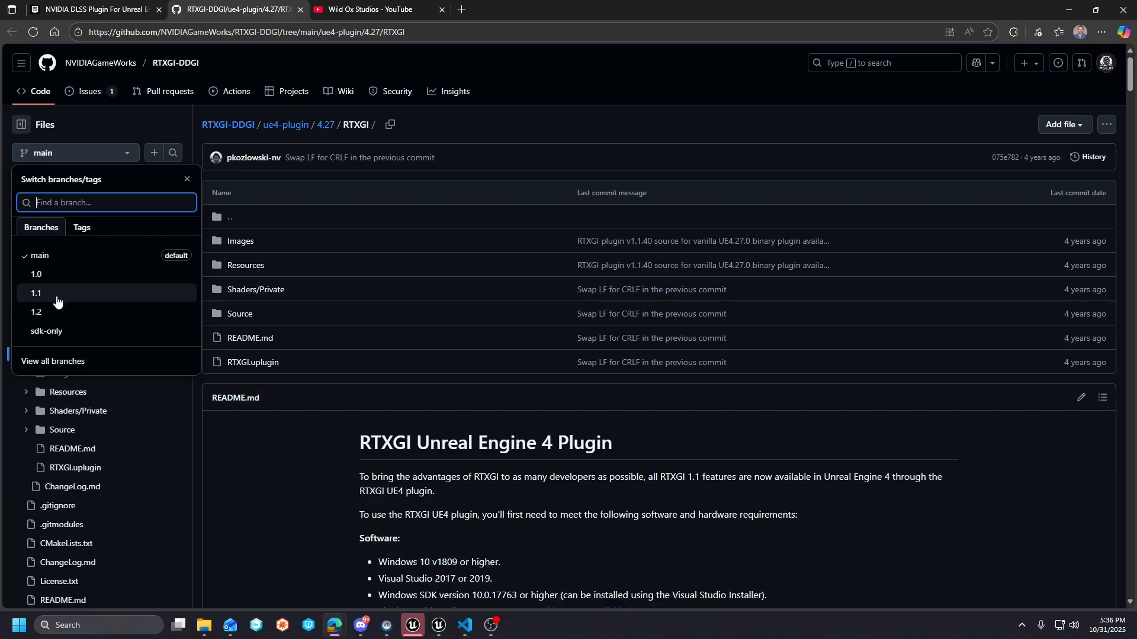
pyautogui.moveTo(262, 448)
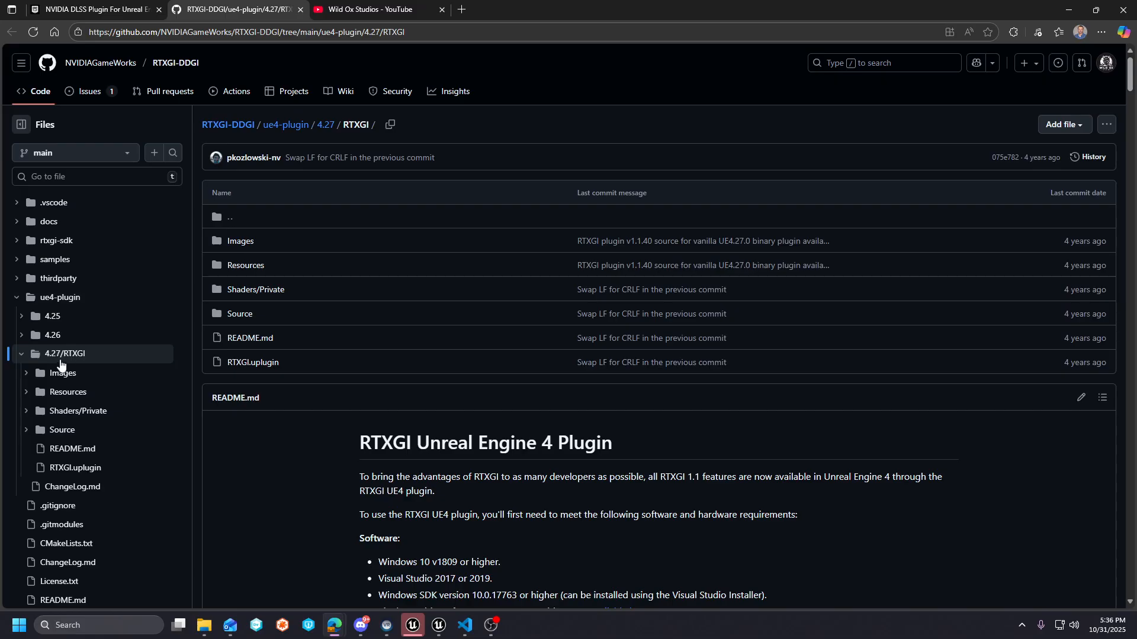
pyautogui.moveTo(59, 300)
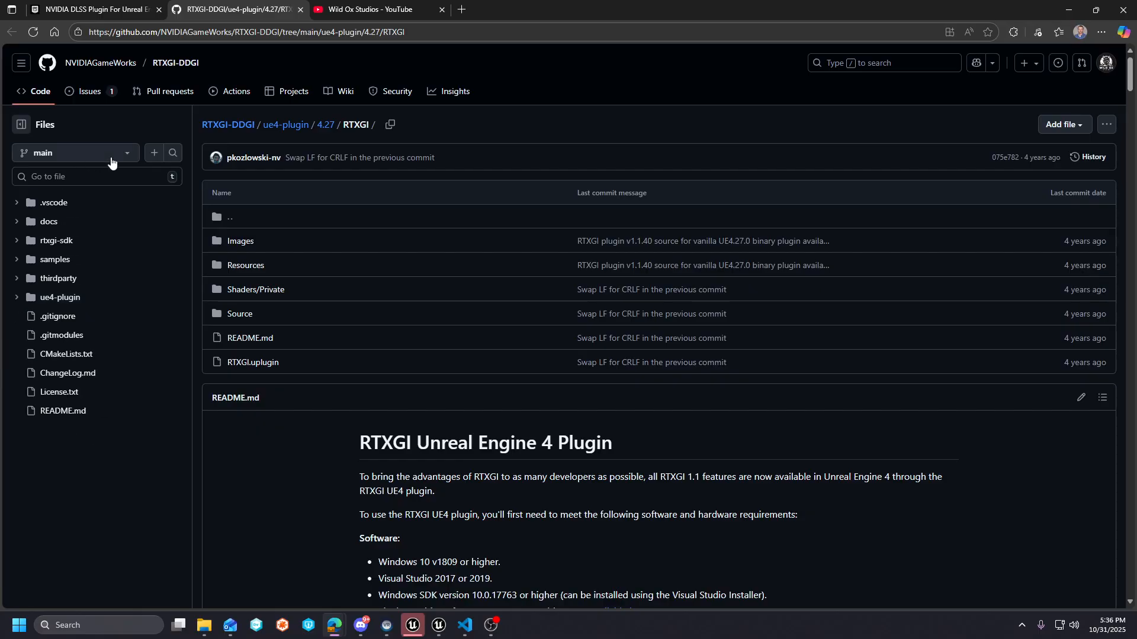
pyautogui.moveTo(286, 124)
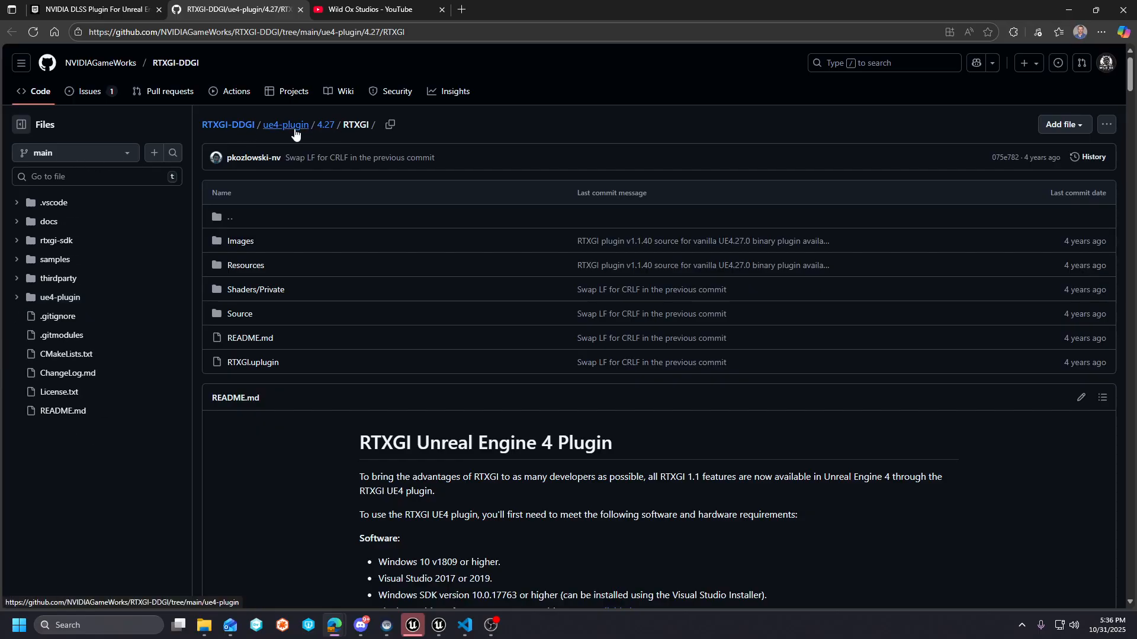
# - Browse from the repository root into ue4-plugin/4.27/RTXGI to show its README
pyautogui.click(285, 124)
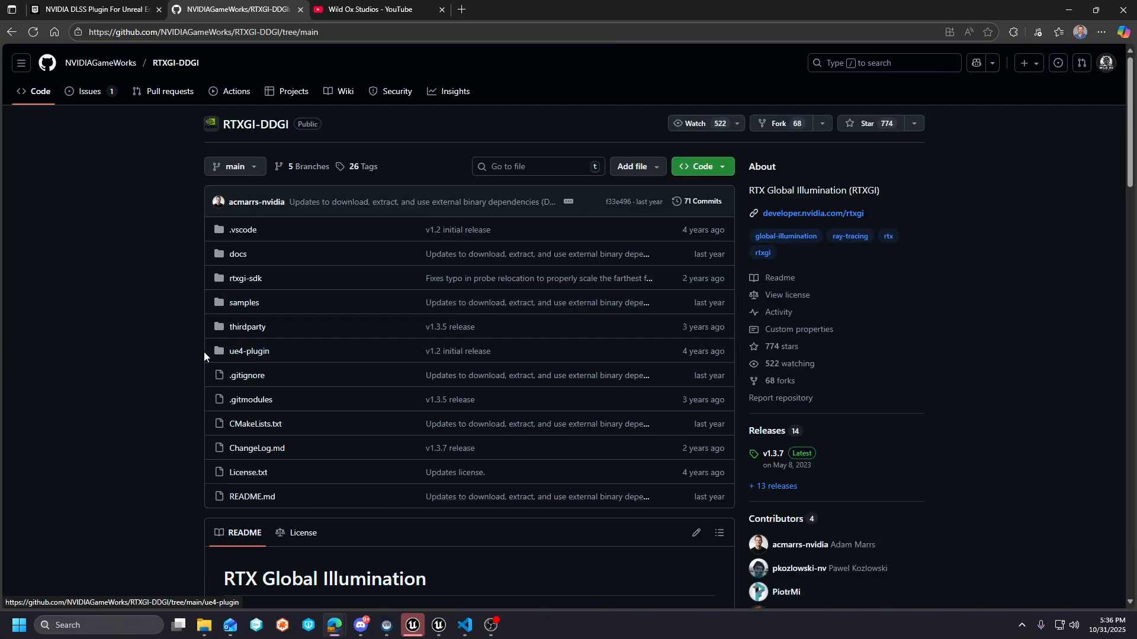
pyautogui.moveTo(249, 497)
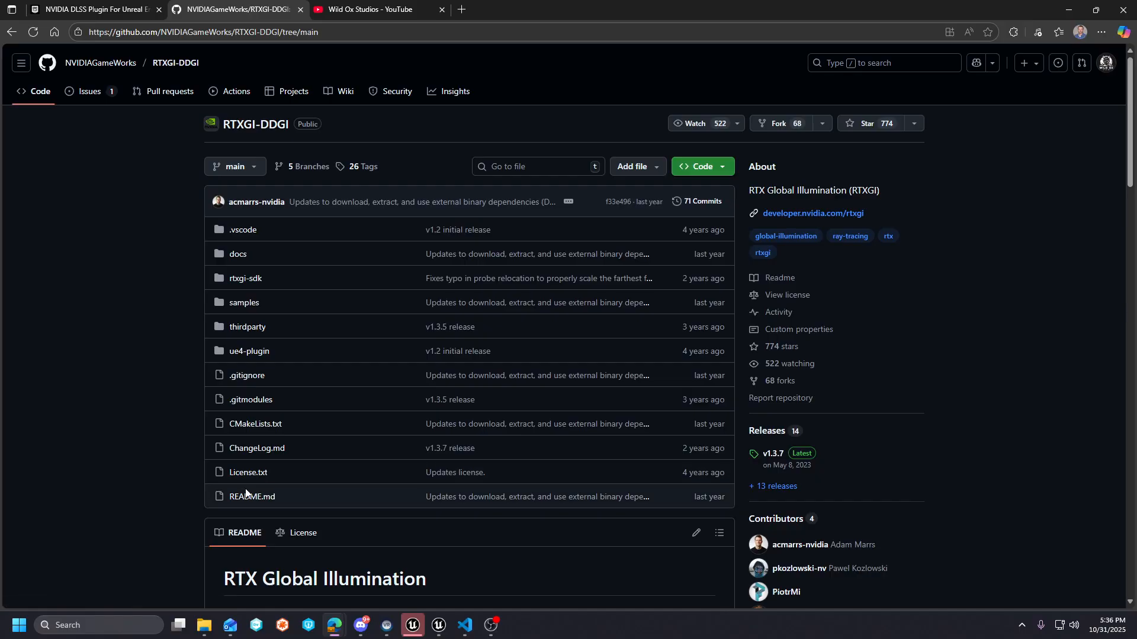
pyautogui.click(248, 351)
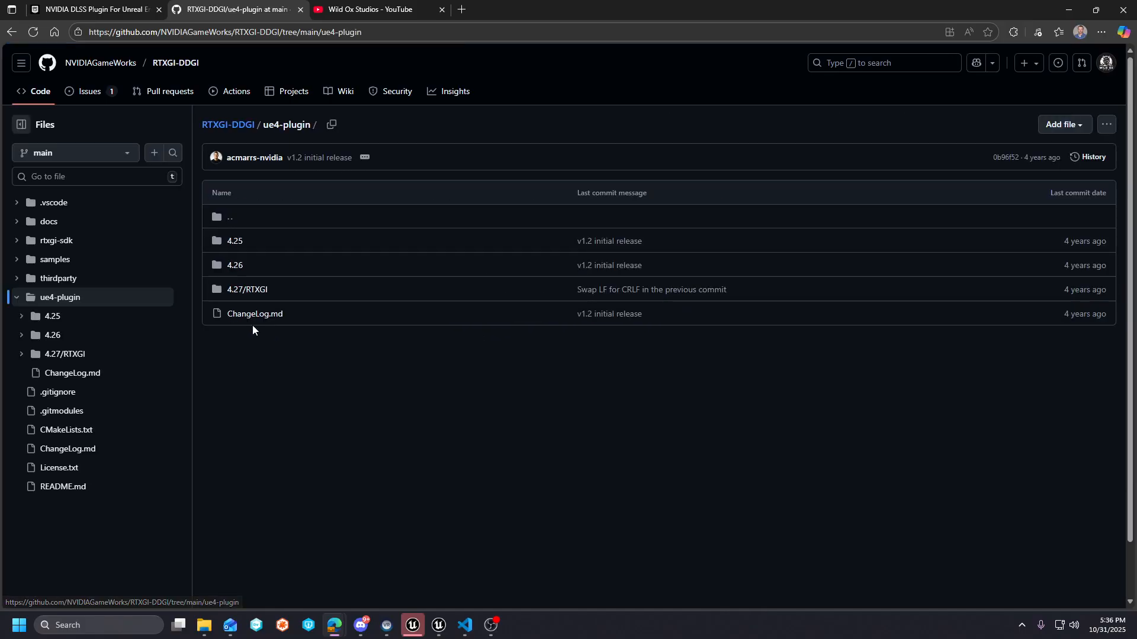
pyautogui.moveTo(235, 274)
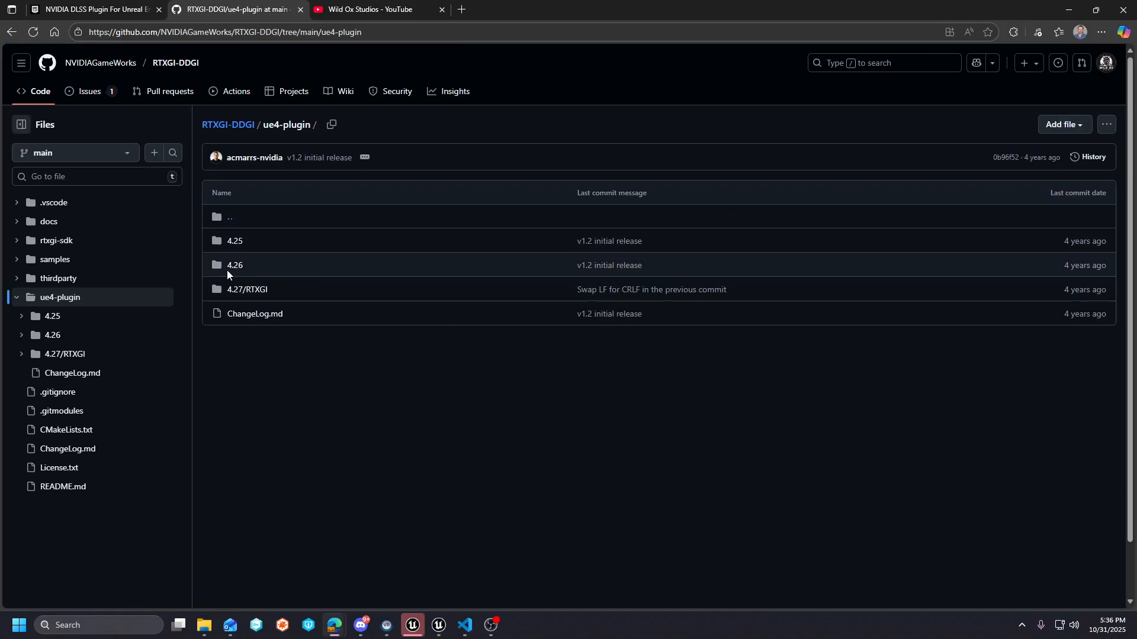
pyautogui.moveTo(246, 290)
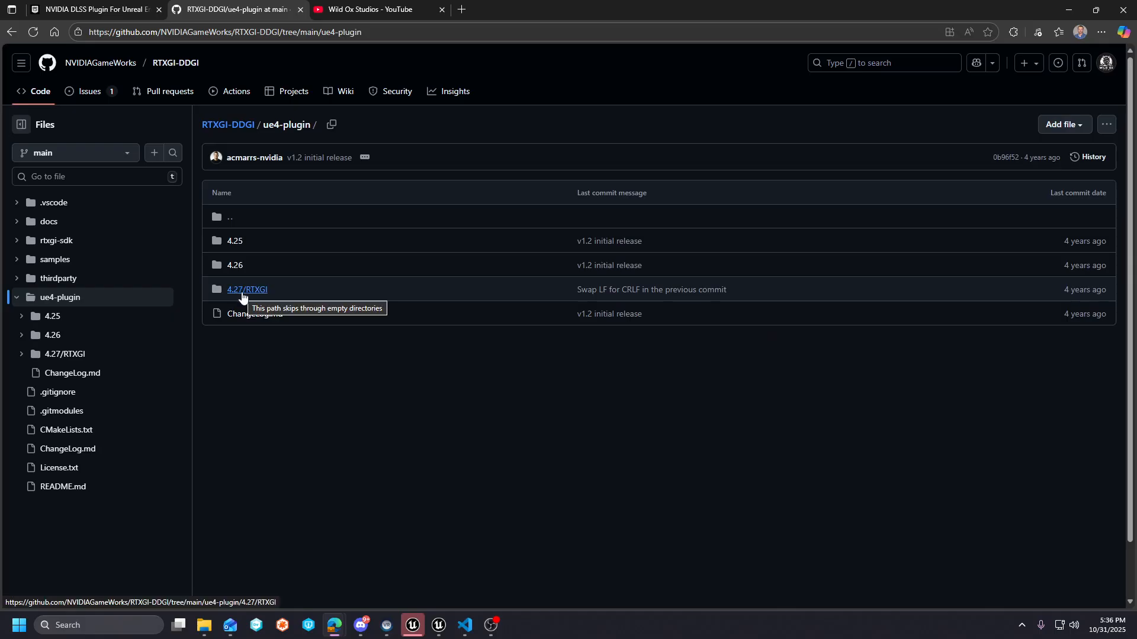
pyautogui.click(246, 289)
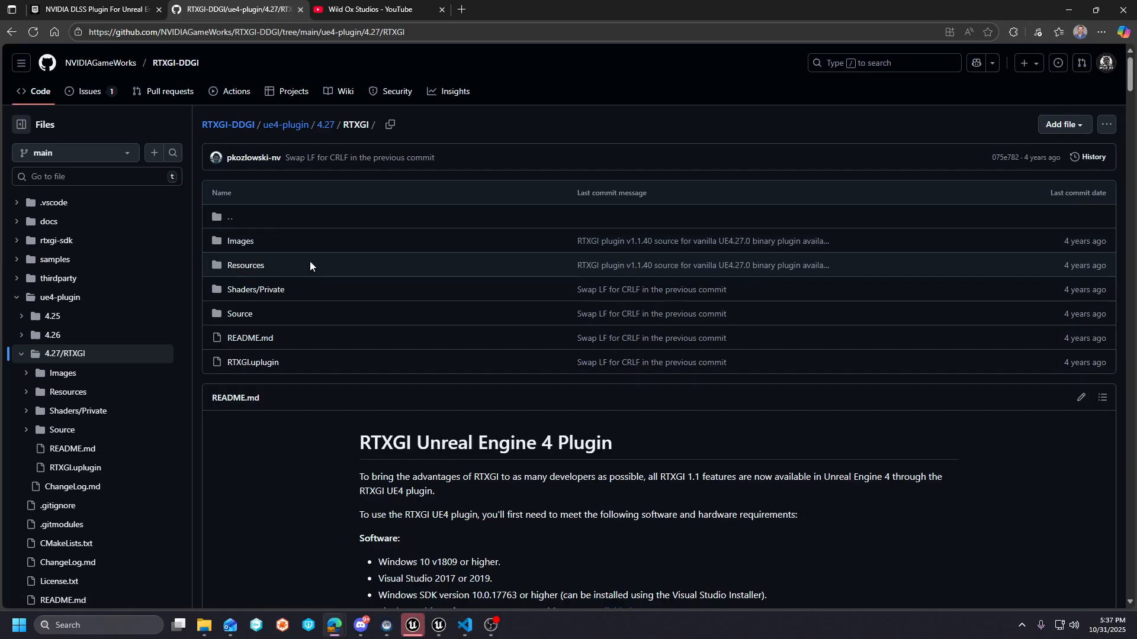
pyautogui.moveTo(303, 249)
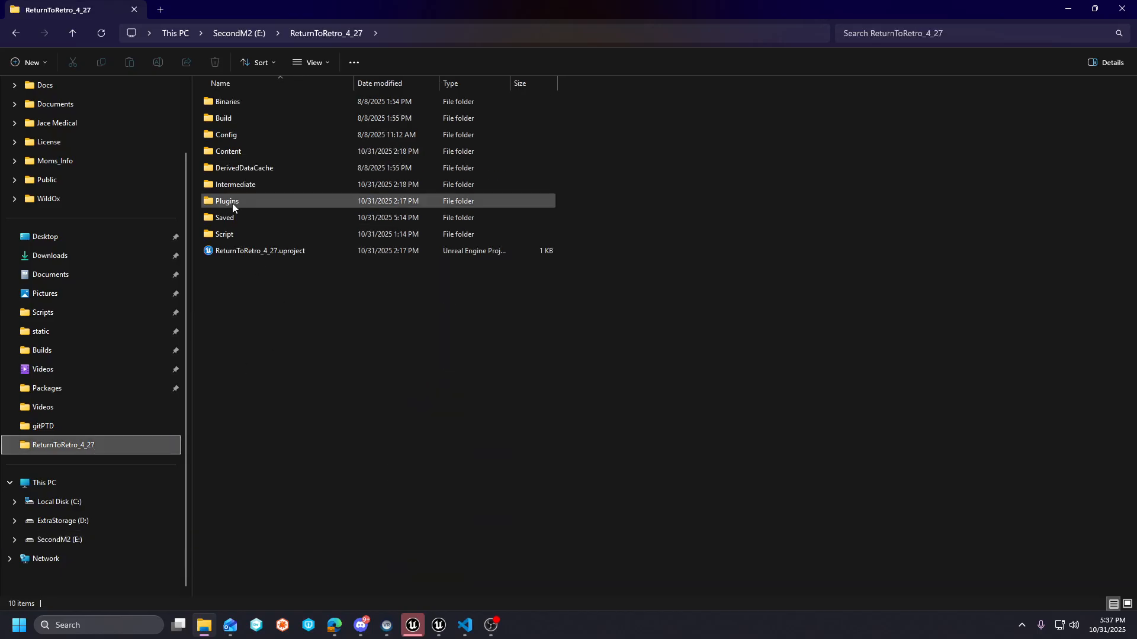
# - Open Plugins, then RTXGI, inside the ReturnToRetro_4_27 project folder
pyautogui.doubleClick(227, 201)
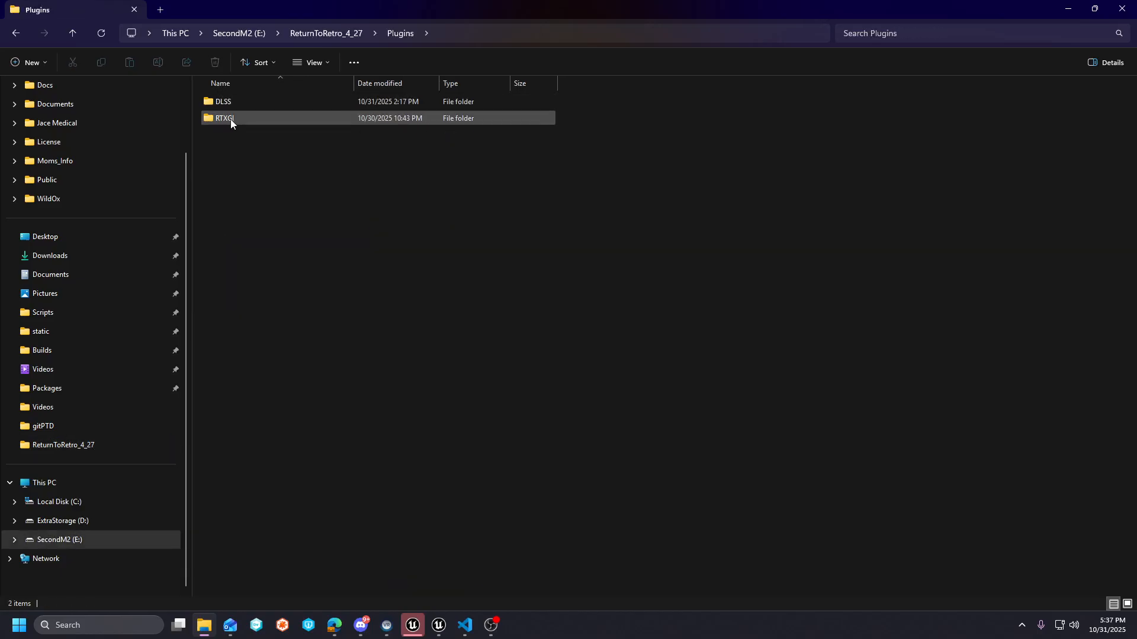
pyautogui.doubleClick(225, 119)
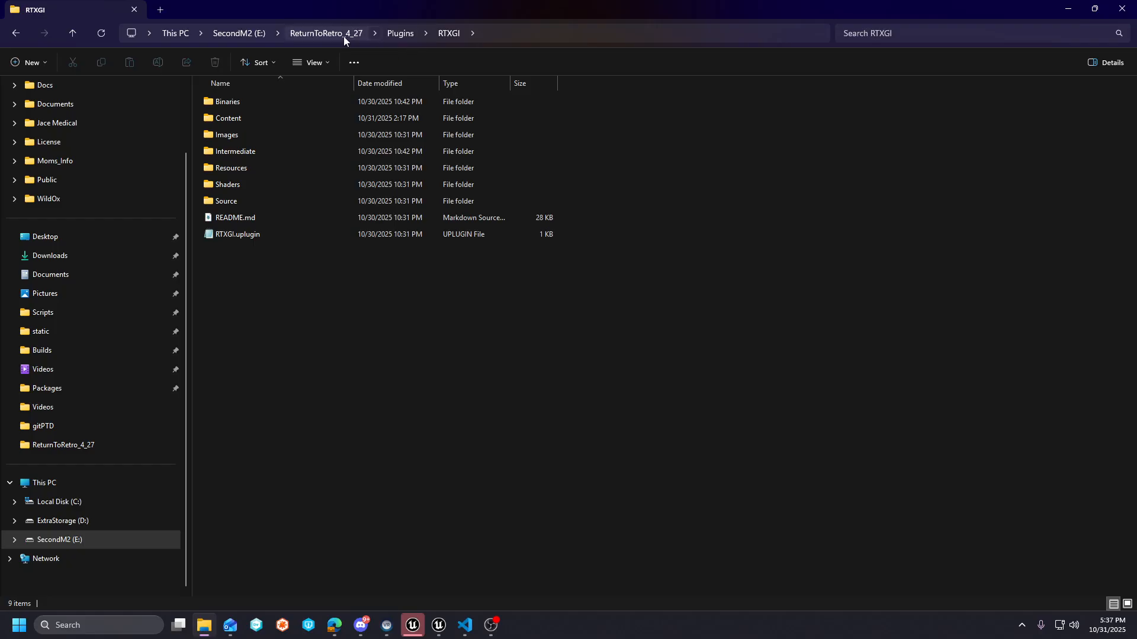
pyautogui.moveTo(448, 33)
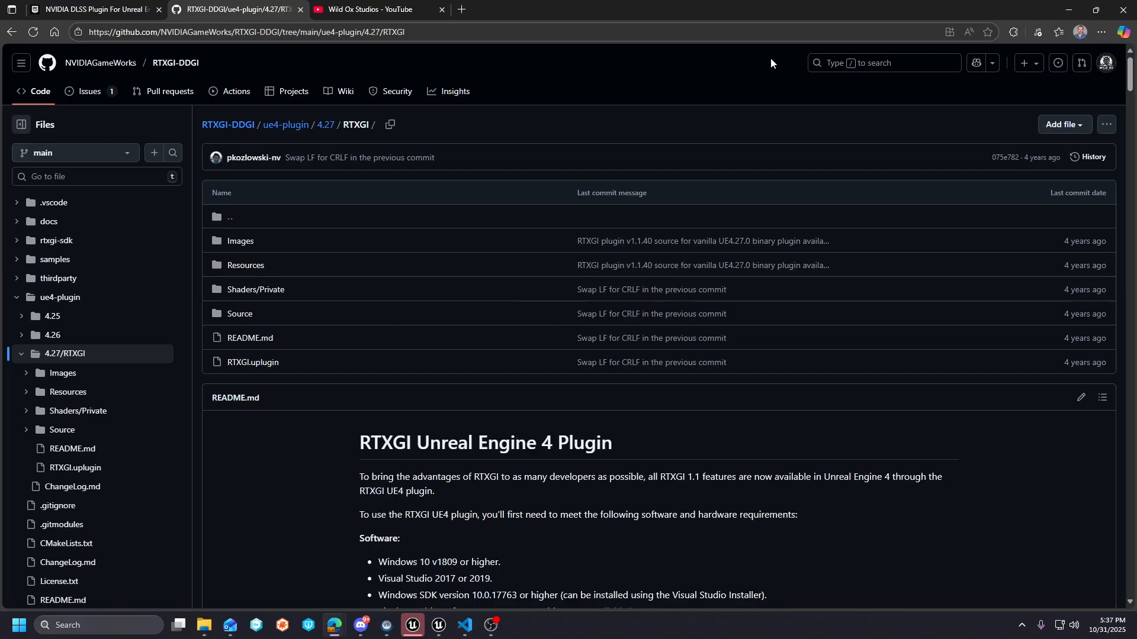
pyautogui.moveTo(94, 10)
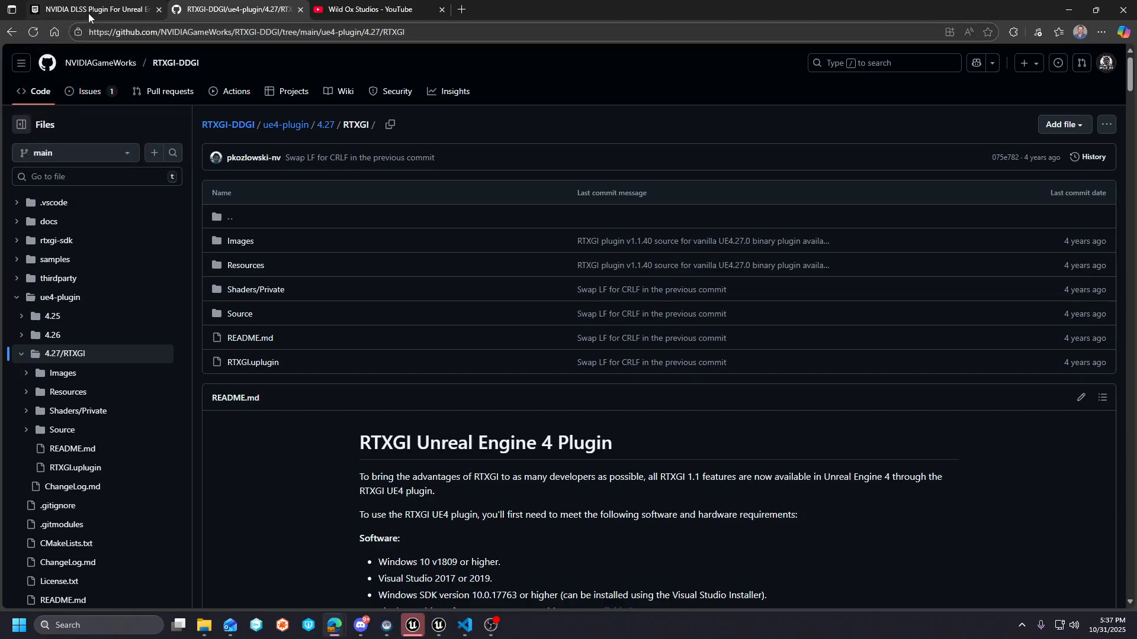
# - Check the DLSS 4.27 forum thread, then read the RTXGI 4.27 README requirements
pyautogui.click(87, 10)
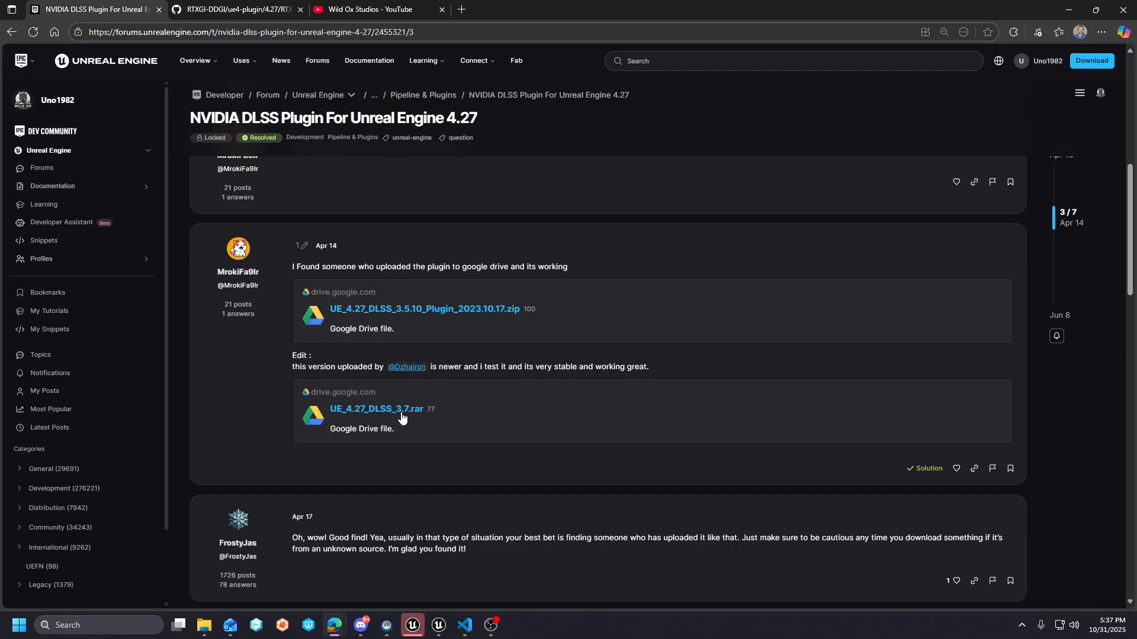
pyautogui.moveTo(375, 409)
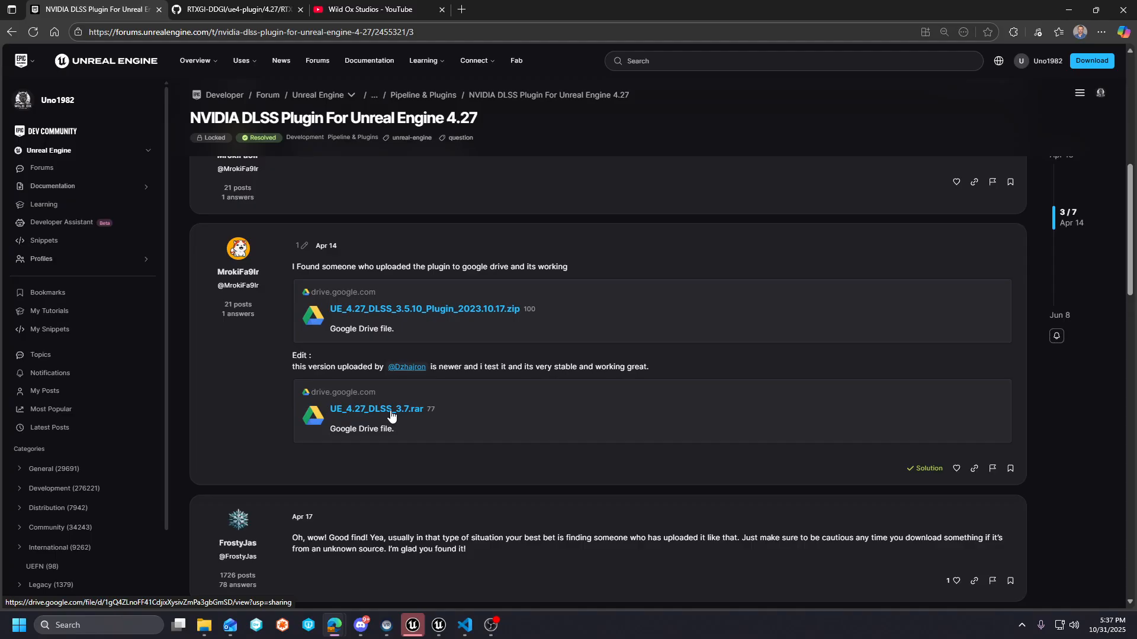
pyautogui.moveTo(496, 316)
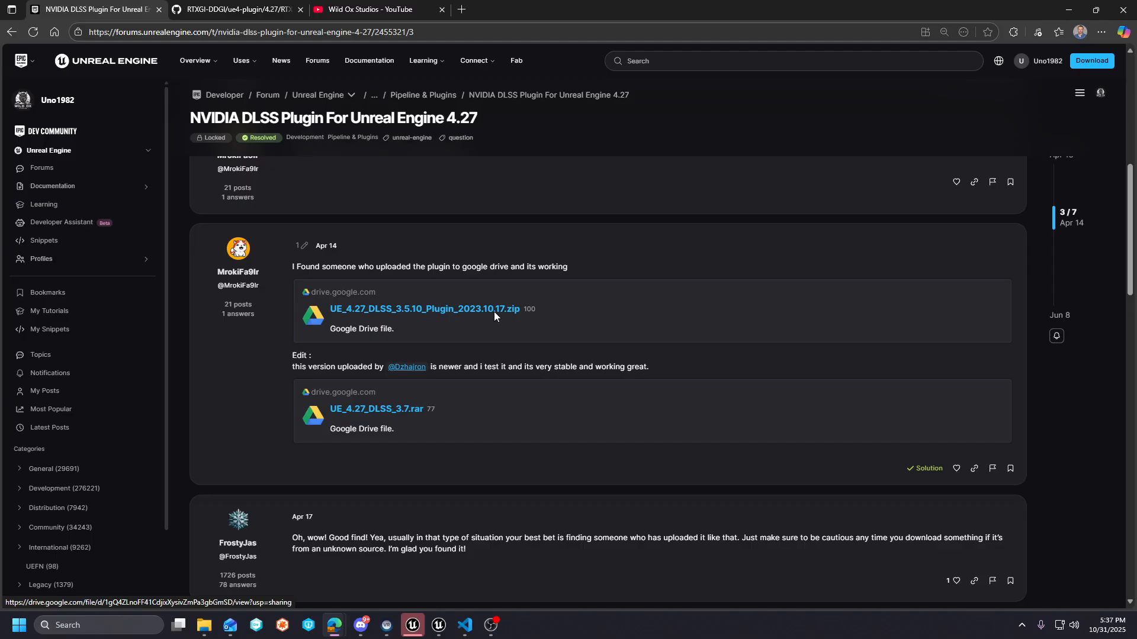
pyautogui.click(232, 10)
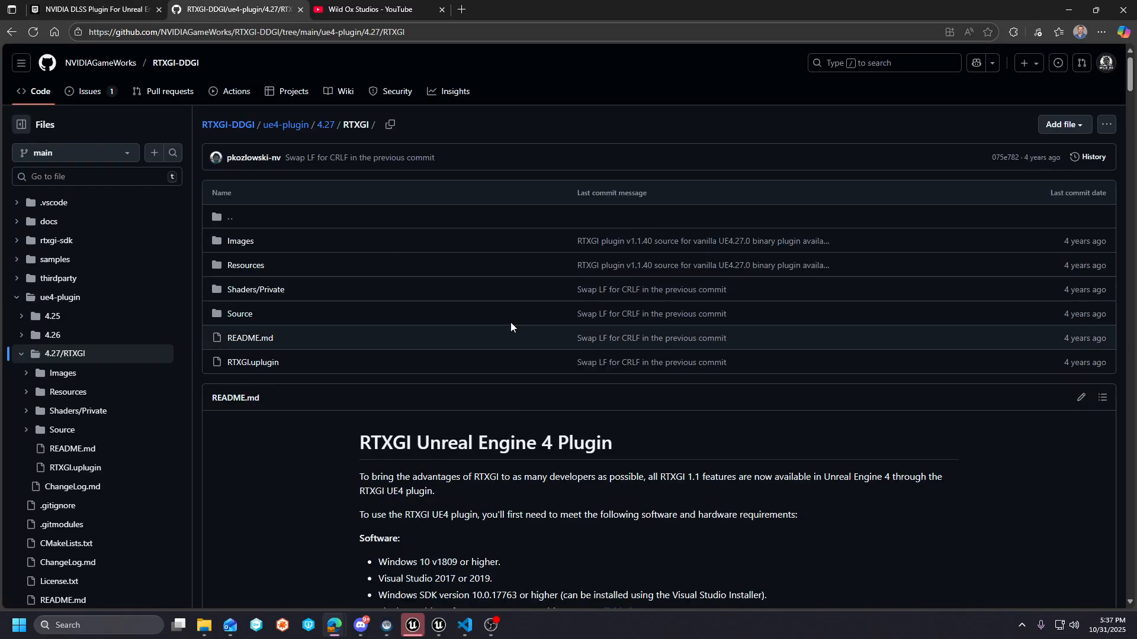
pyautogui.moveTo(638, 338)
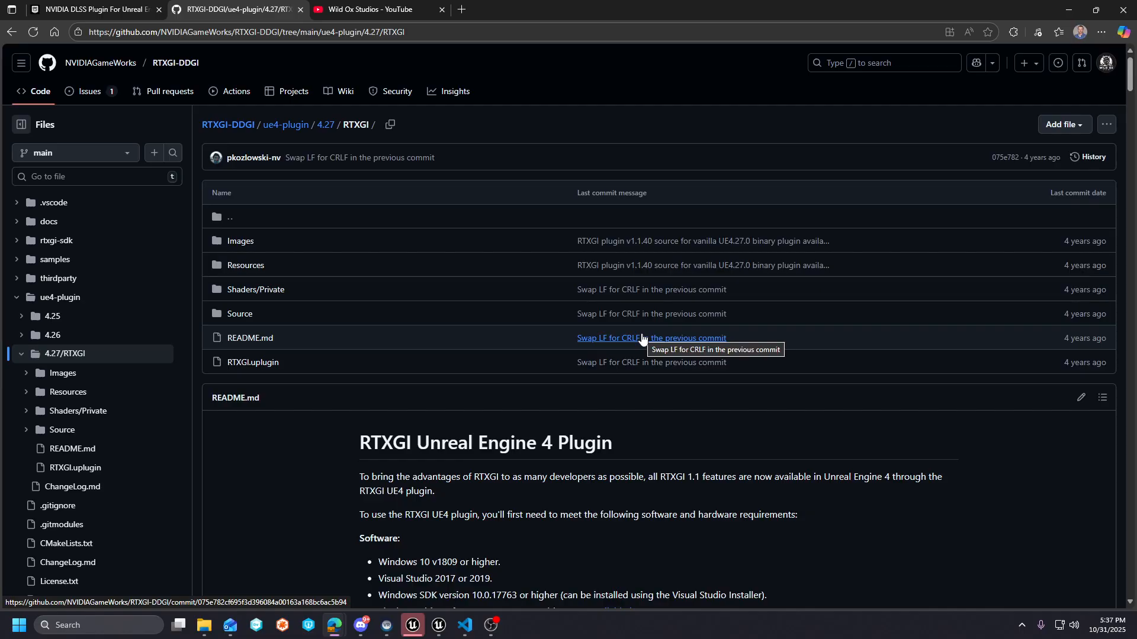
pyautogui.moveTo(445, 113)
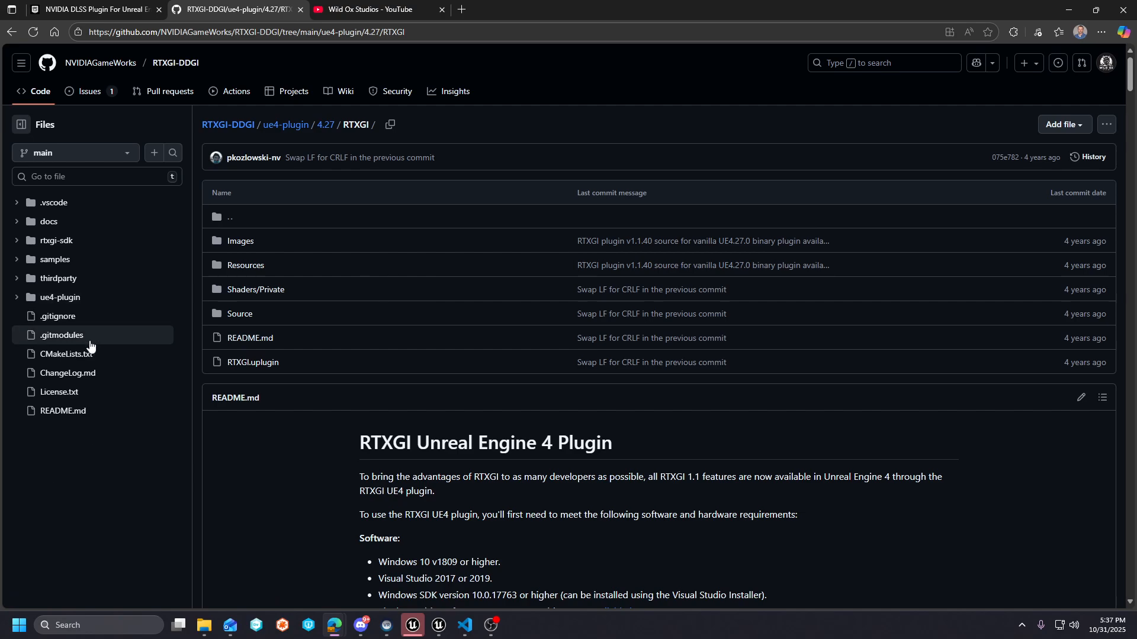
pyautogui.moveTo(174, 63)
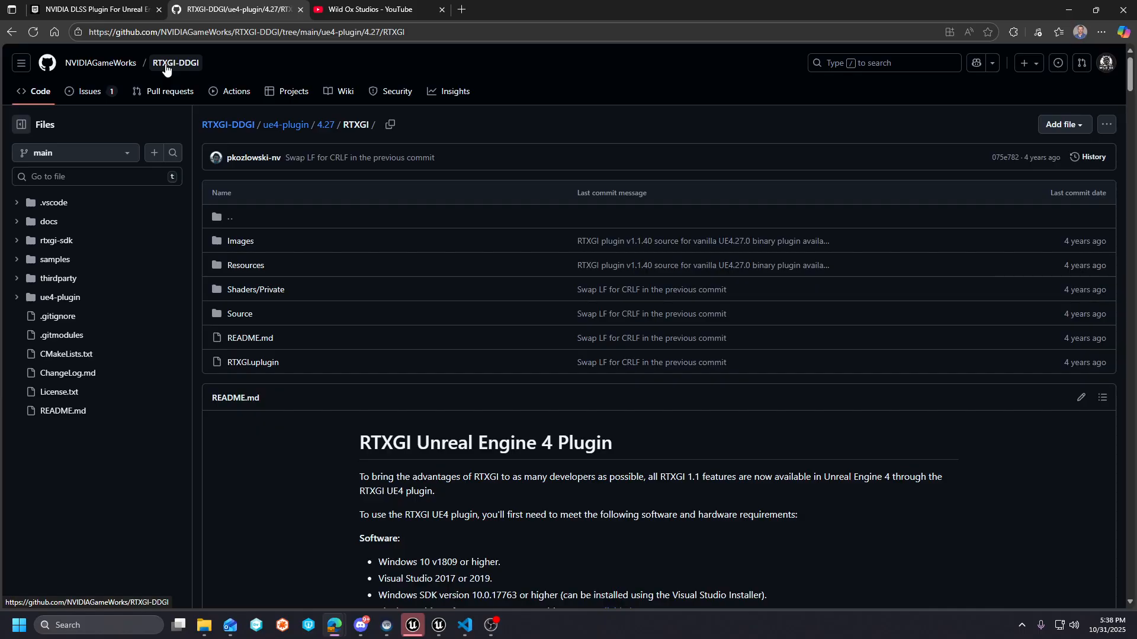
pyautogui.moveTo(368, 475)
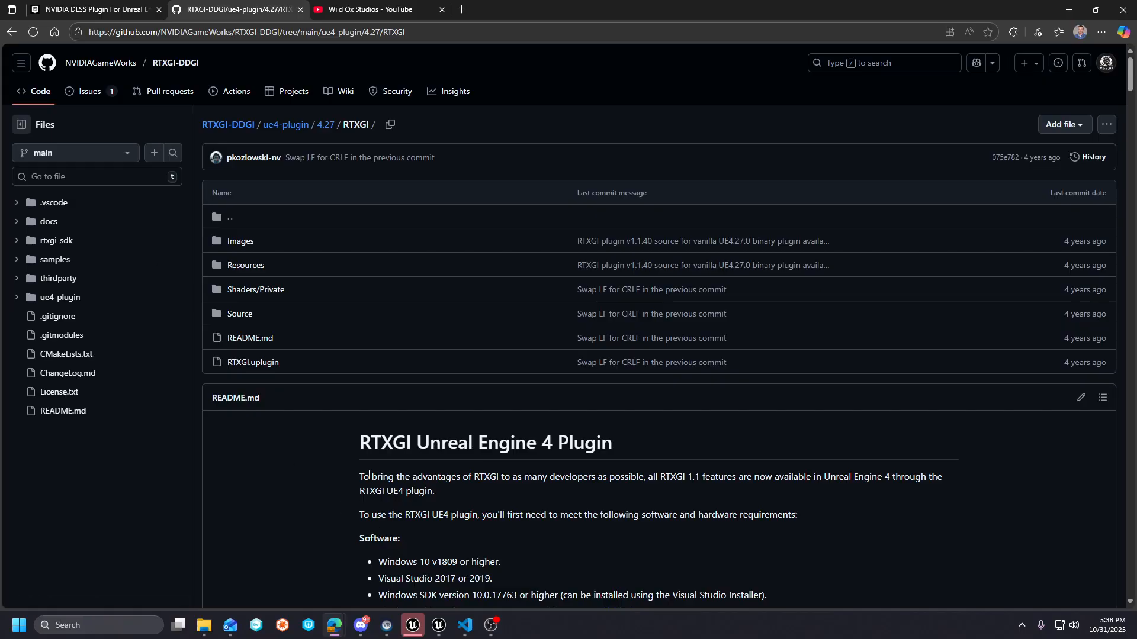
pyautogui.scroll(-3)
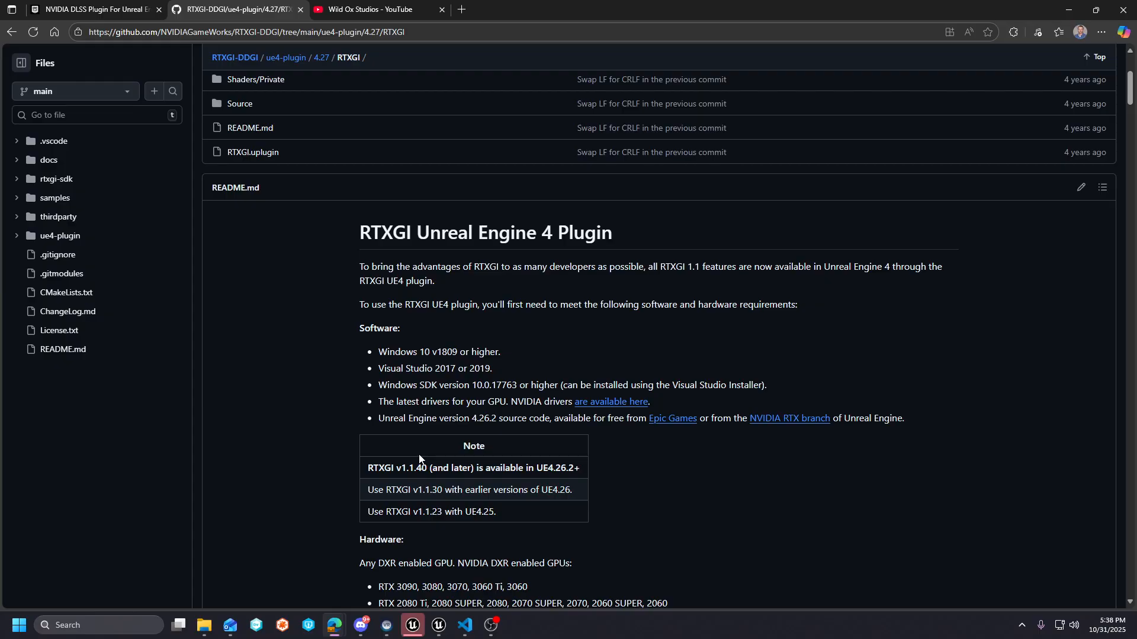
pyautogui.scroll(-3)
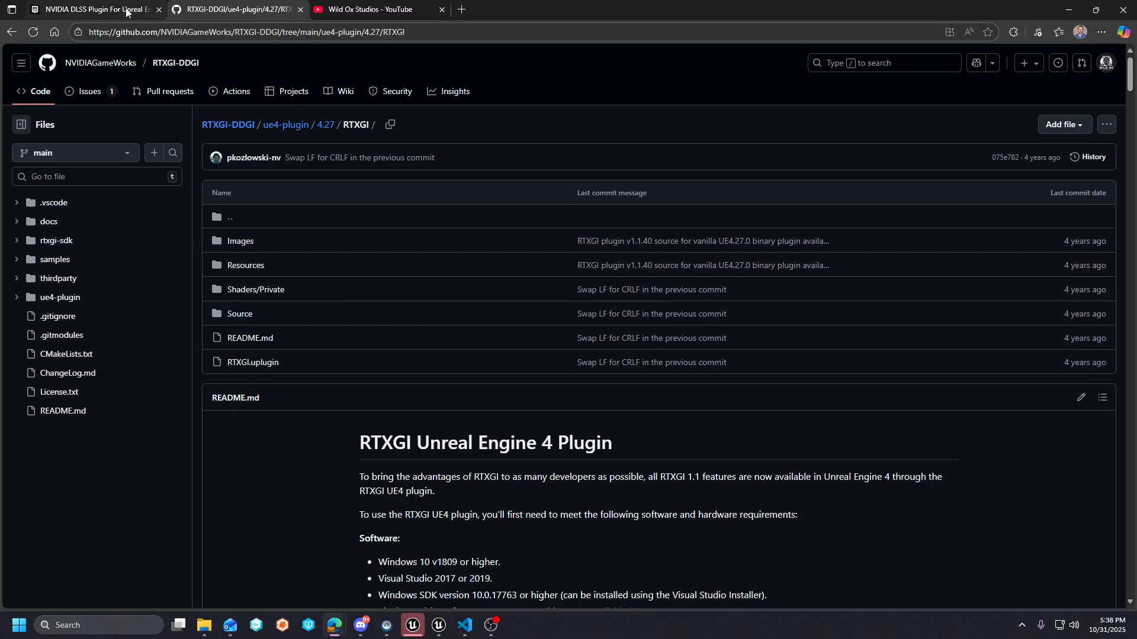
pyautogui.moveTo(438, 624)
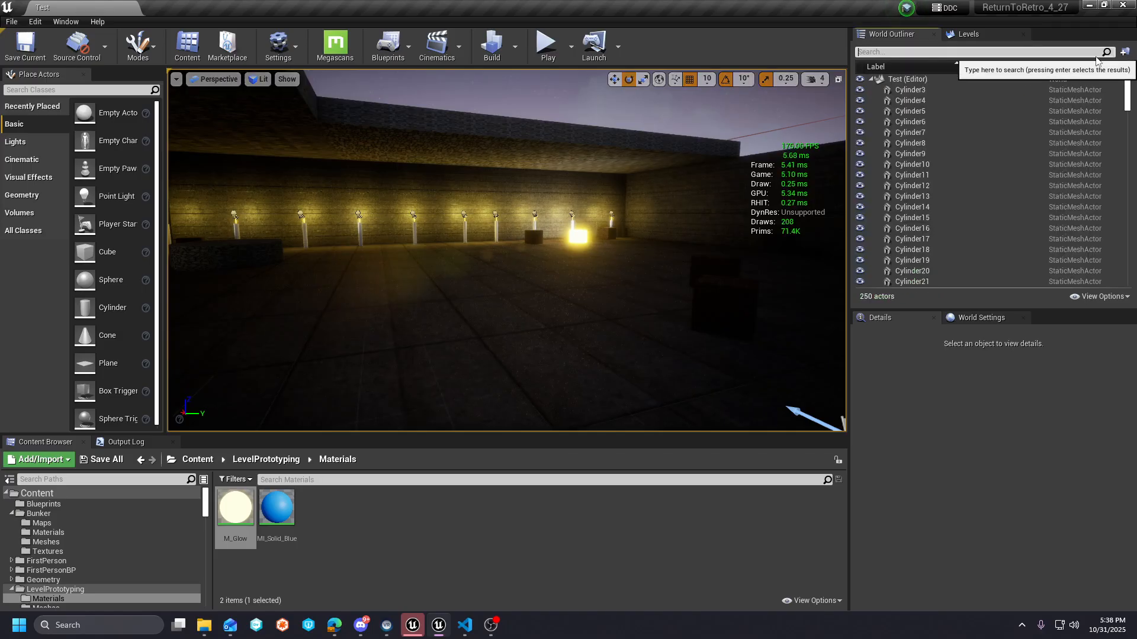
# - Filter Edit > Plugins by 'nvidia' to verify DLSS and RTX Global Illumination are enabled
pyautogui.click(35, 21)
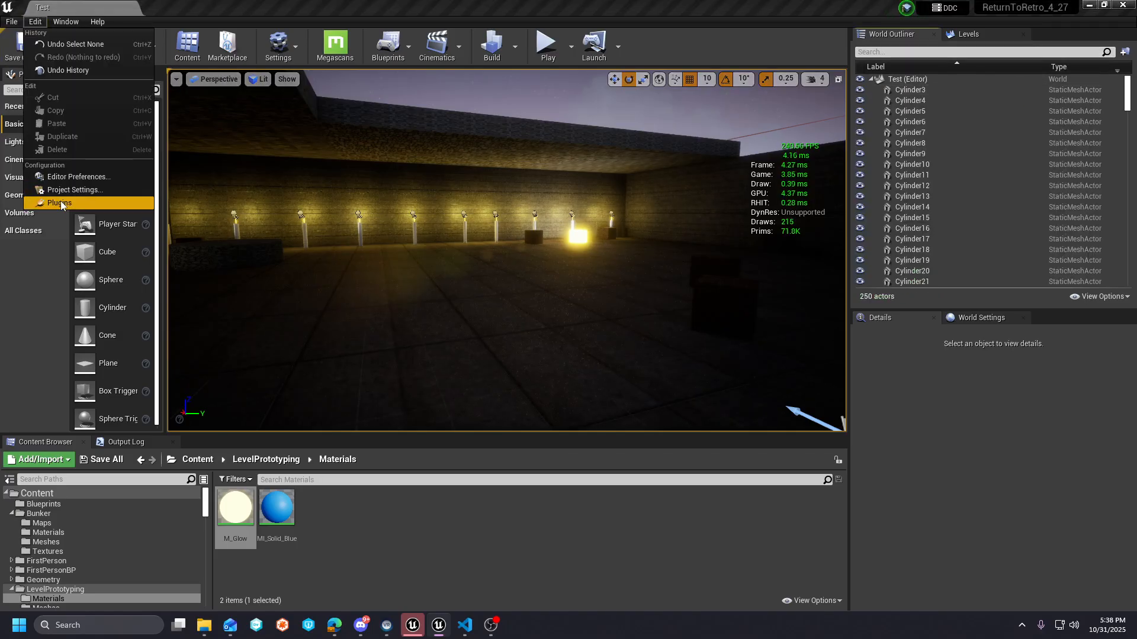
pyautogui.click(59, 203)
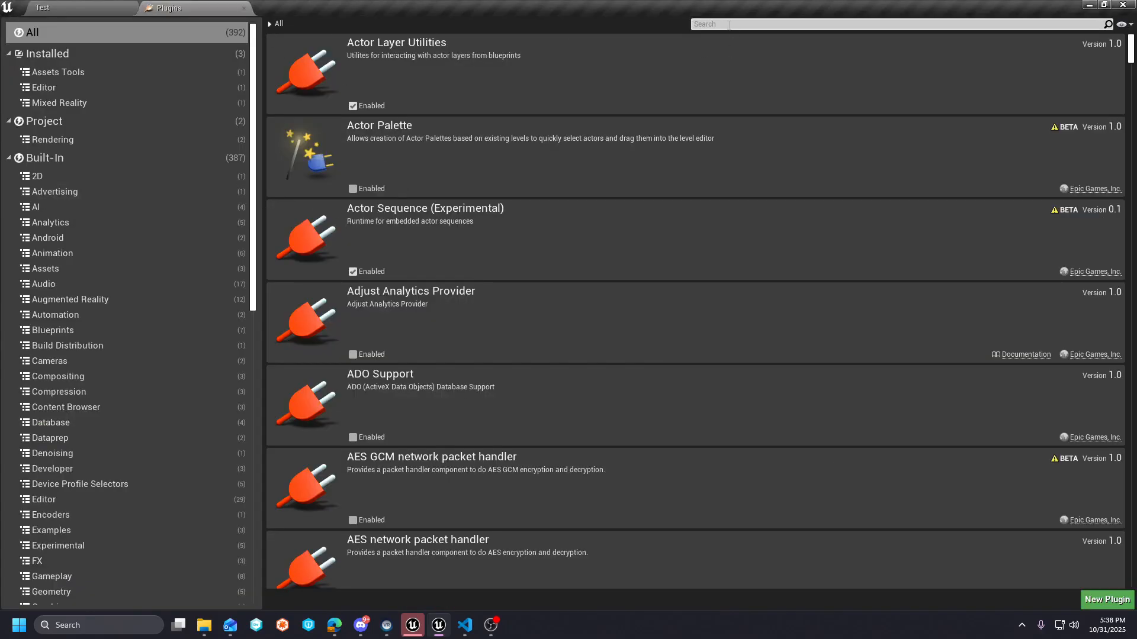
pyautogui.write('nvidia')
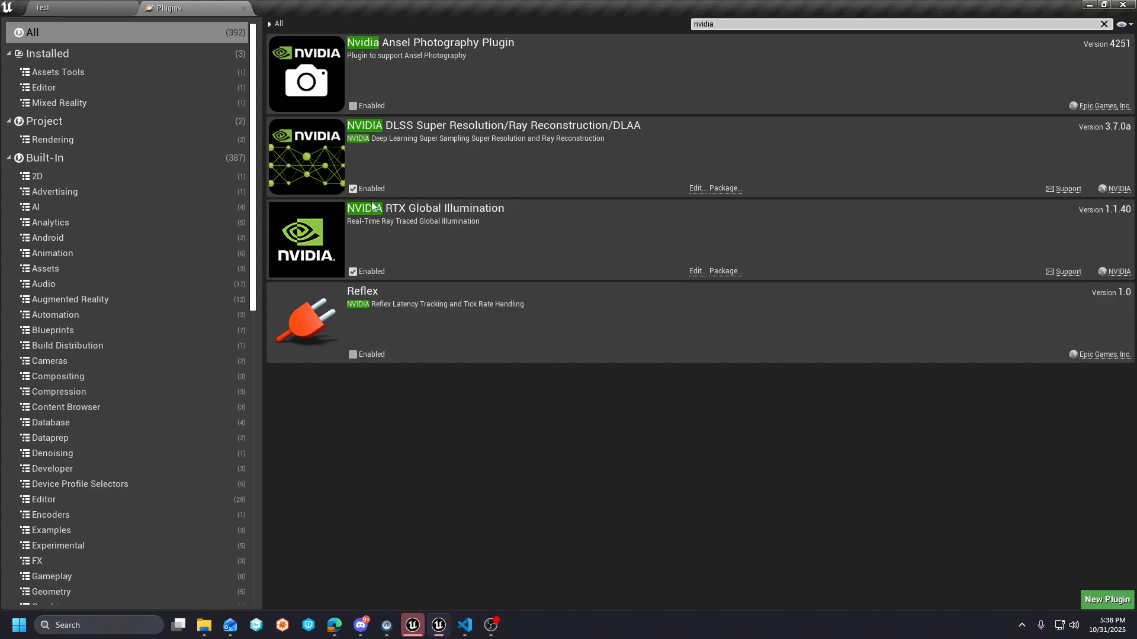
pyautogui.moveTo(421, 204)
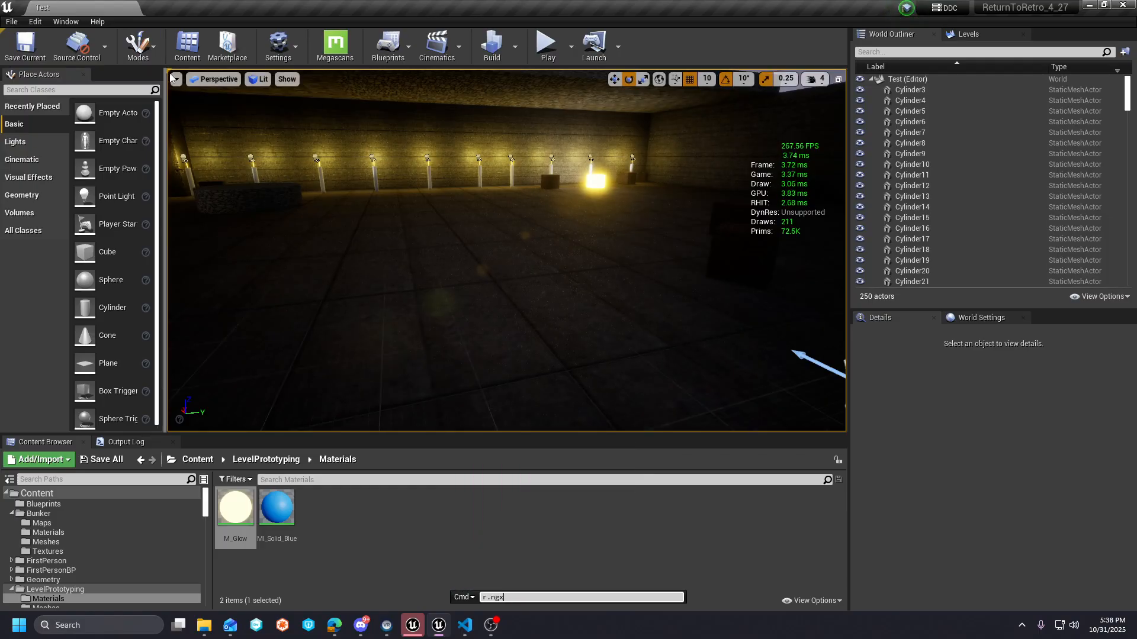
pyautogui.click(175, 79)
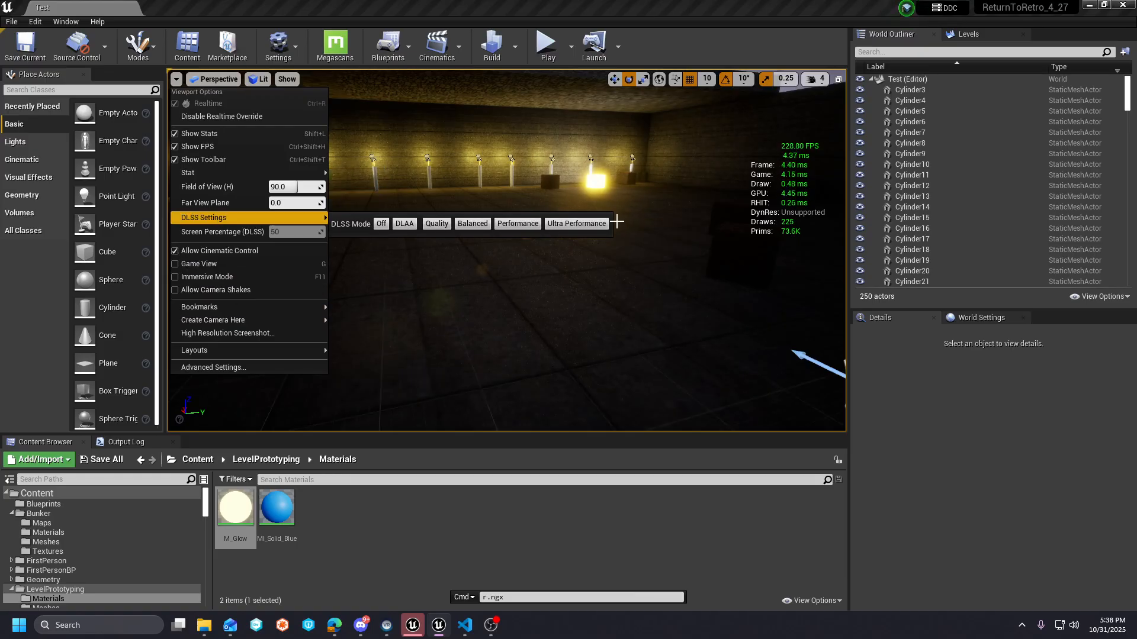
pyautogui.moveTo(472, 223)
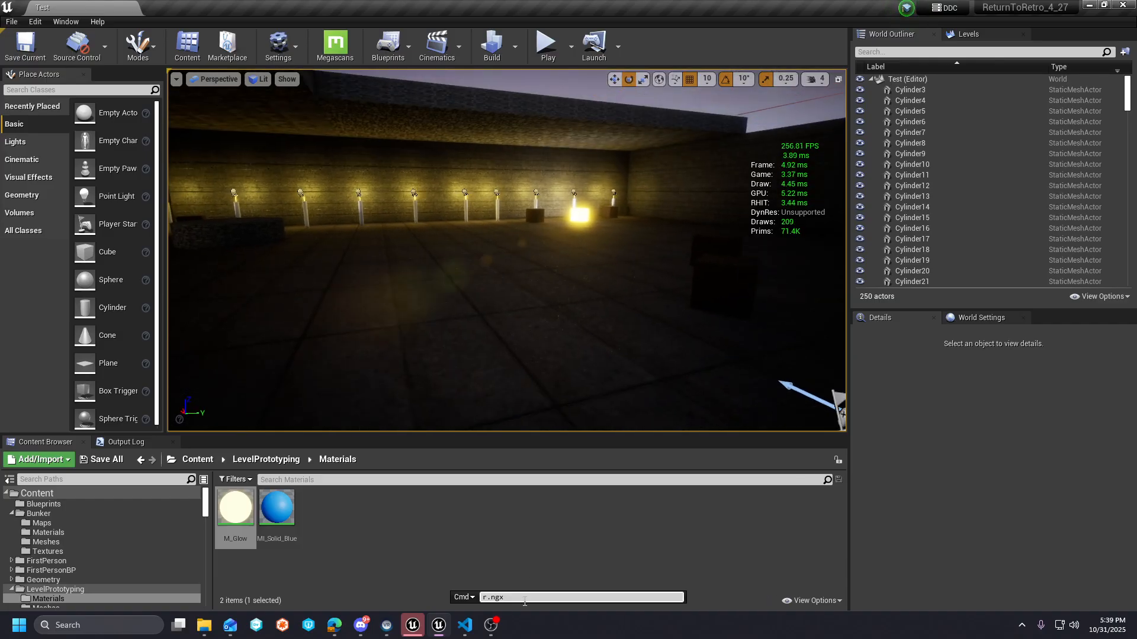
# - Browse console autocomplete suggestions for r.GI and r.RTXGI.DDGI commands
pyautogui.write('r')
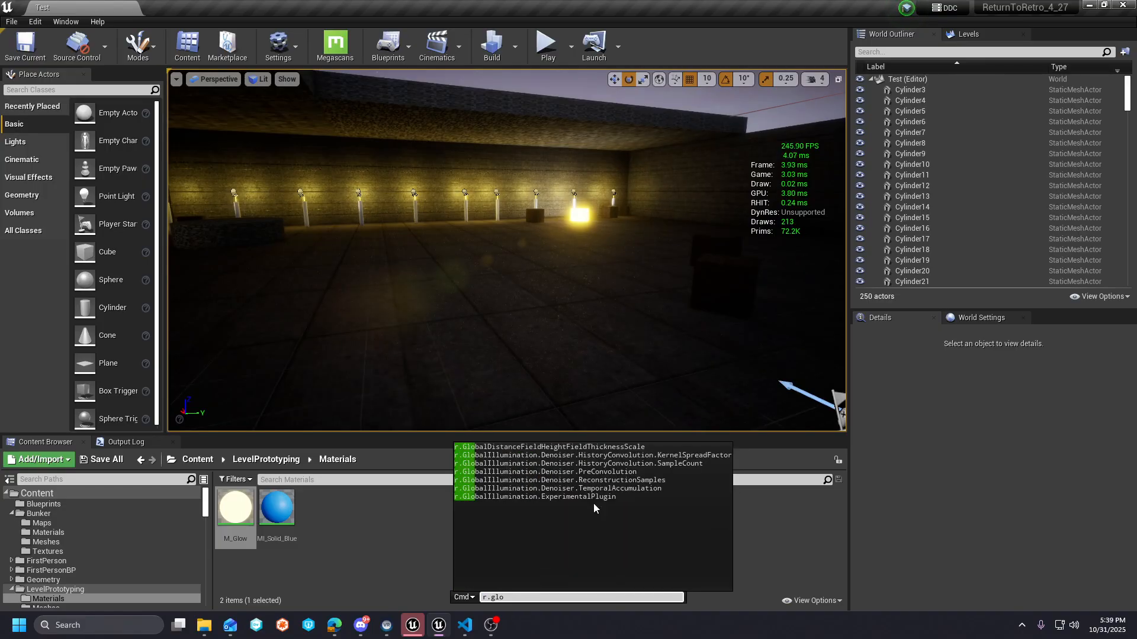
pyautogui.click(536, 497)
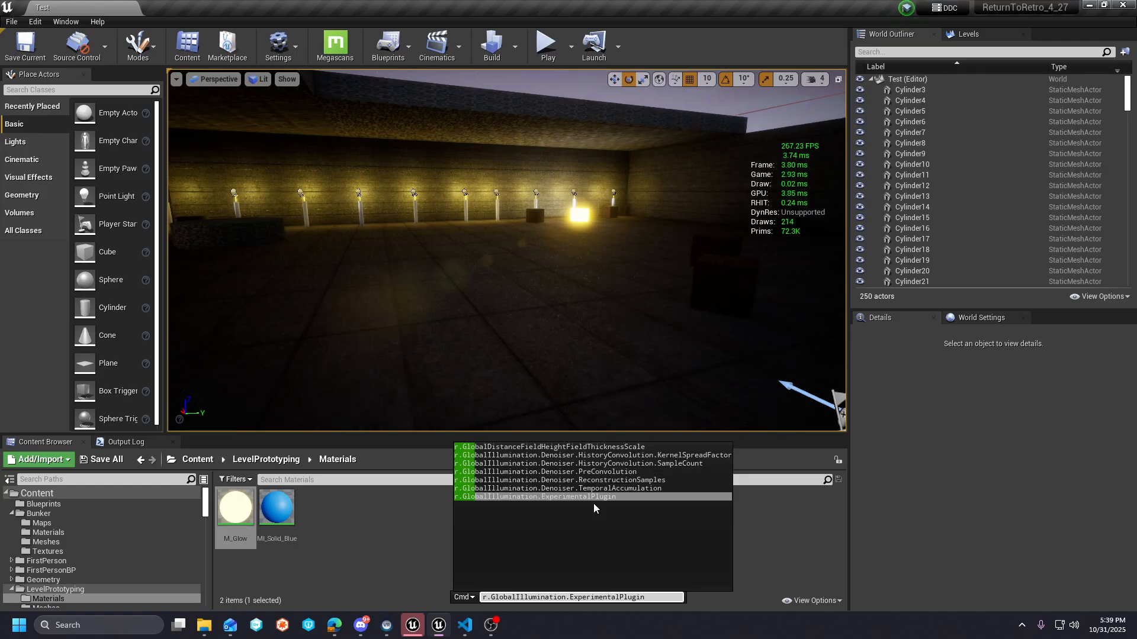
pyautogui.write('r.GI')
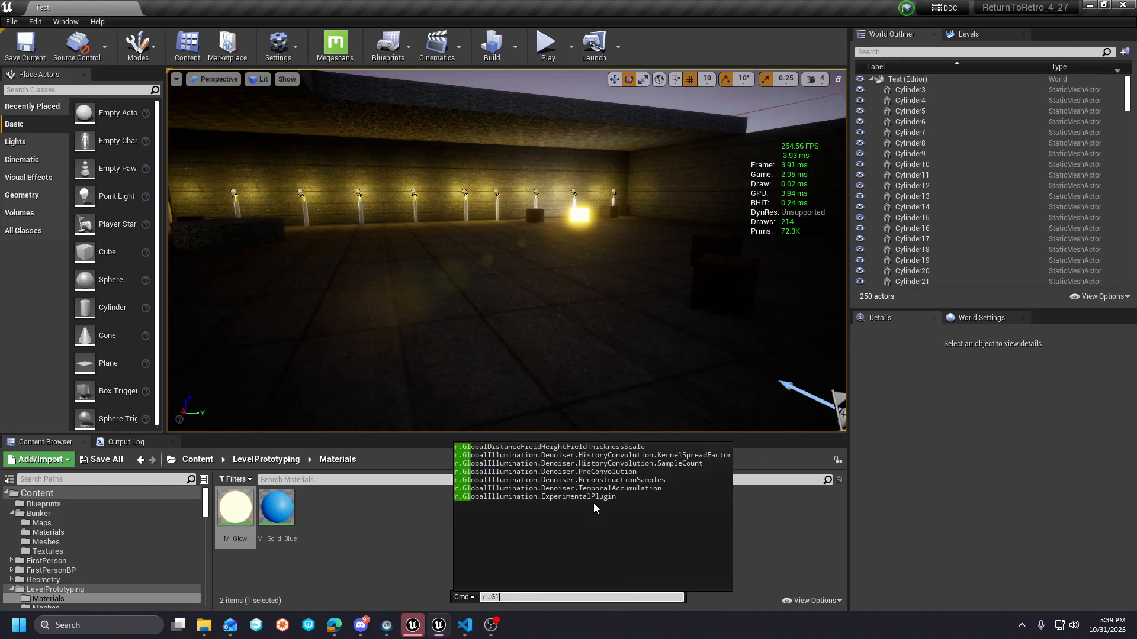
pyautogui.write('r.rtx')
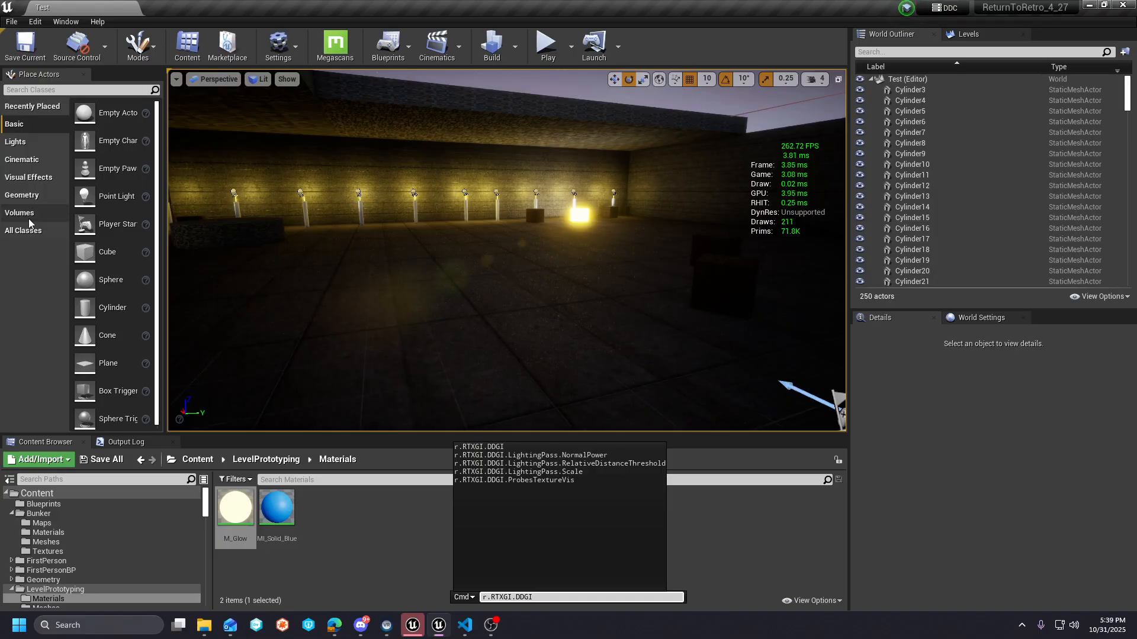
# - List the Volumes category in Place Actors, down to RTXGI DDGI Volume
pyautogui.click(20, 212)
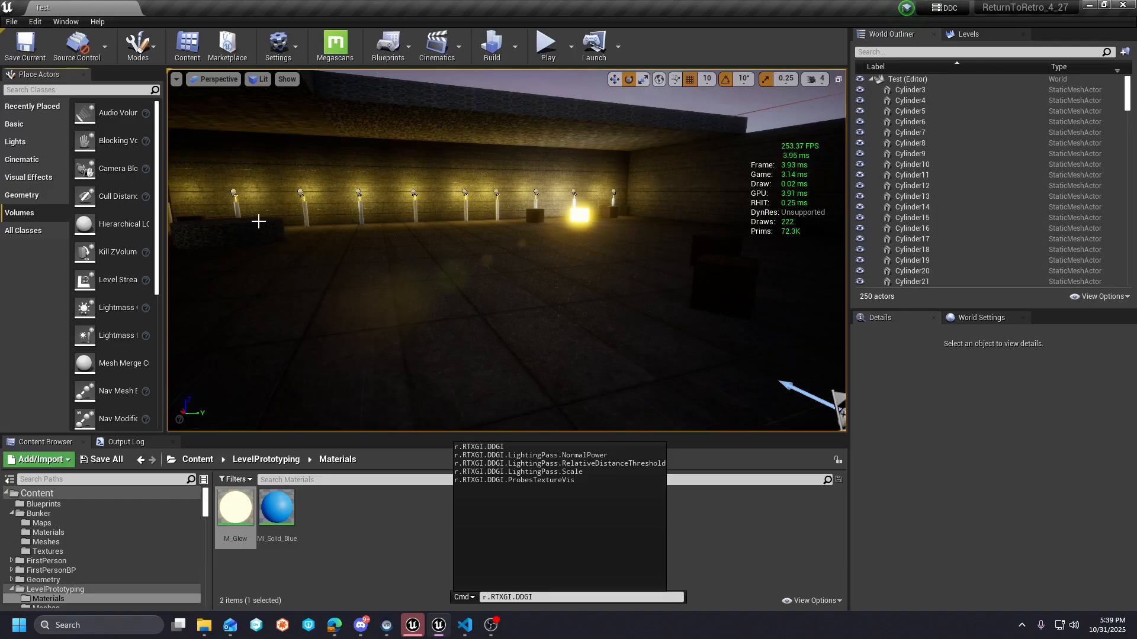
pyautogui.scroll(-3)
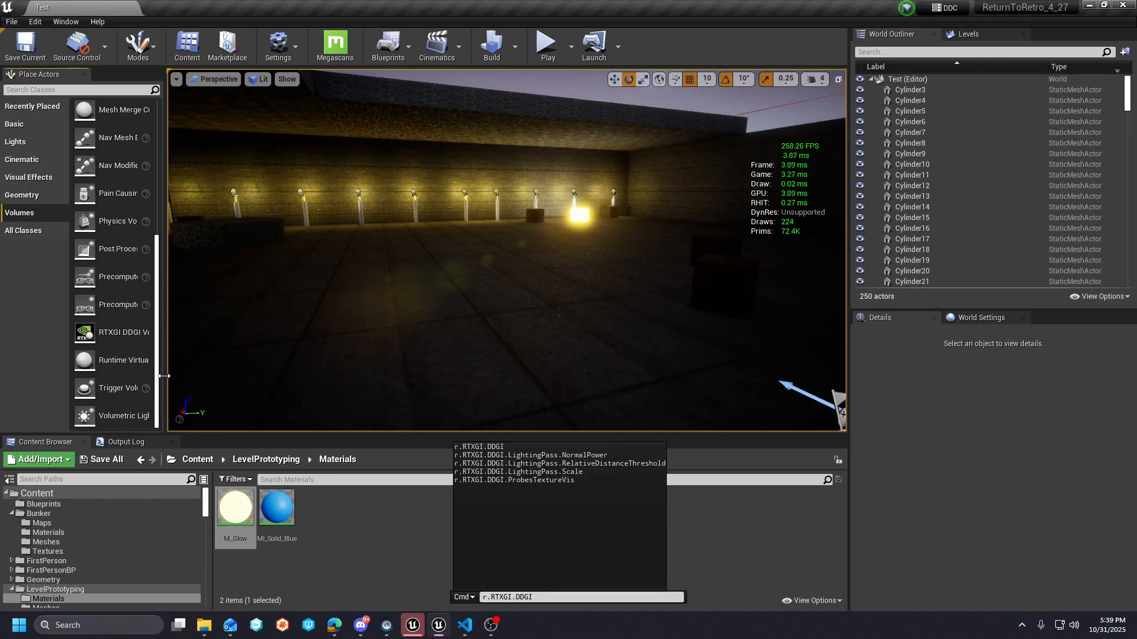
pyautogui.moveTo(127, 332)
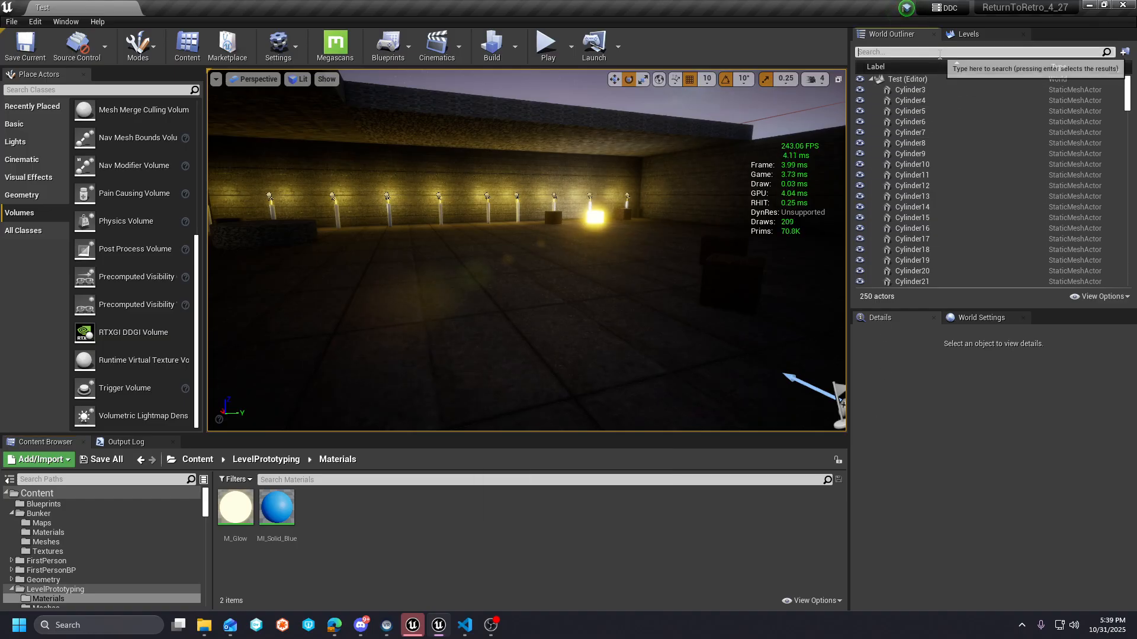
# - Filter the World Outliner by 'ddg' and select DDGIVolume1 to see GI Lighting
pyautogui.write('ddg')
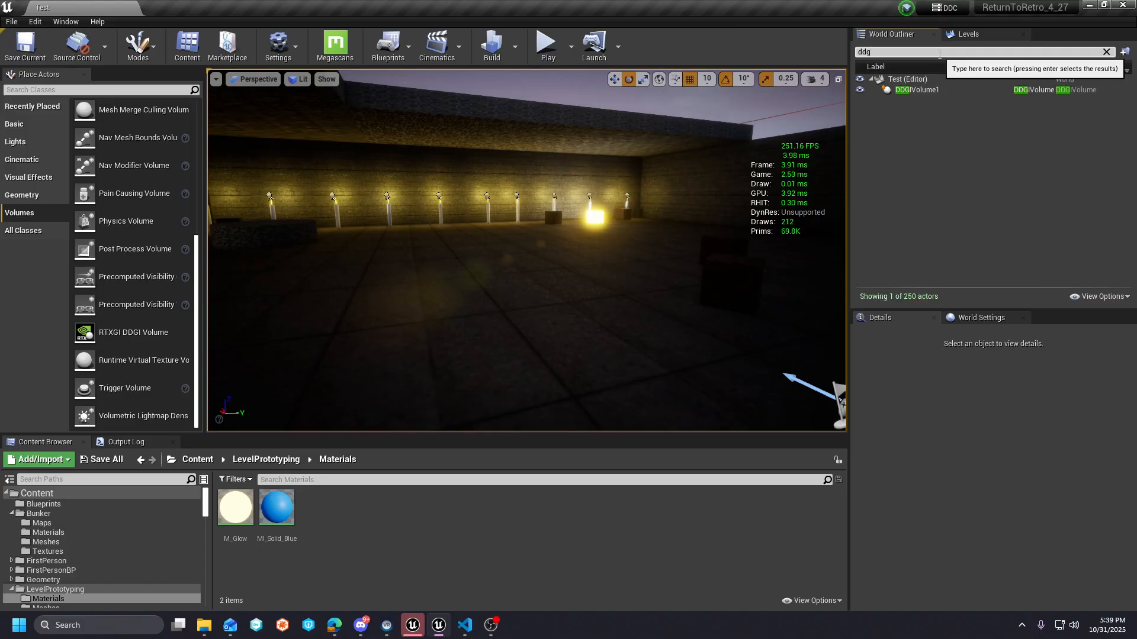
pyautogui.click(917, 90)
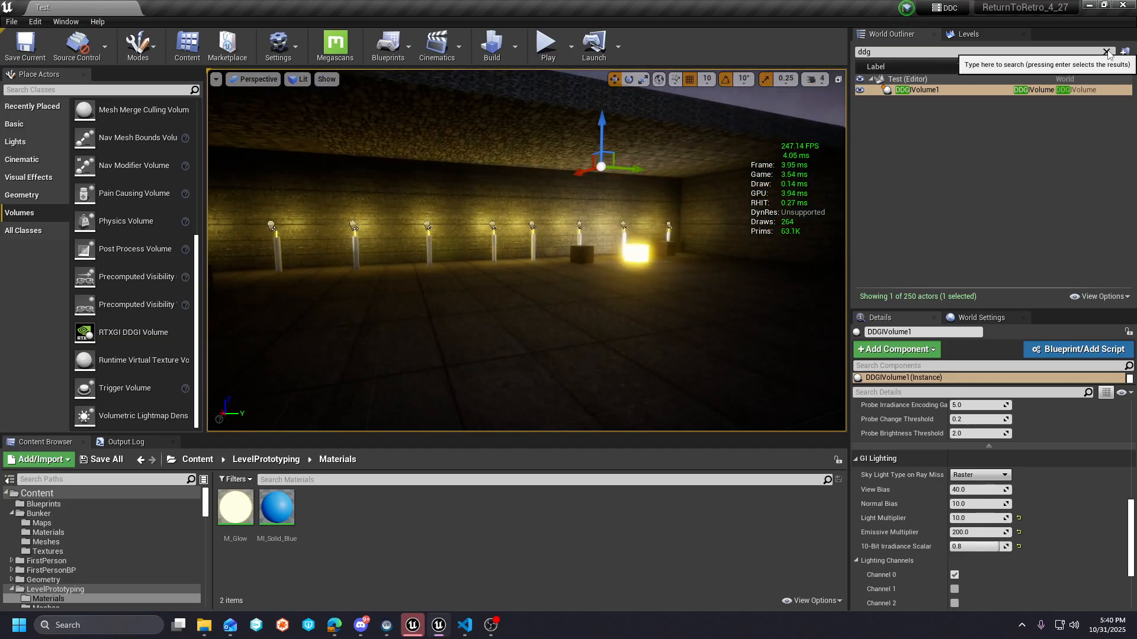
# - Select DirectionalLight and review its Transform and Light settings: Movable, 1.0 lux
pyautogui.click(1105, 51)
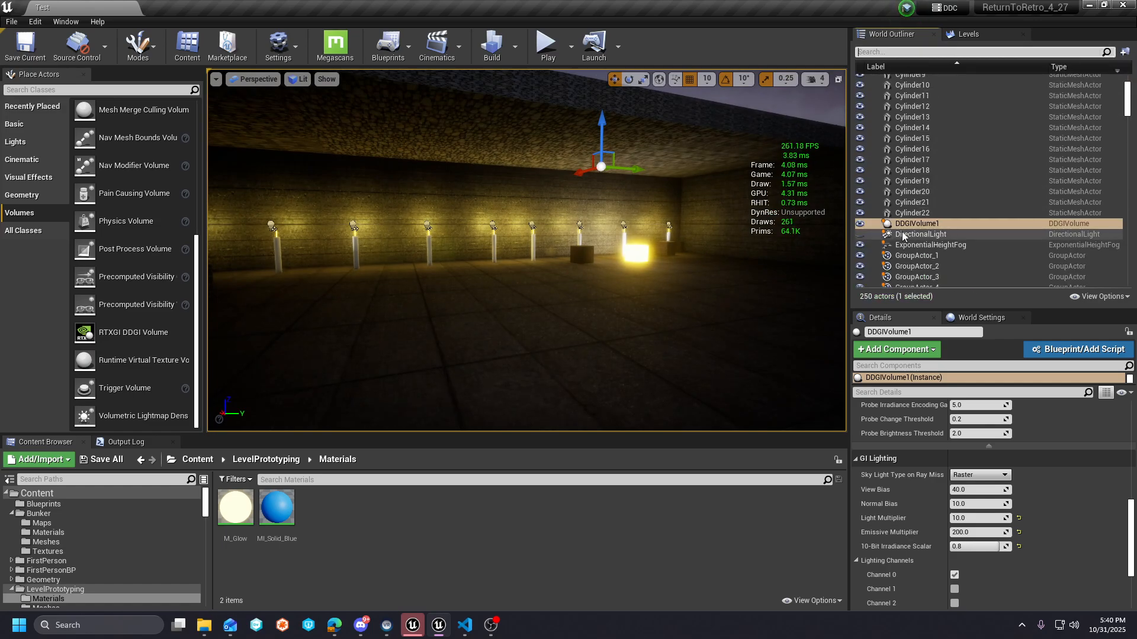
pyautogui.click(920, 234)
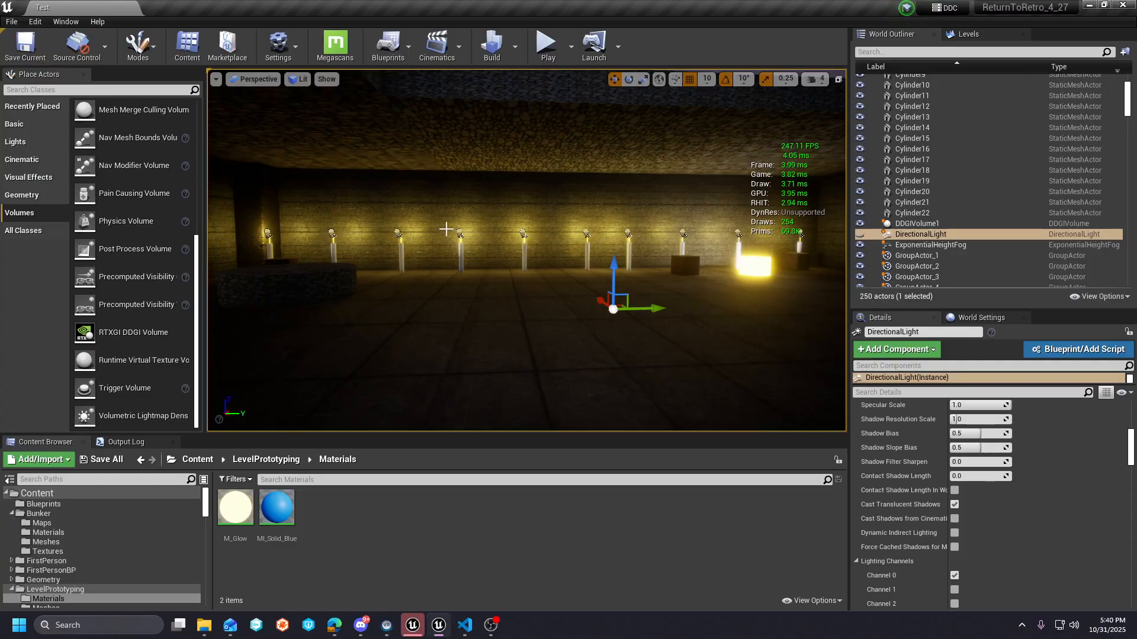
pyautogui.scroll(-3)
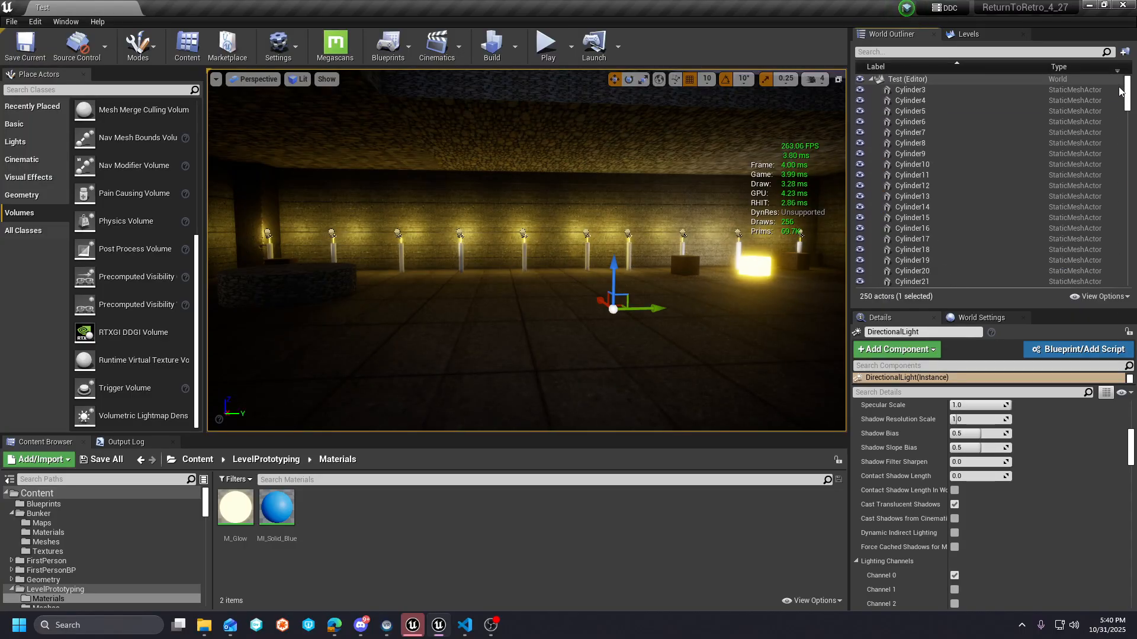
pyautogui.scroll(-3)
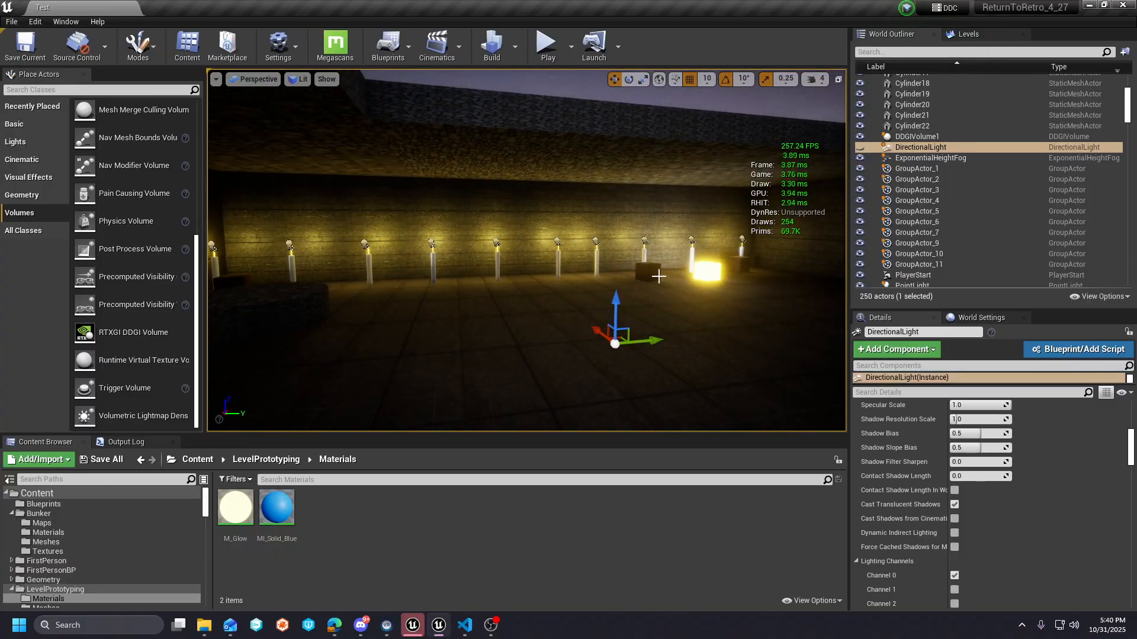
pyautogui.scroll(-3)
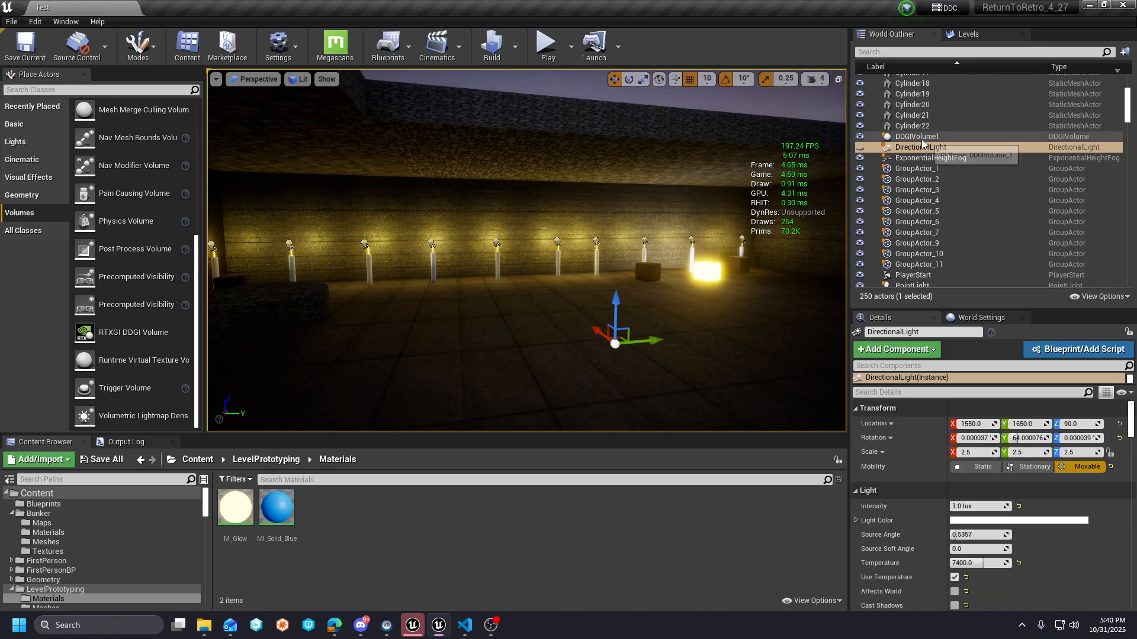
# - Turn on DDGIVolume1's Visualize Probes to view the 16×16×8 probe grid, then off
pyautogui.click(917, 136)
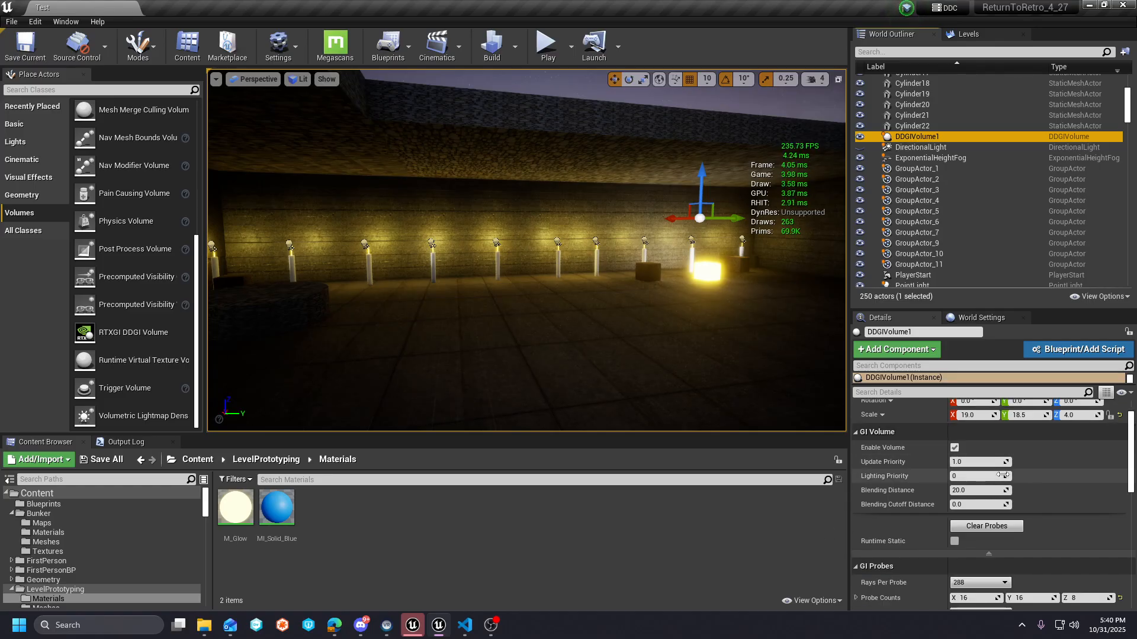
pyautogui.scroll(-3)
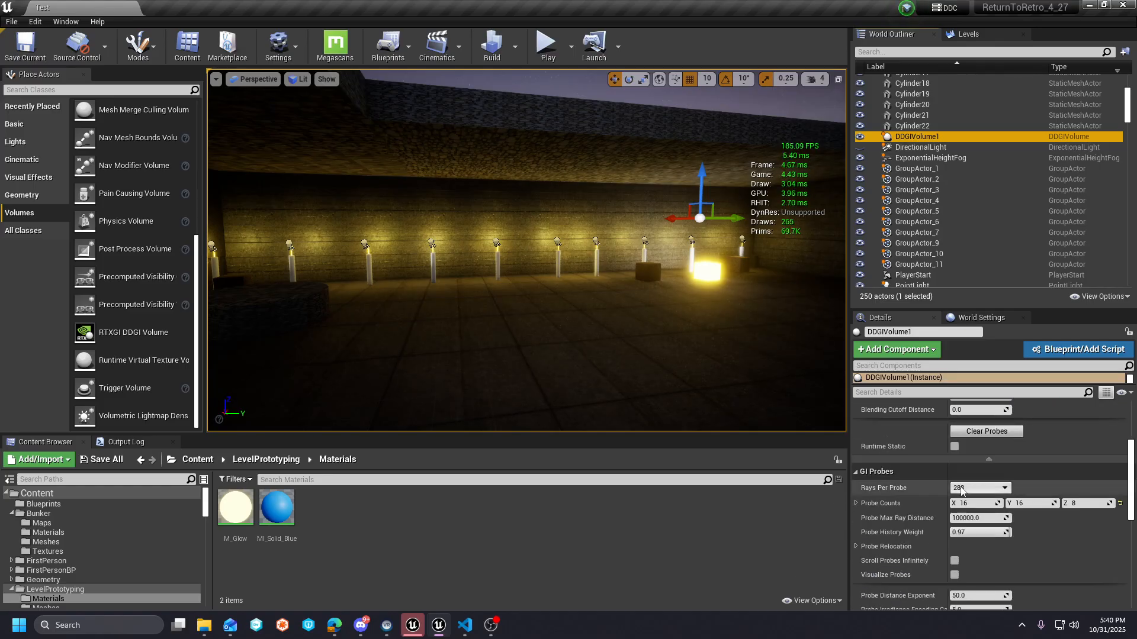
pyautogui.click(954, 575)
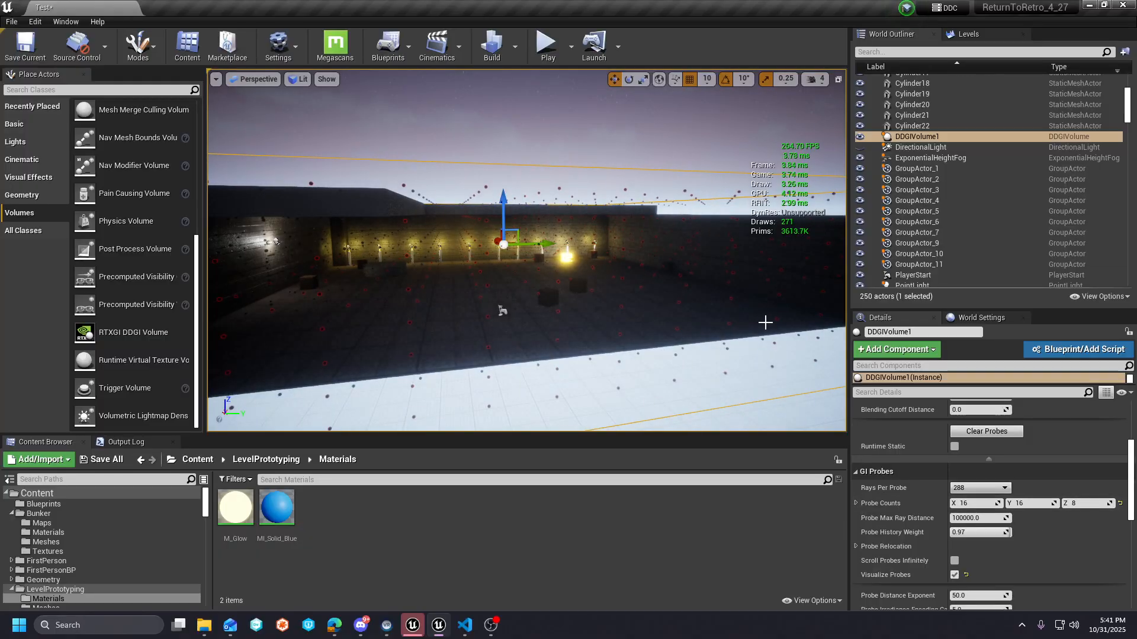
pyautogui.moveTo(598, 297)
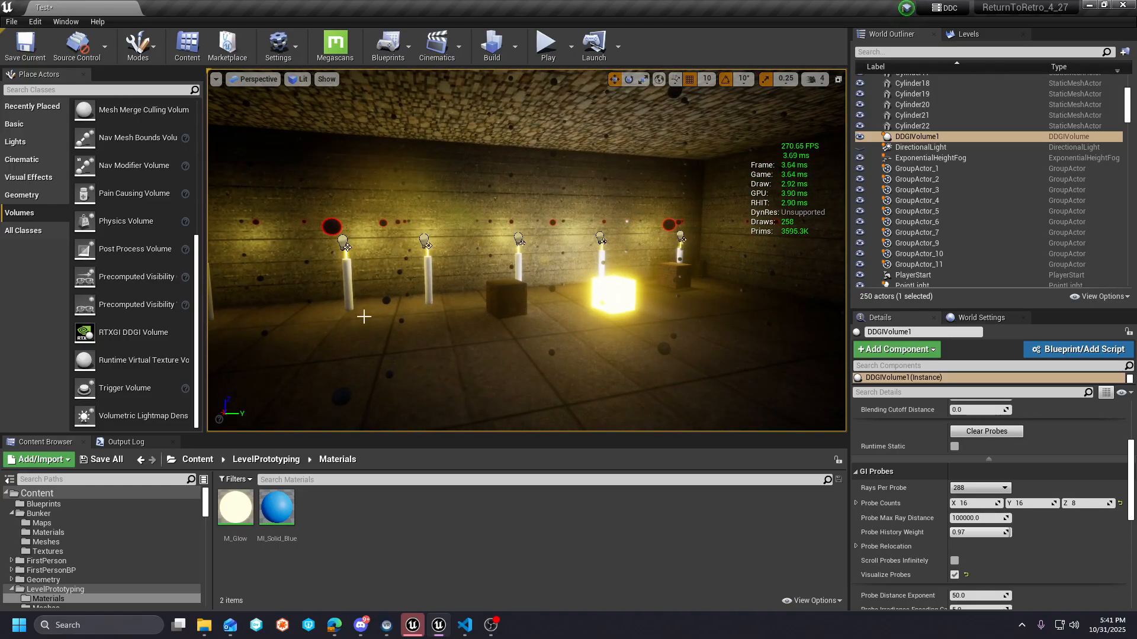
pyautogui.moveTo(549, 283)
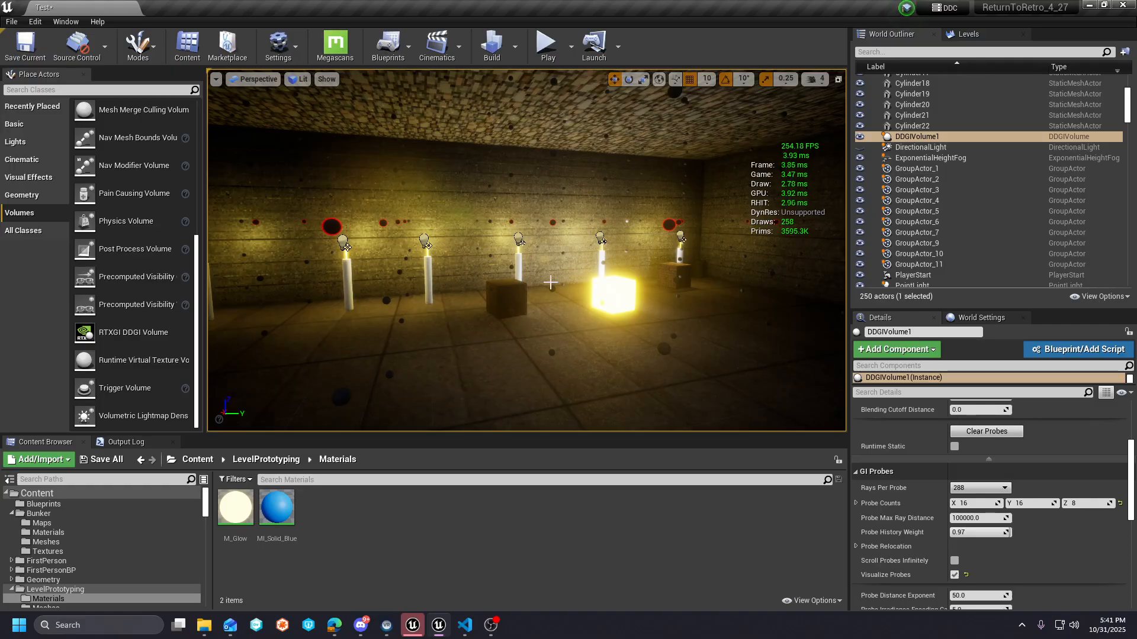
pyautogui.scroll(-3)
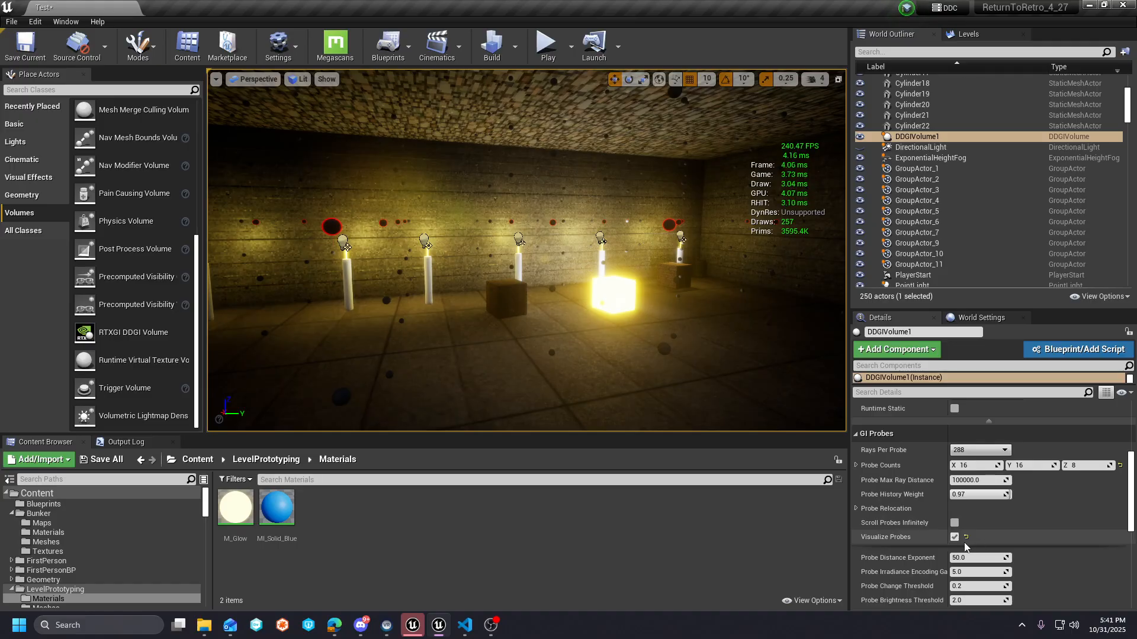
pyautogui.click(954, 537)
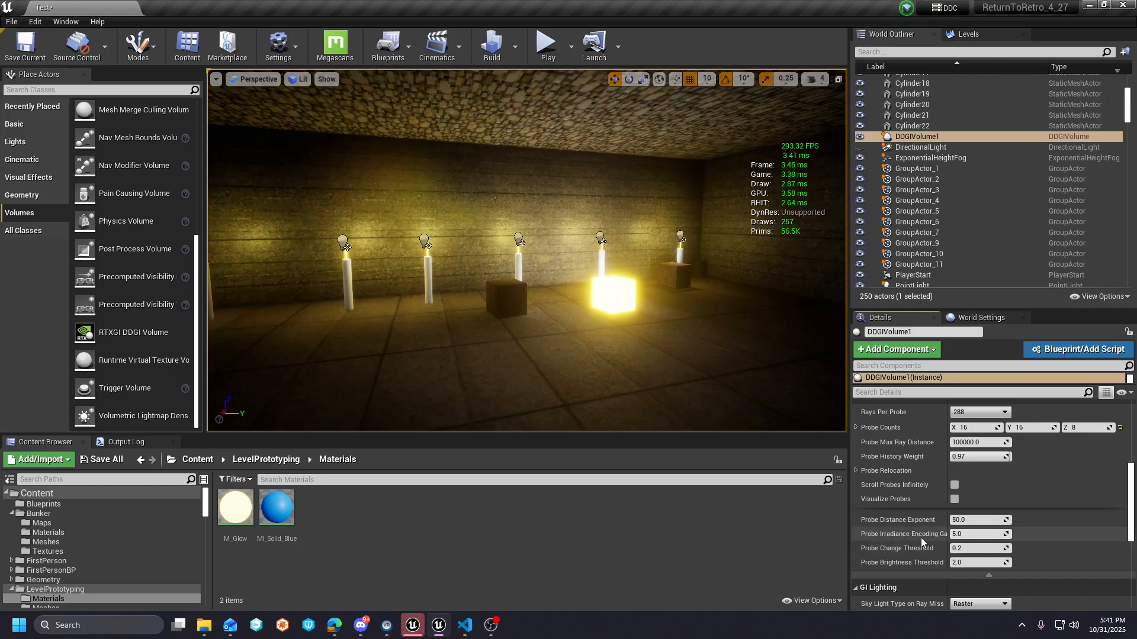
pyautogui.scroll(-3)
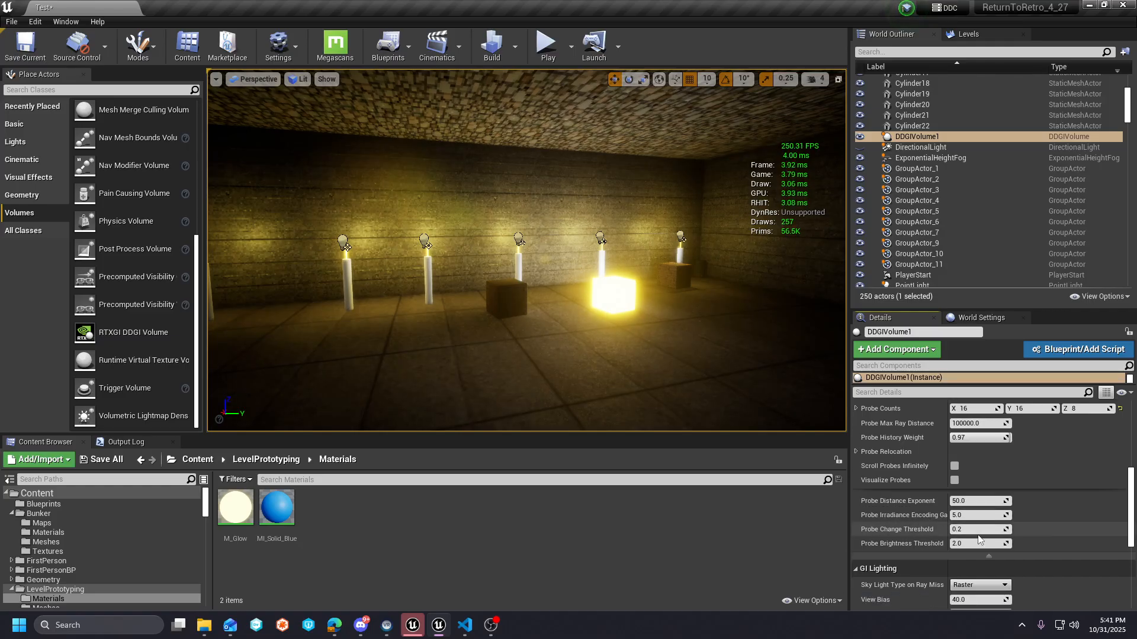
pyautogui.scroll(-3)
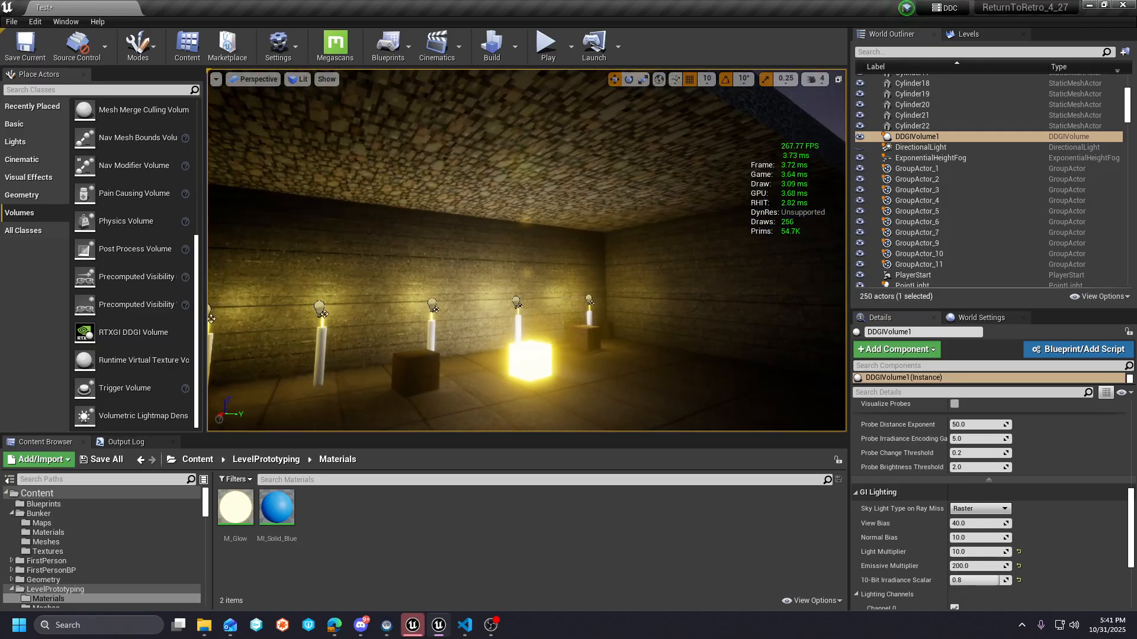
pyautogui.click(1004, 508)
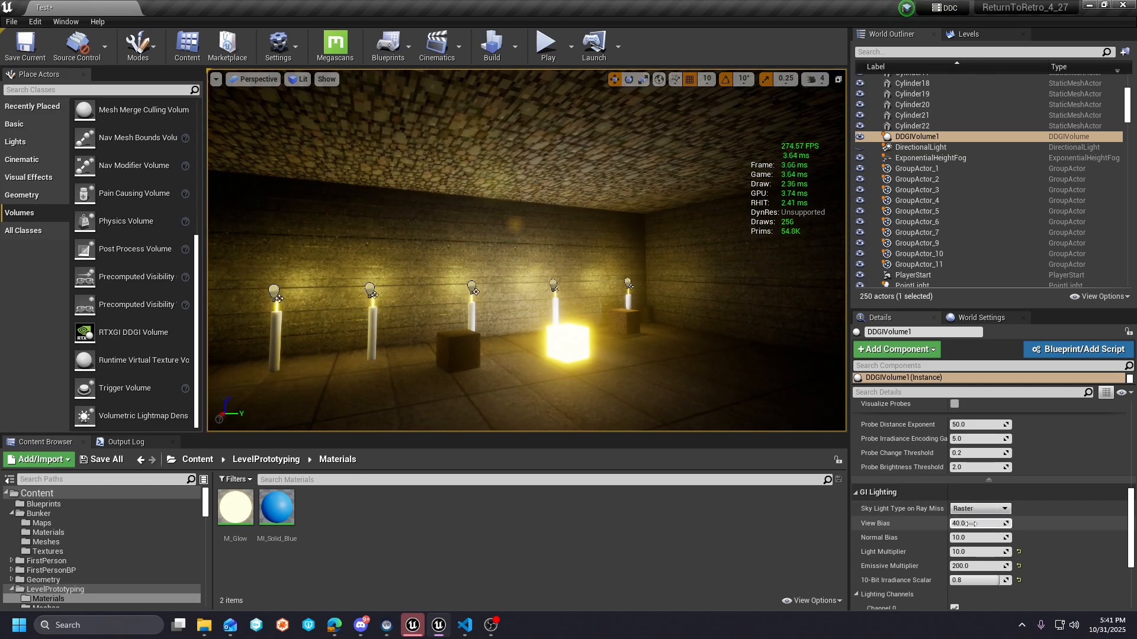
pyautogui.click(978, 508)
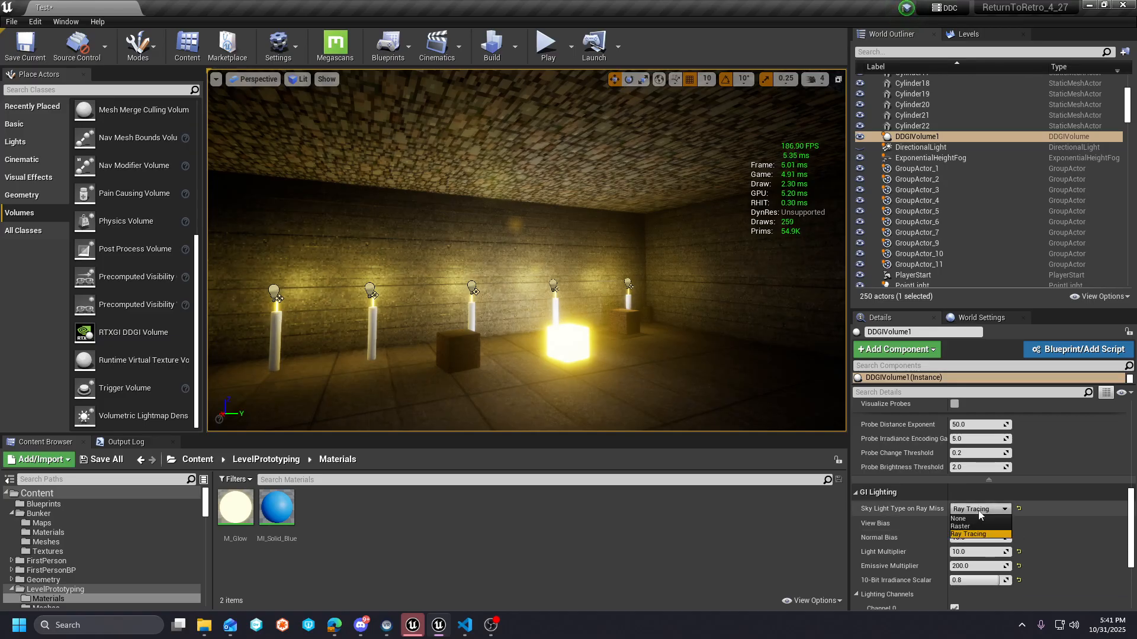
pyautogui.click(959, 526)
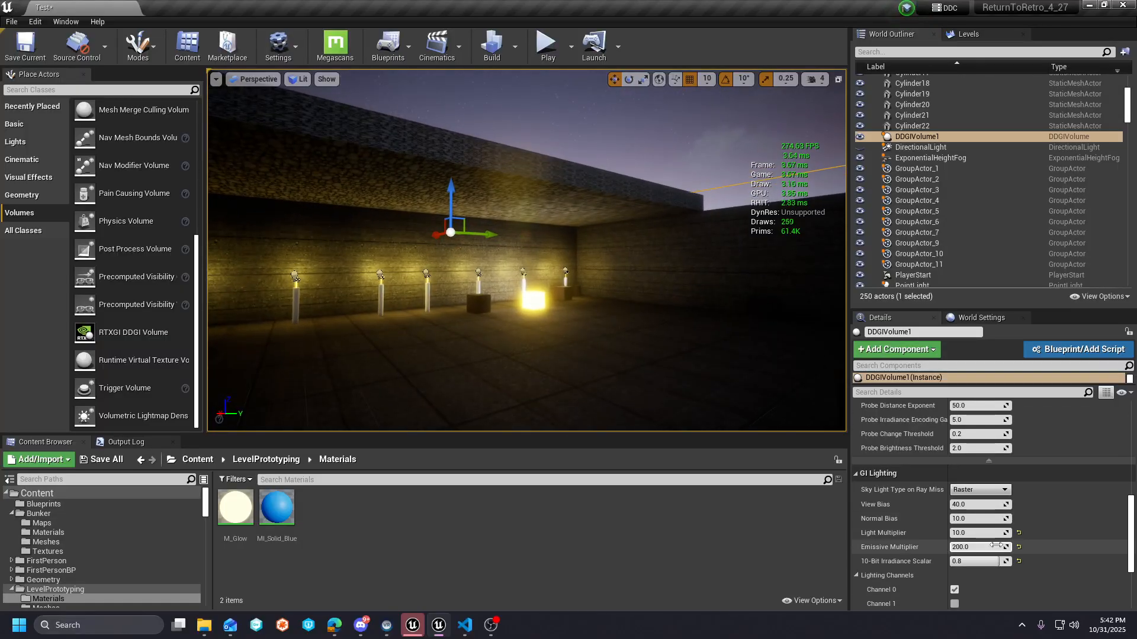
pyautogui.moveTo(973, 561)
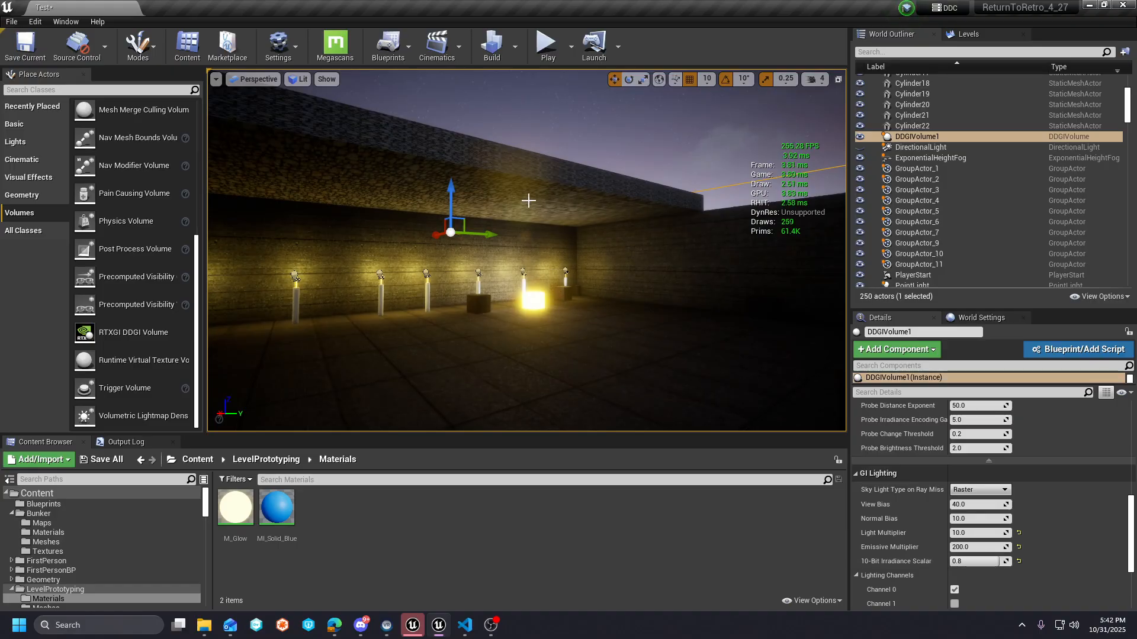
pyautogui.moveTo(636, 225)
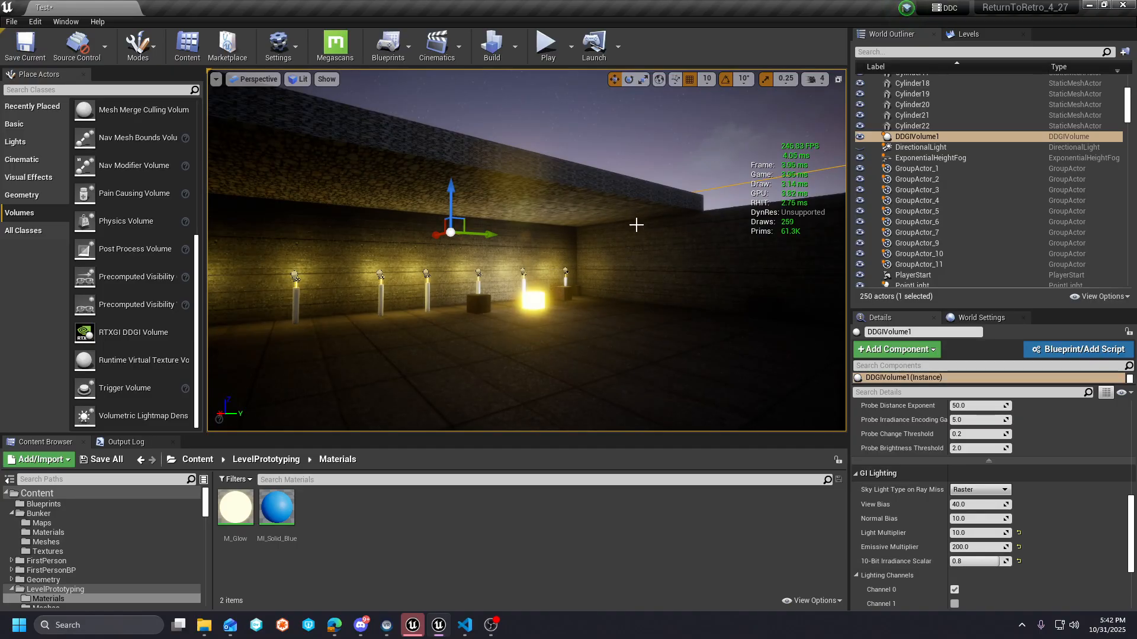
pyautogui.moveTo(651, 314)
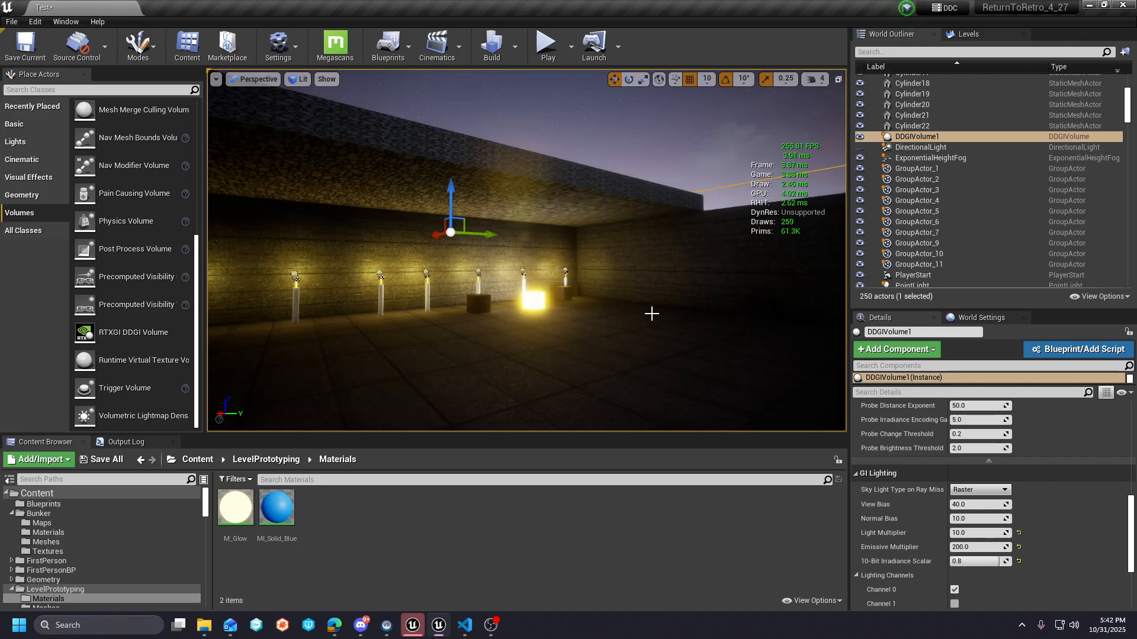
pyautogui.moveTo(591, 330)
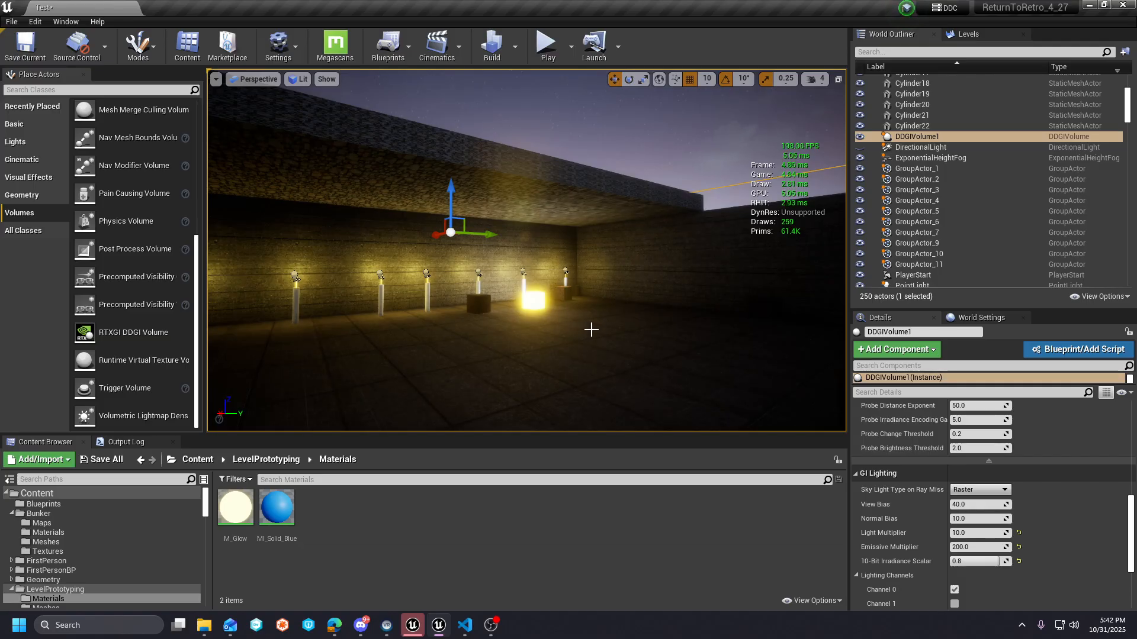
pyautogui.moveTo(540, 293)
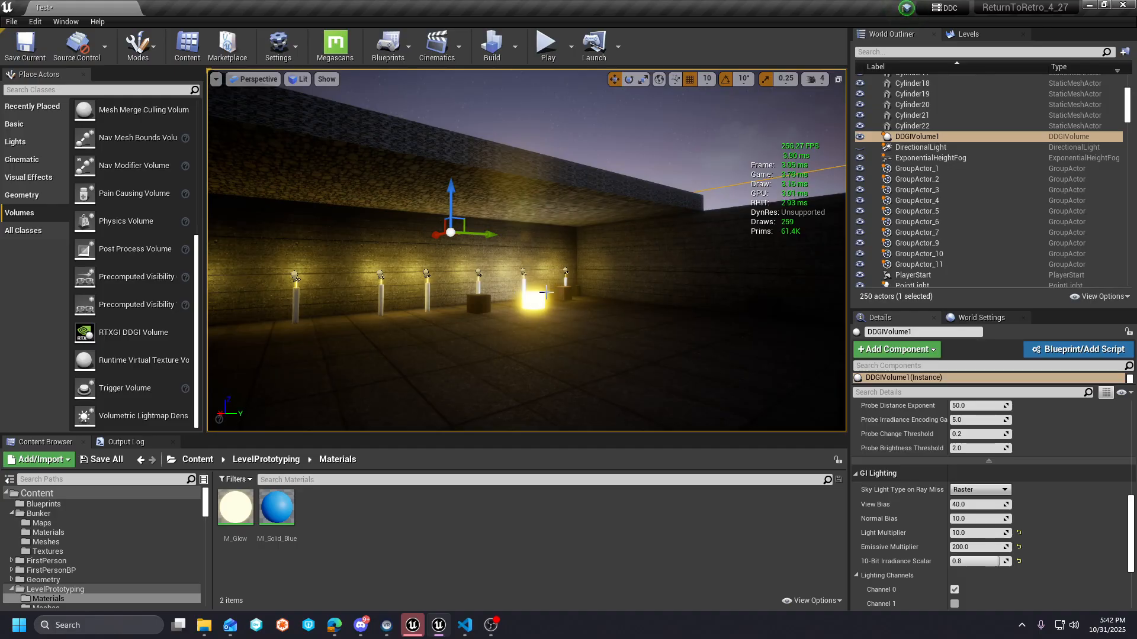
pyautogui.moveTo(500, 349)
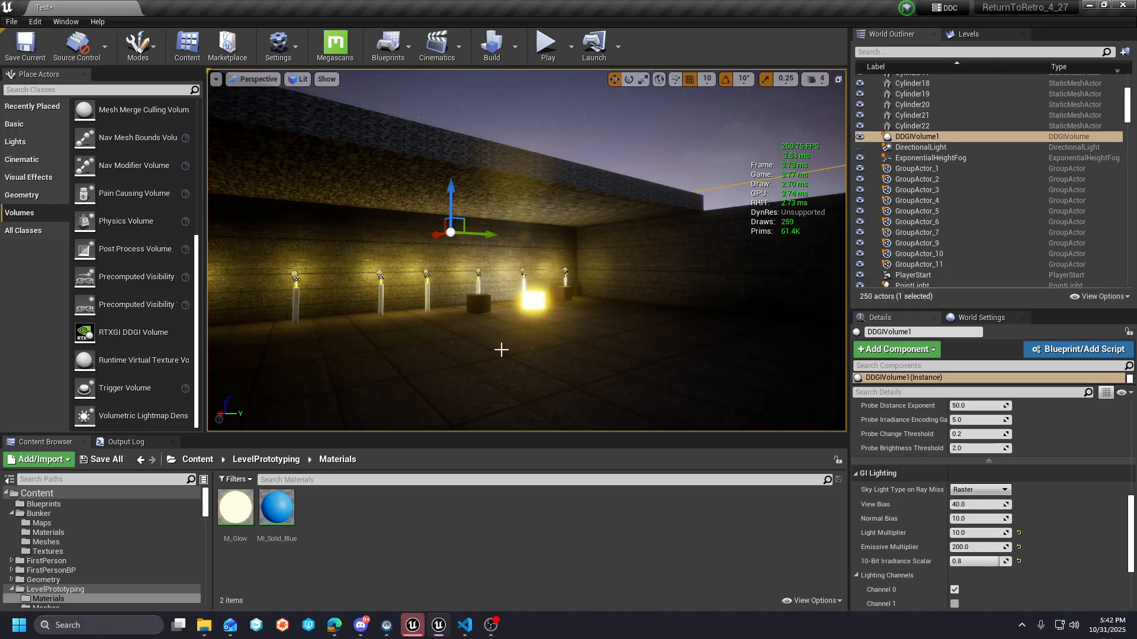
pyautogui.moveTo(978, 489)
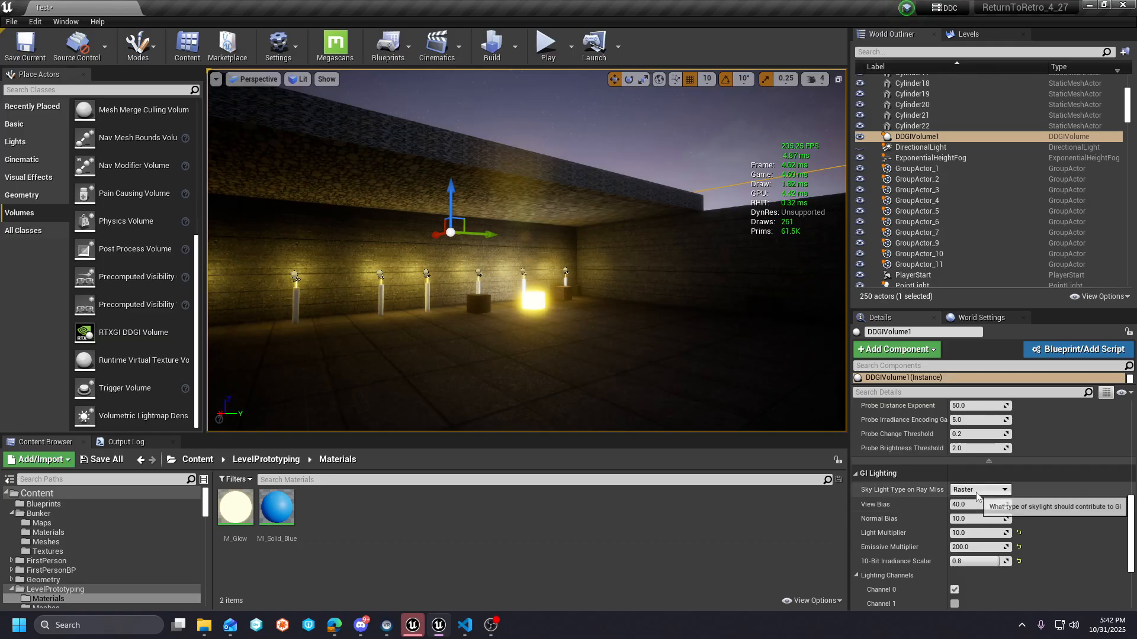
pyautogui.scroll(-3)
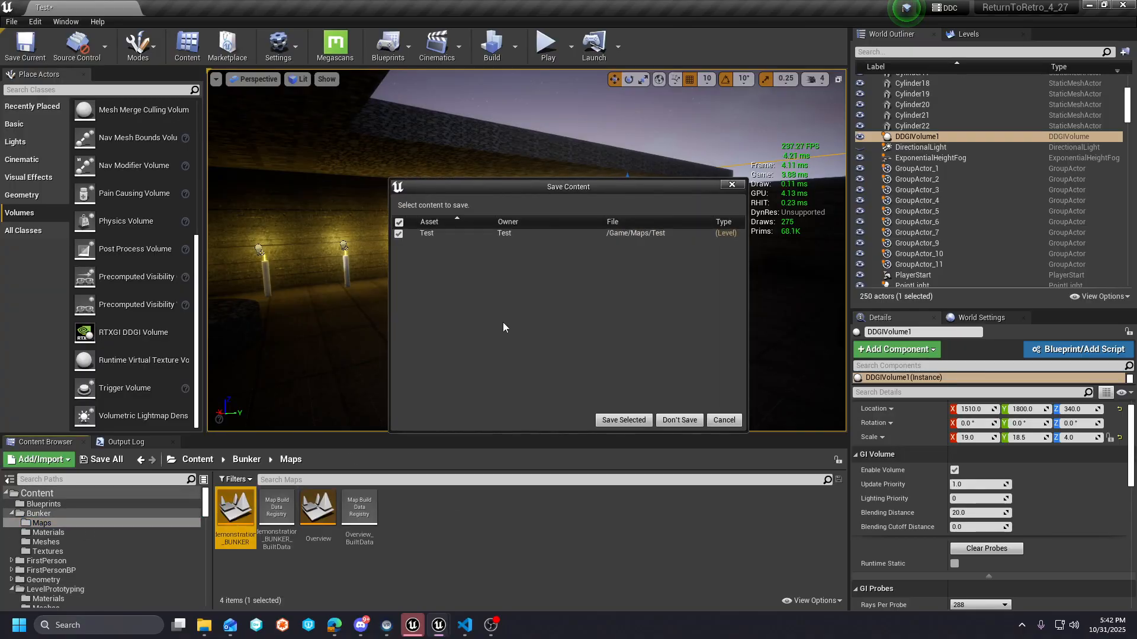
# - Discard the Test level's changes and open demonstration_BUNKER in play mode
pyautogui.click(678, 420)
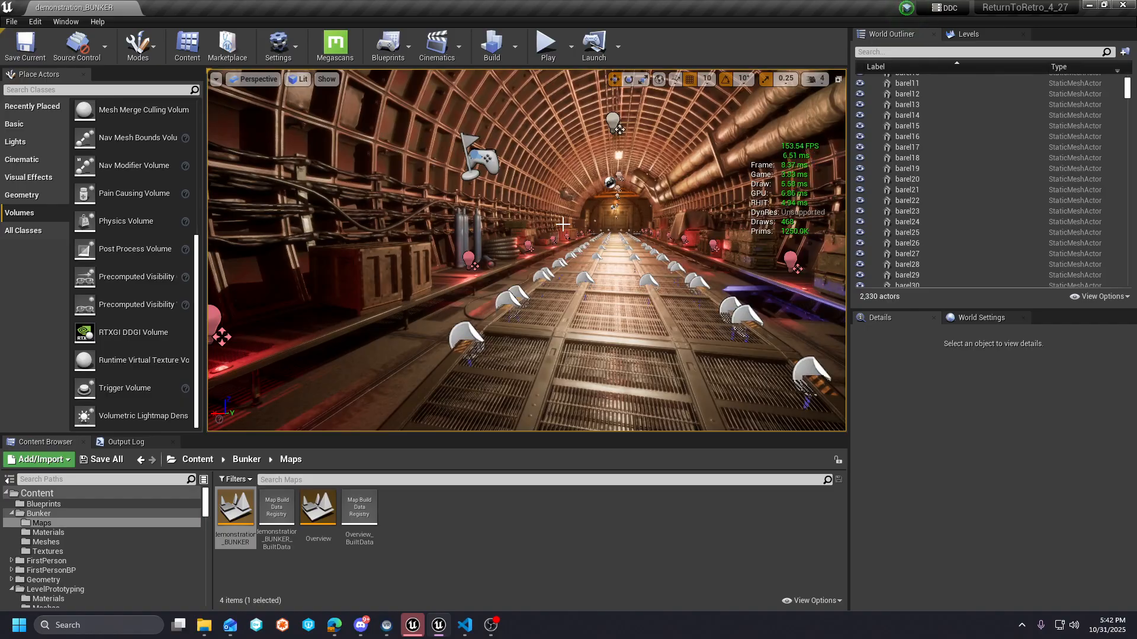
pyautogui.moveTo(545, 45)
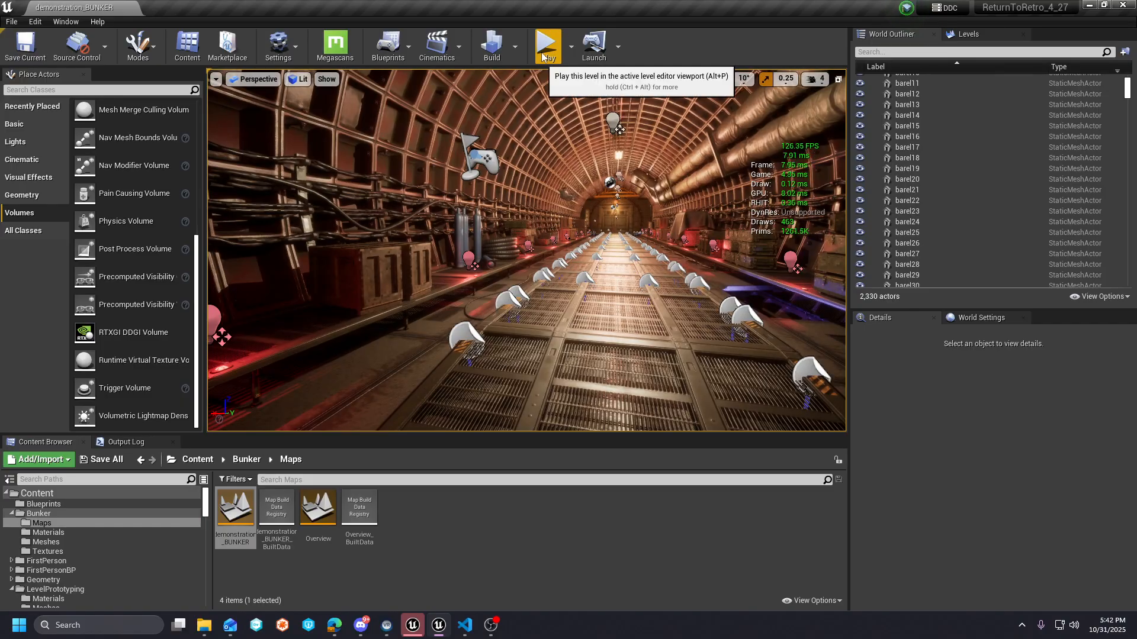
pyautogui.click(546, 45)
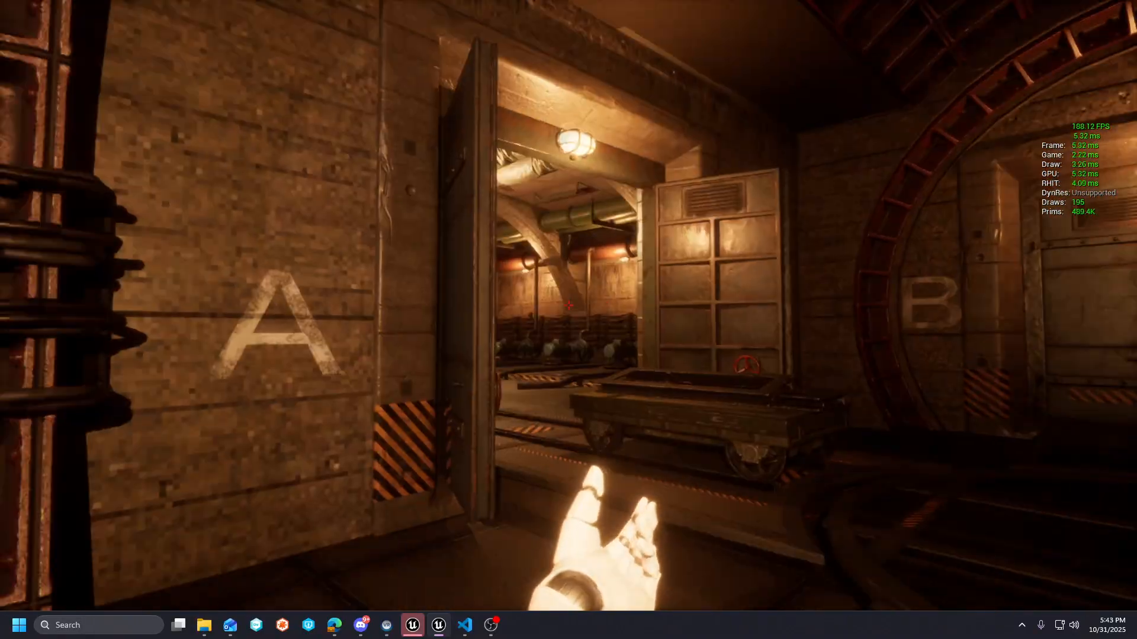
pyautogui.moveTo(569, 306)
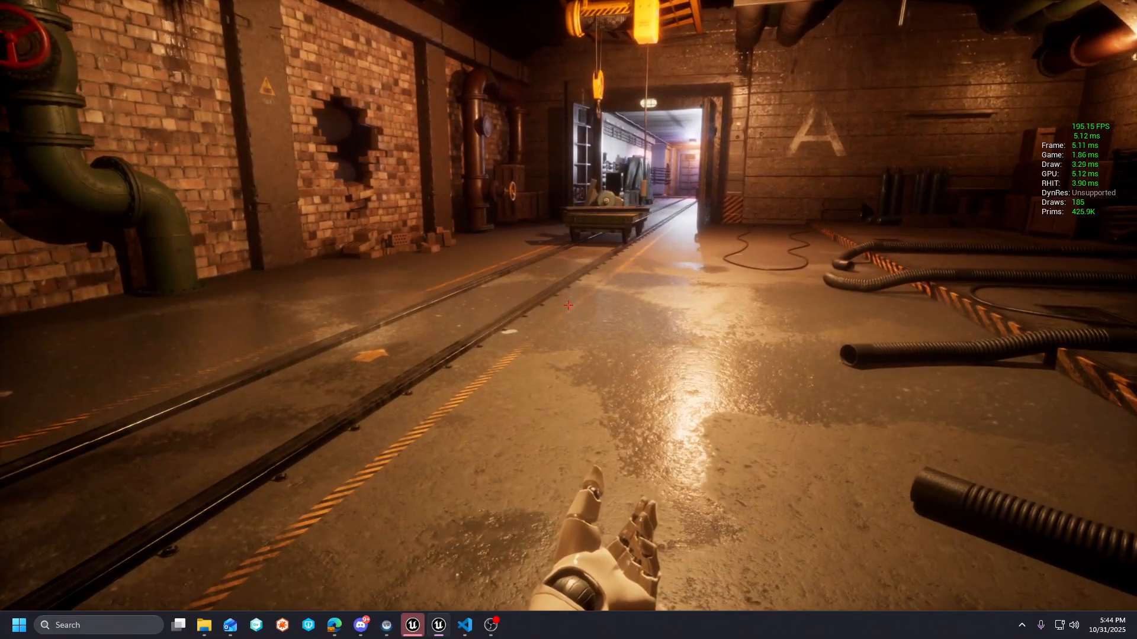
# - Walk forward through the bunker corridors along the rail tracks toward the lit doorway
pyautogui.press('w')
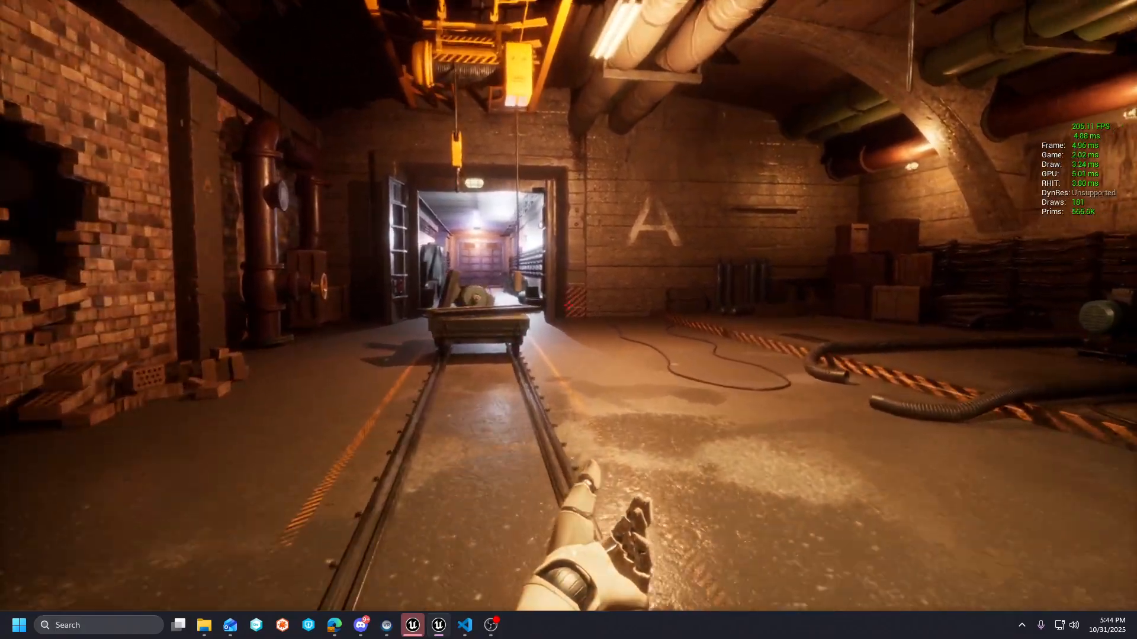
pyautogui.moveTo(568, 306)
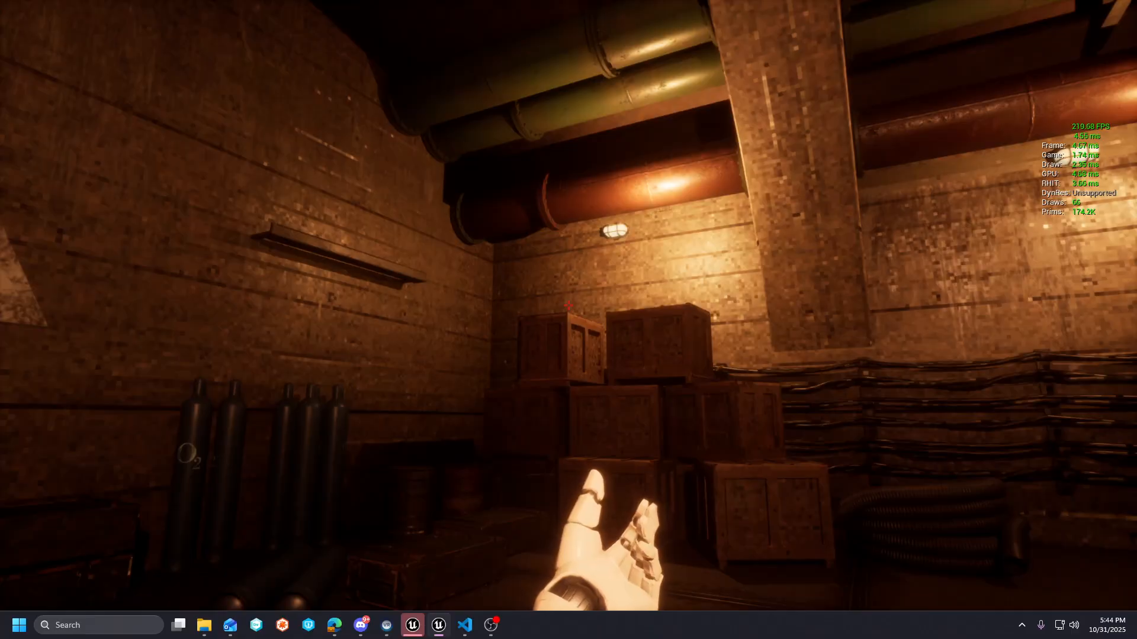
pyautogui.moveTo(569, 304)
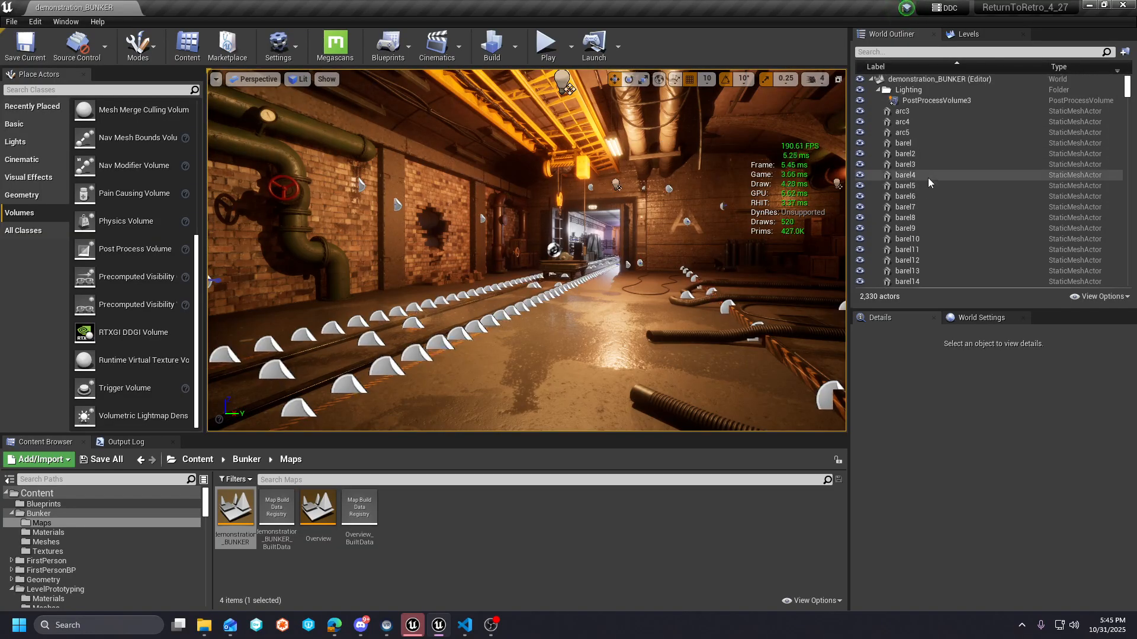
pyautogui.scroll(-3)
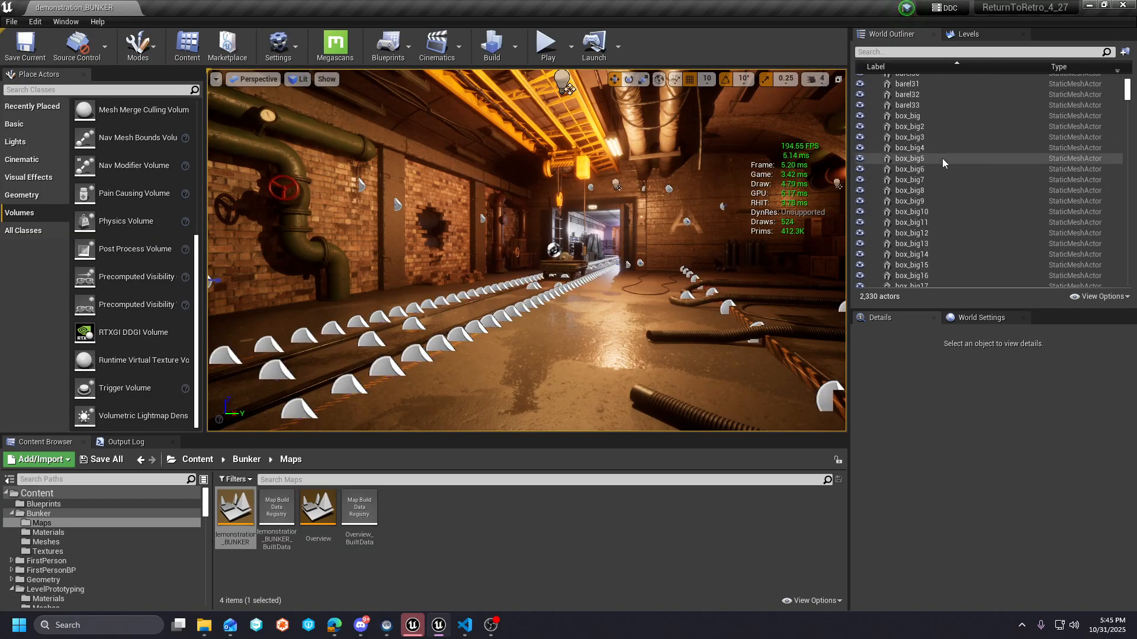
pyautogui.scroll(-3)
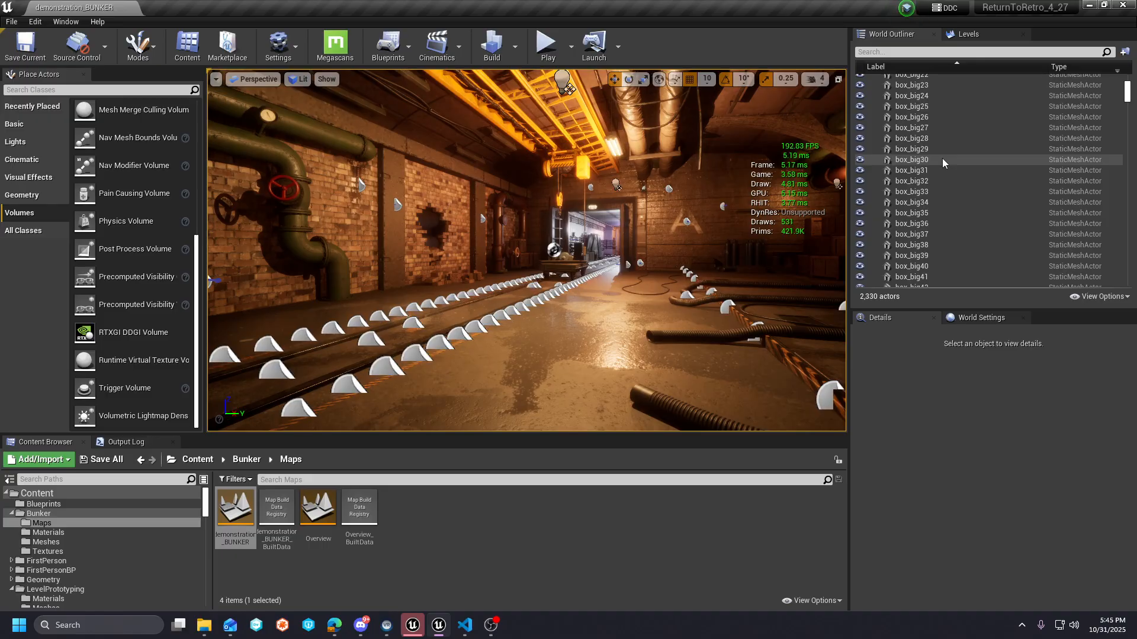
pyautogui.scroll(-3)
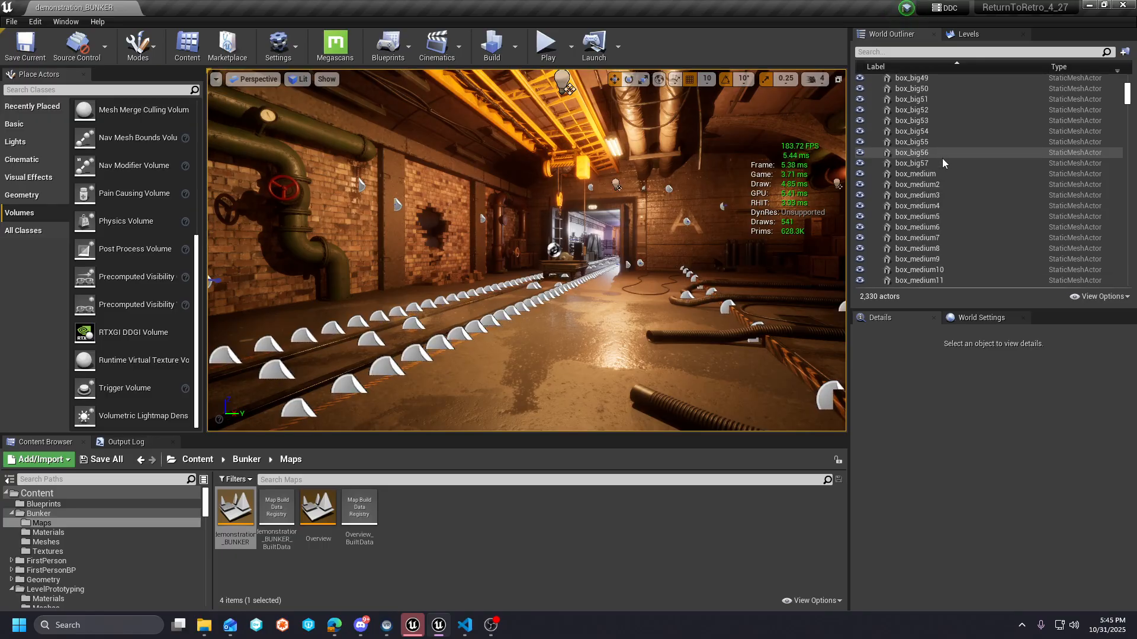
pyautogui.scroll(-3)
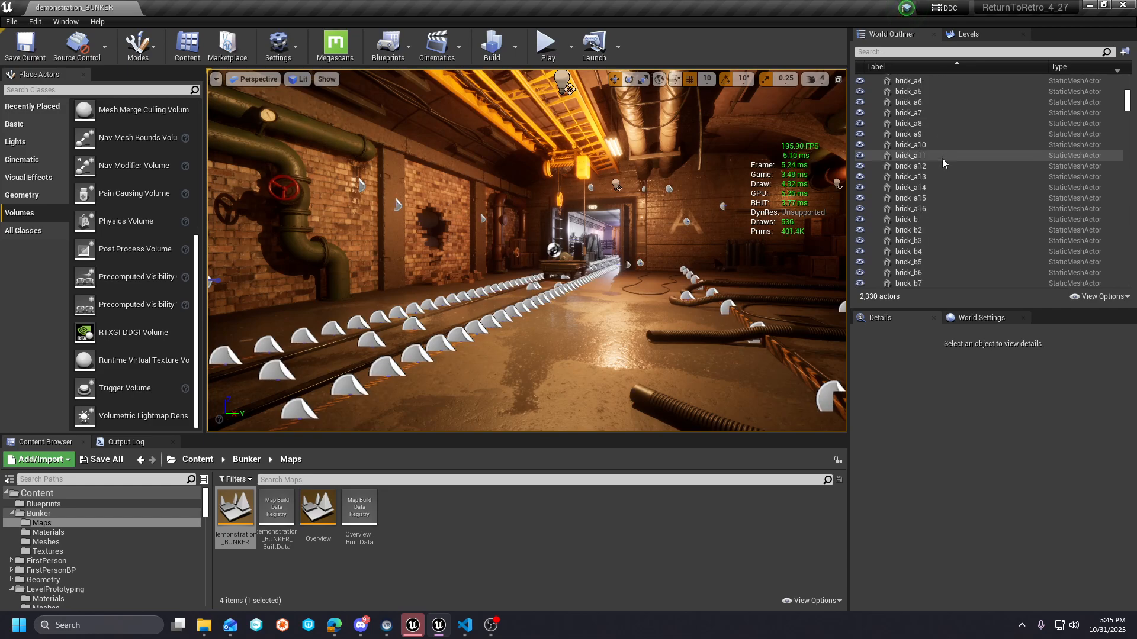
pyautogui.scroll(-3)
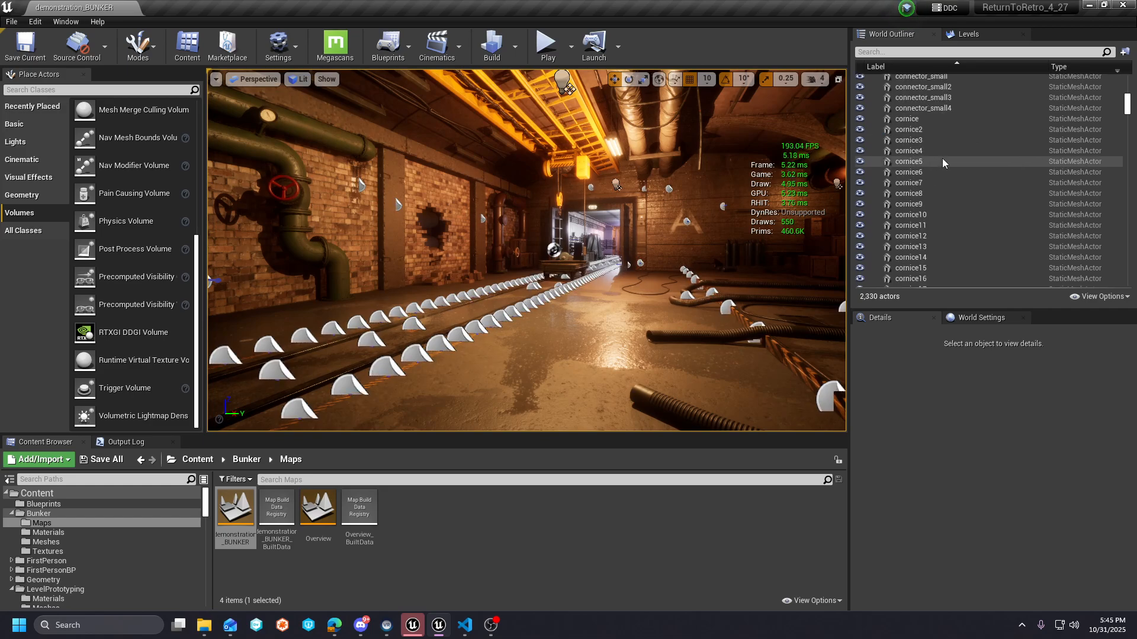
pyautogui.scroll(-3)
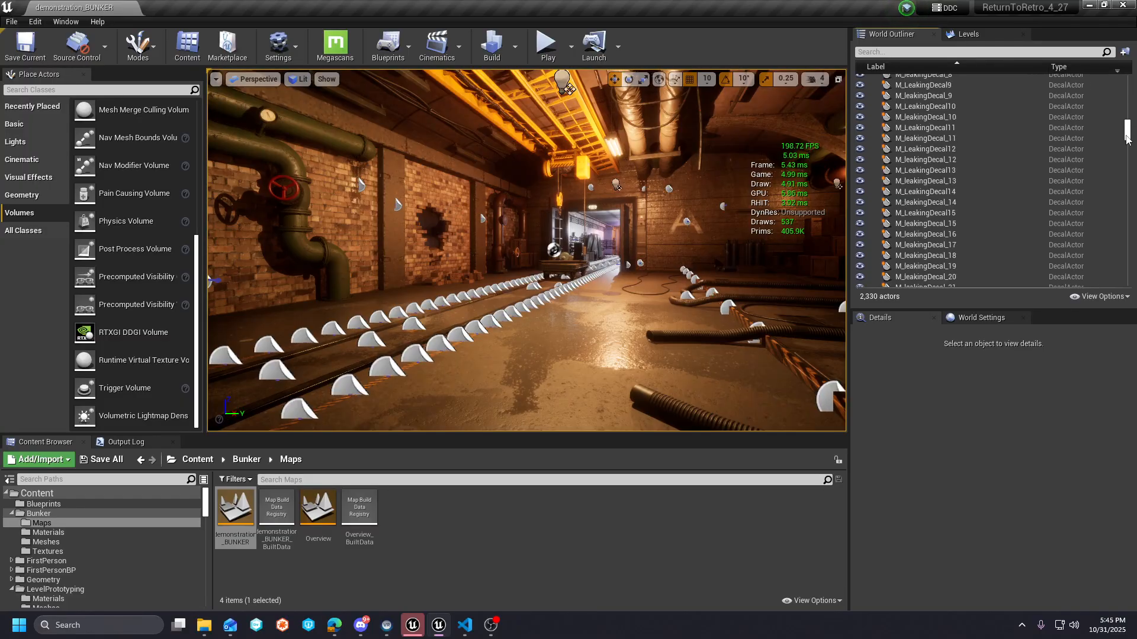
pyautogui.scroll(-3)
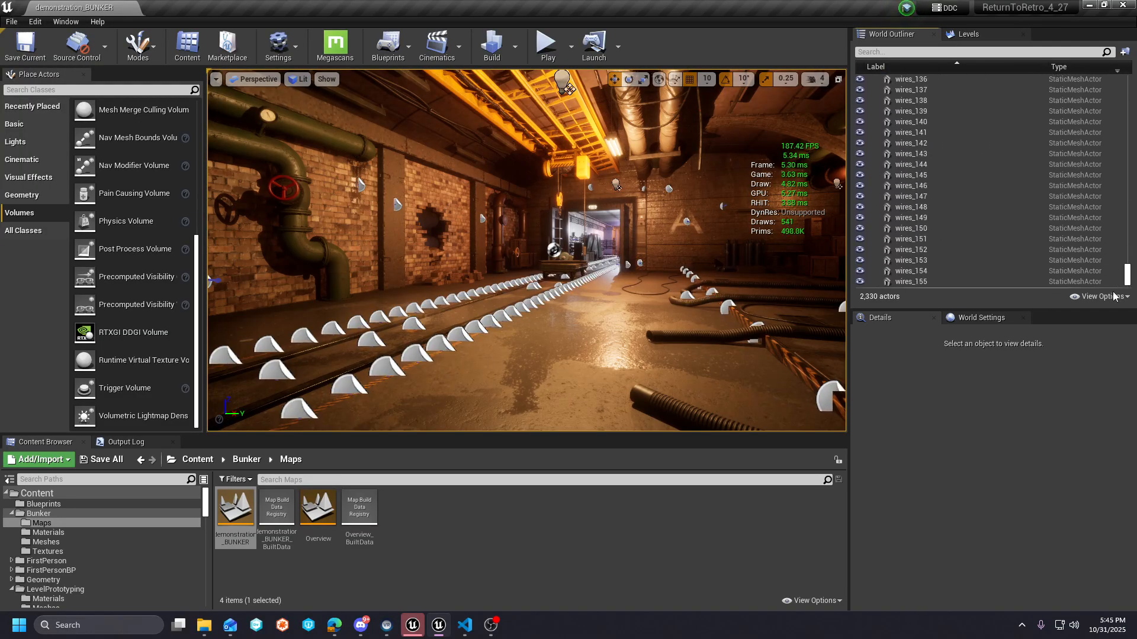
pyautogui.scroll(-3)
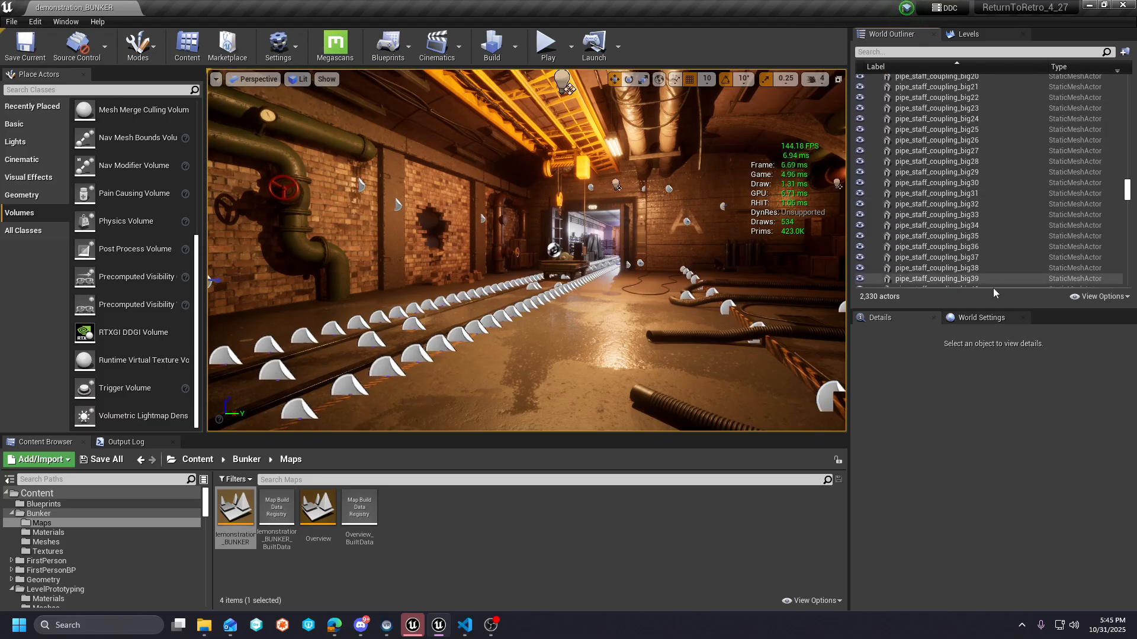
pyautogui.scroll(-3)
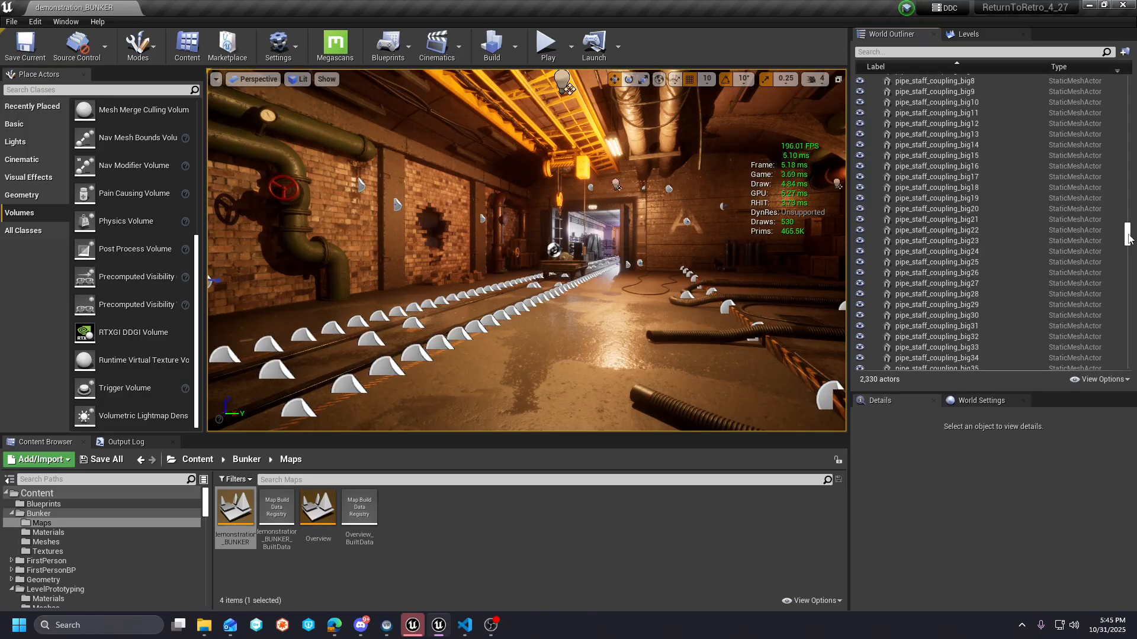
pyautogui.scroll(-3)
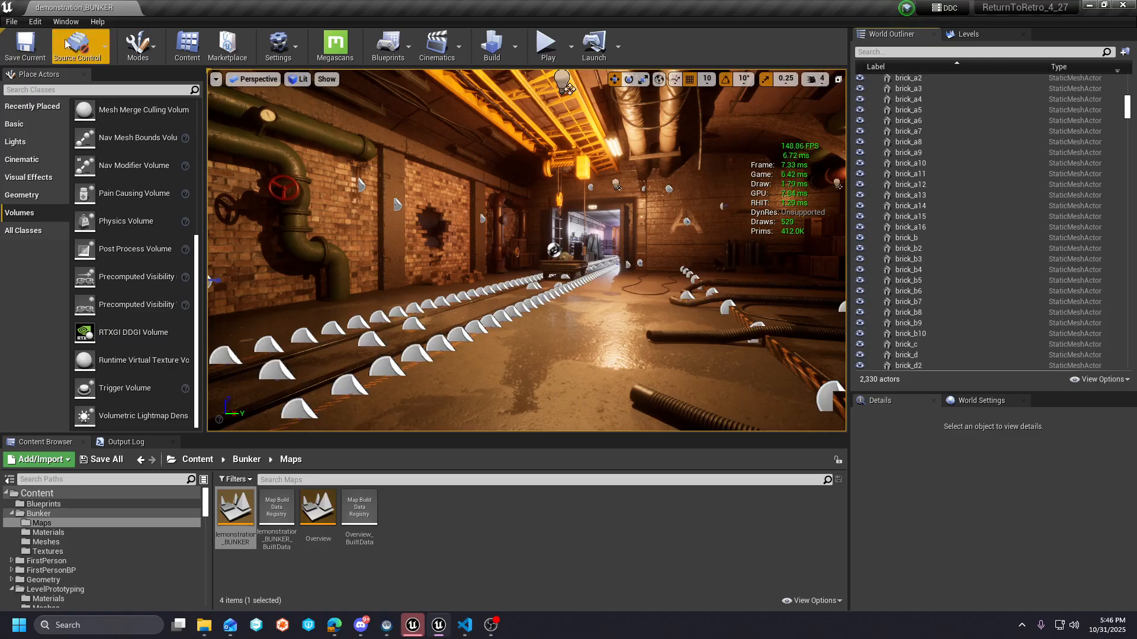
pyautogui.click(35, 22)
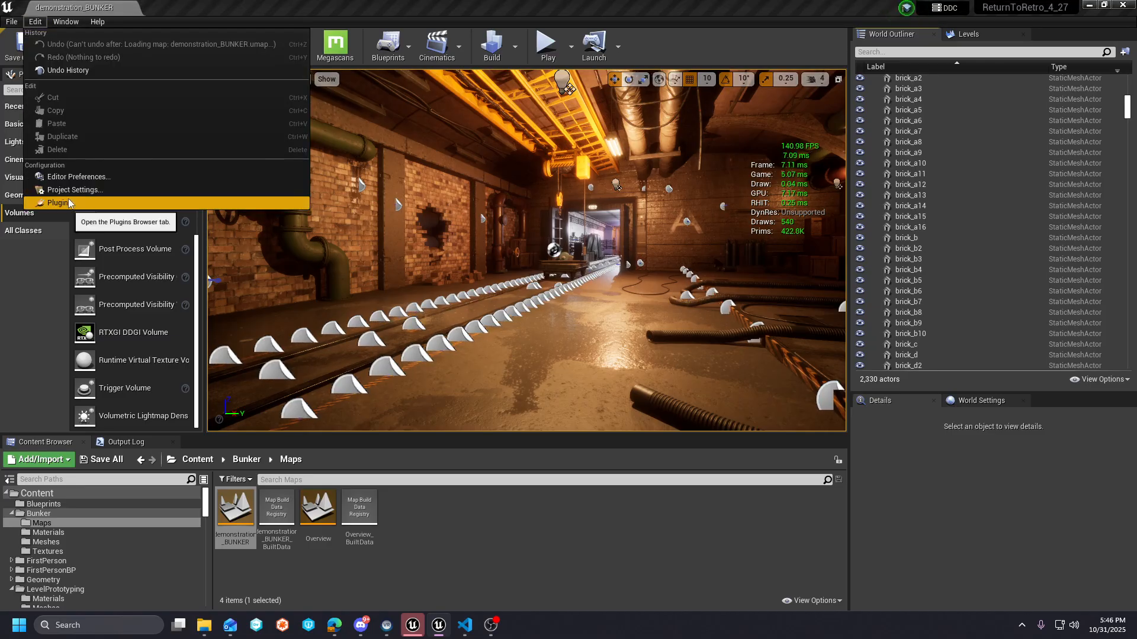
pyautogui.click(74, 190)
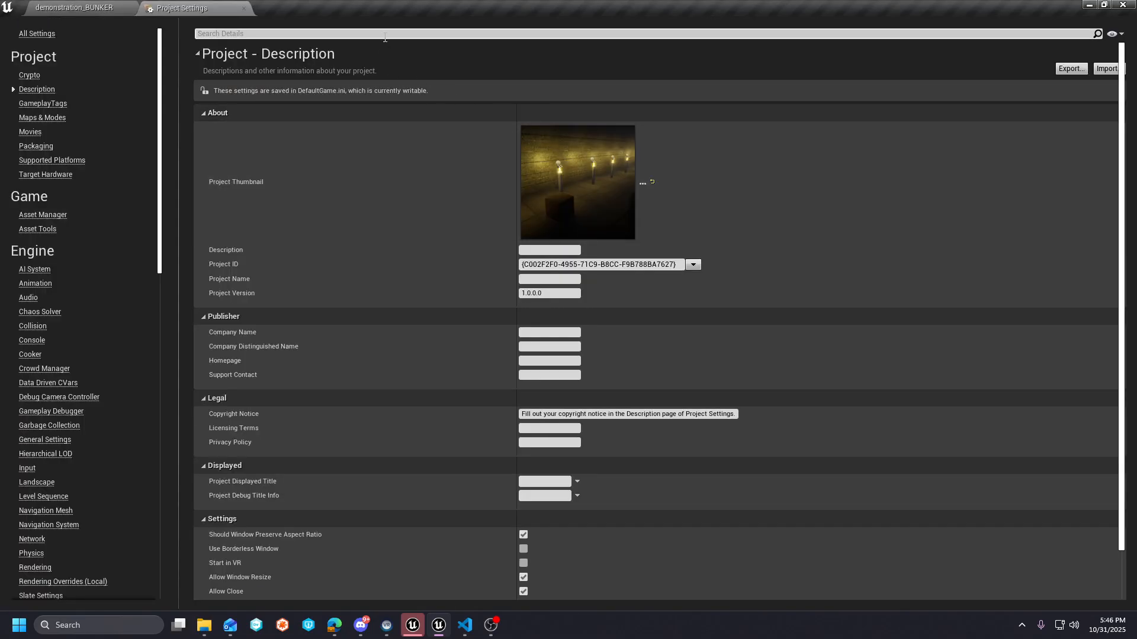
pyautogui.write('rhi')
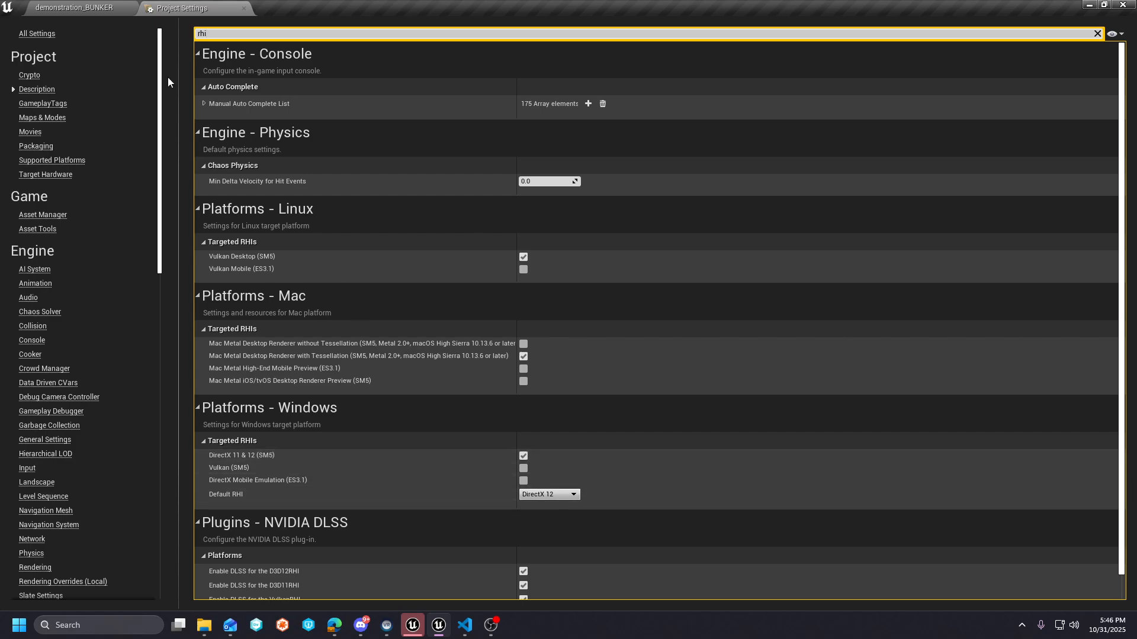
pyautogui.click(73, 8)
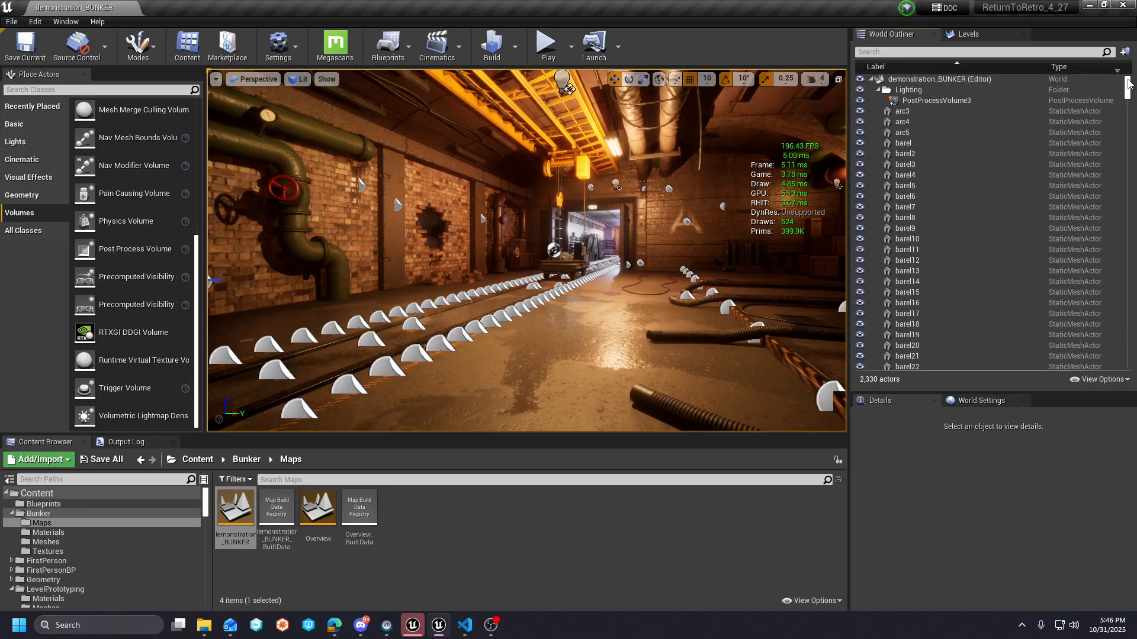
# - Scroll the World Outliner through the bunker's 2,330 actors down to DDGIVolume1
pyautogui.scroll(-3)
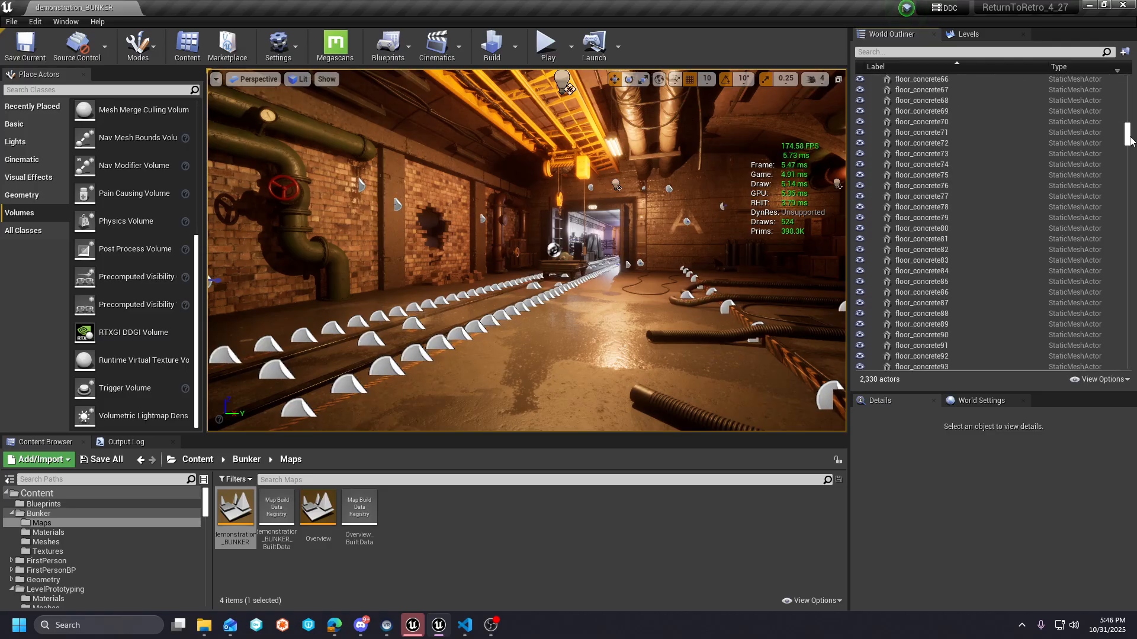
pyautogui.scroll(-3)
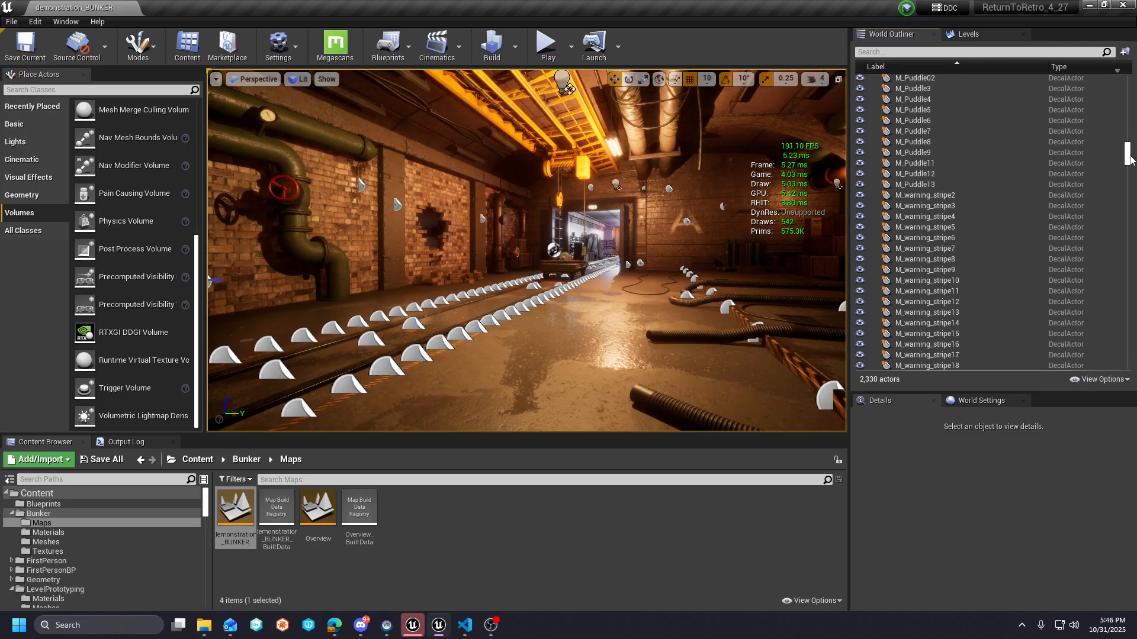
pyautogui.scroll(-3)
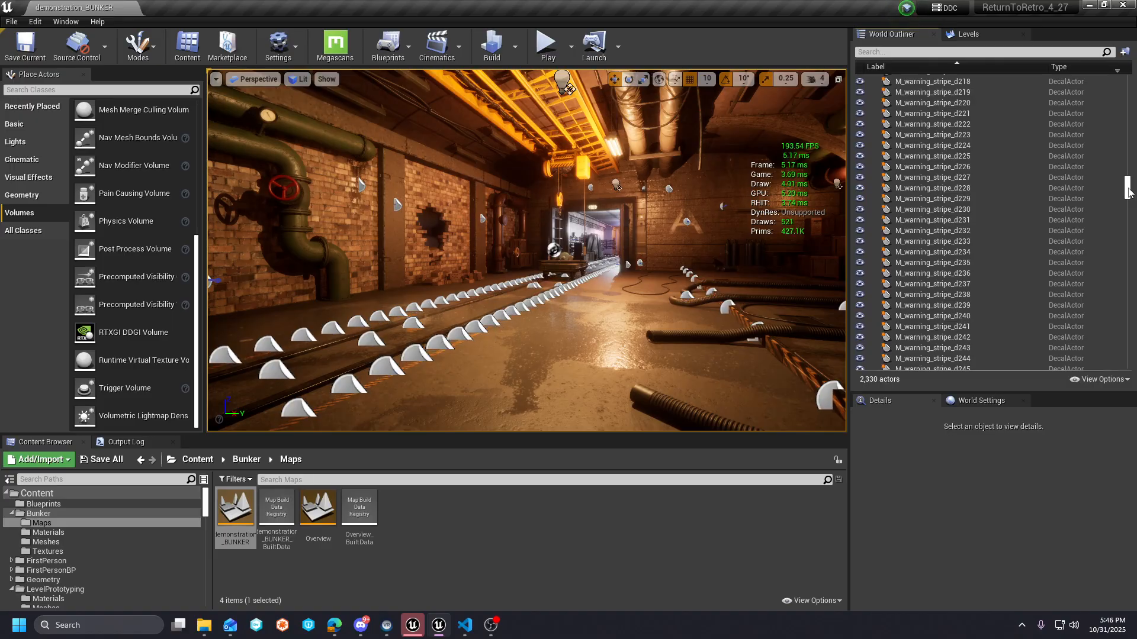
pyautogui.scroll(-3)
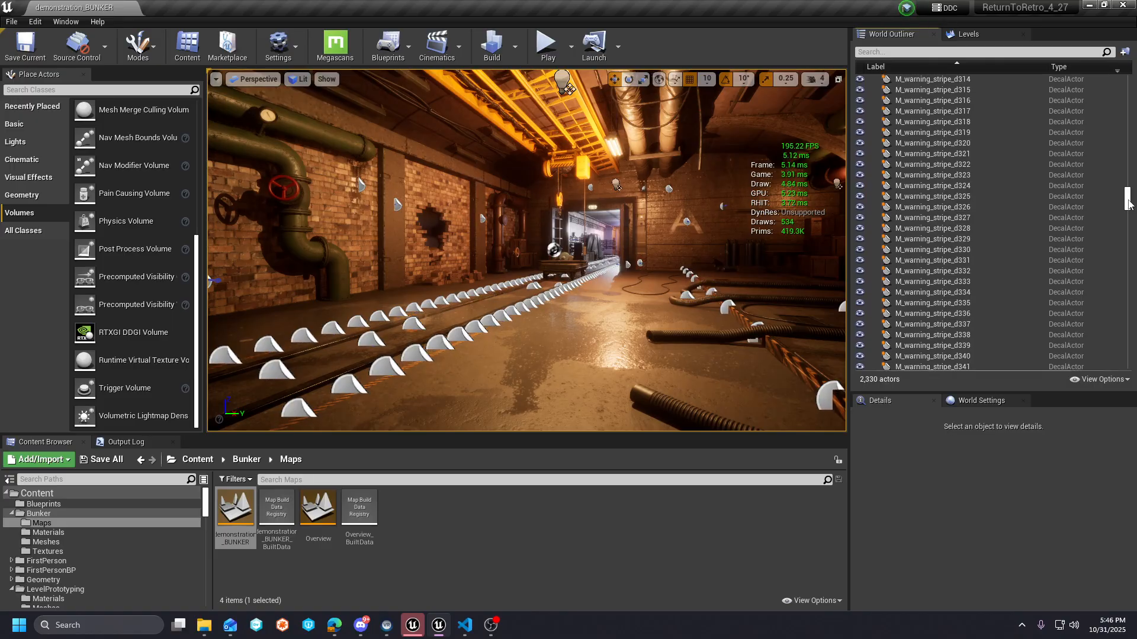
pyautogui.scroll(-3)
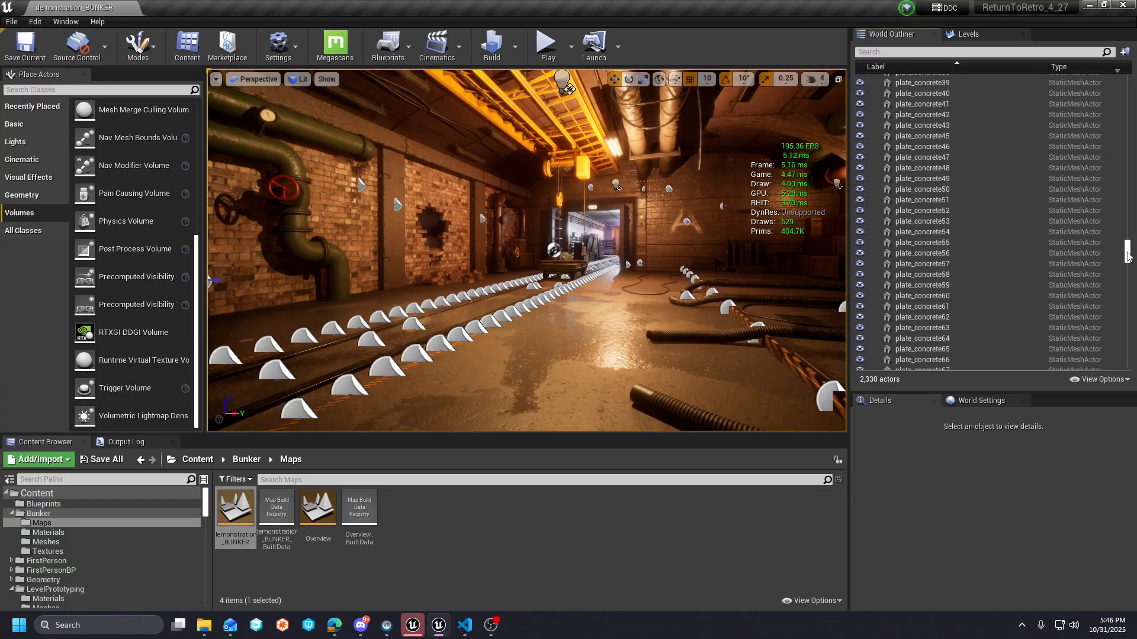
pyautogui.scroll(-3)
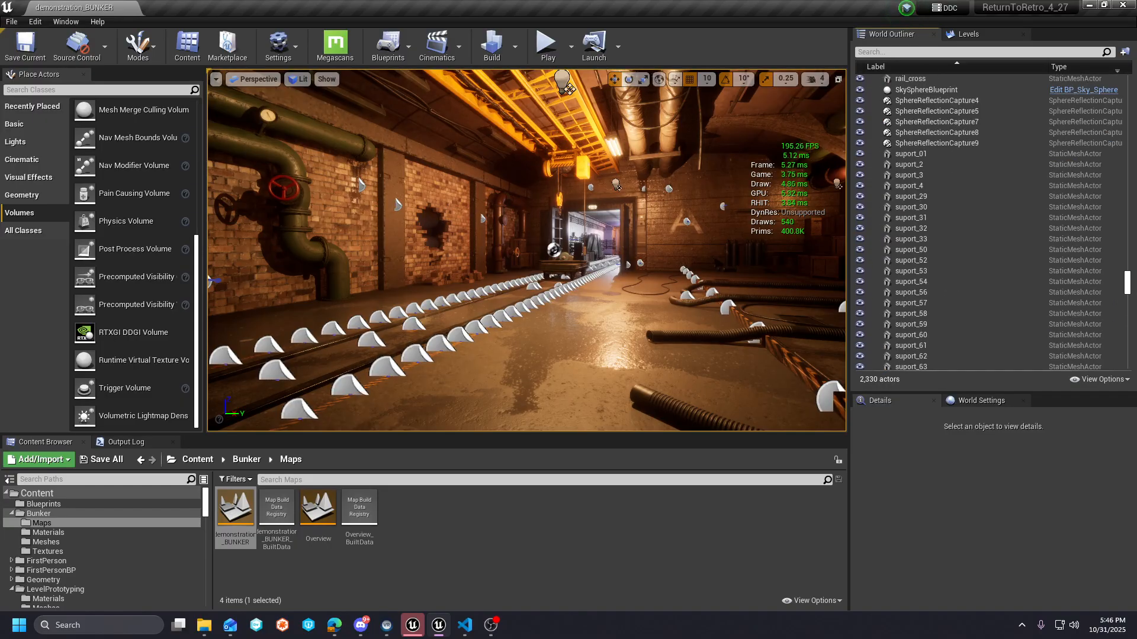
pyautogui.scroll(-3)
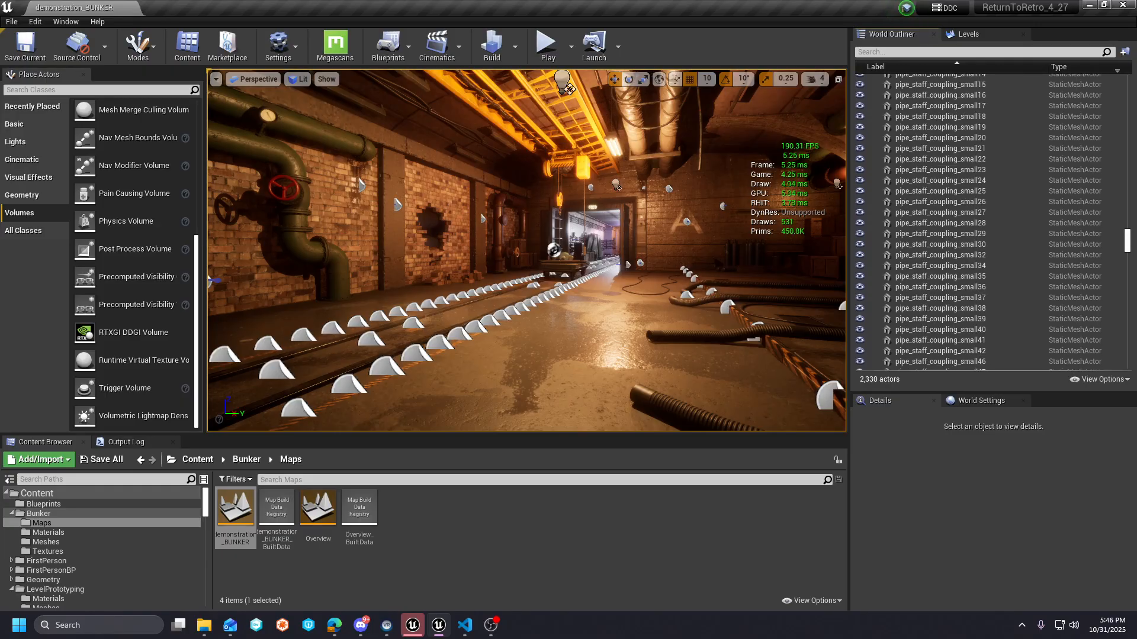
pyautogui.scroll(-3)
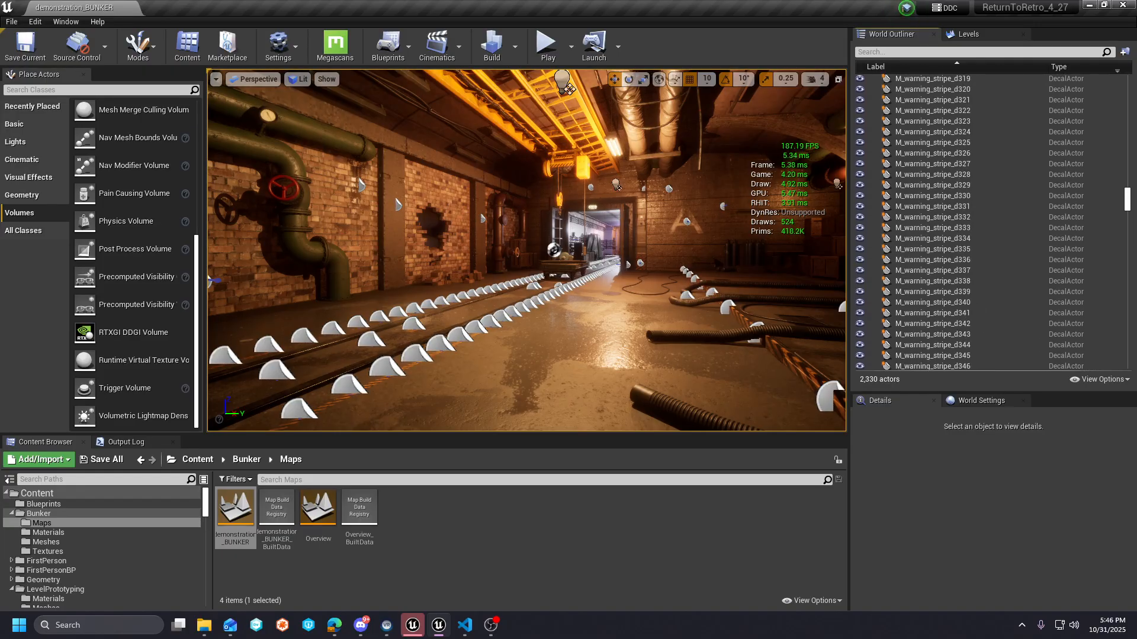
pyautogui.scroll(-3)
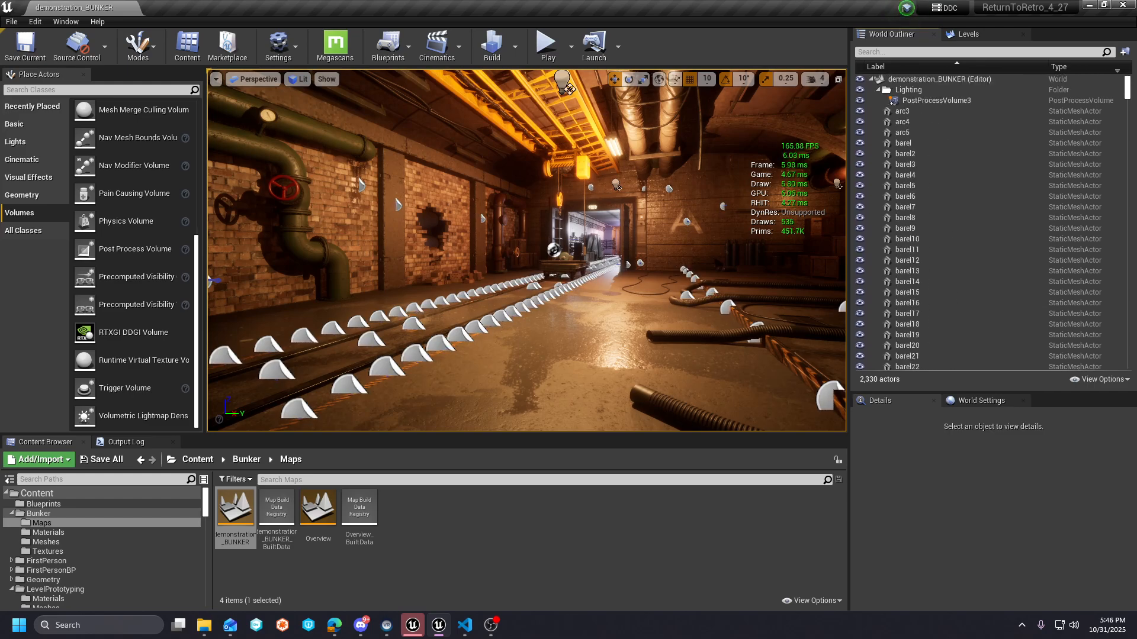
pyautogui.scroll(-3)
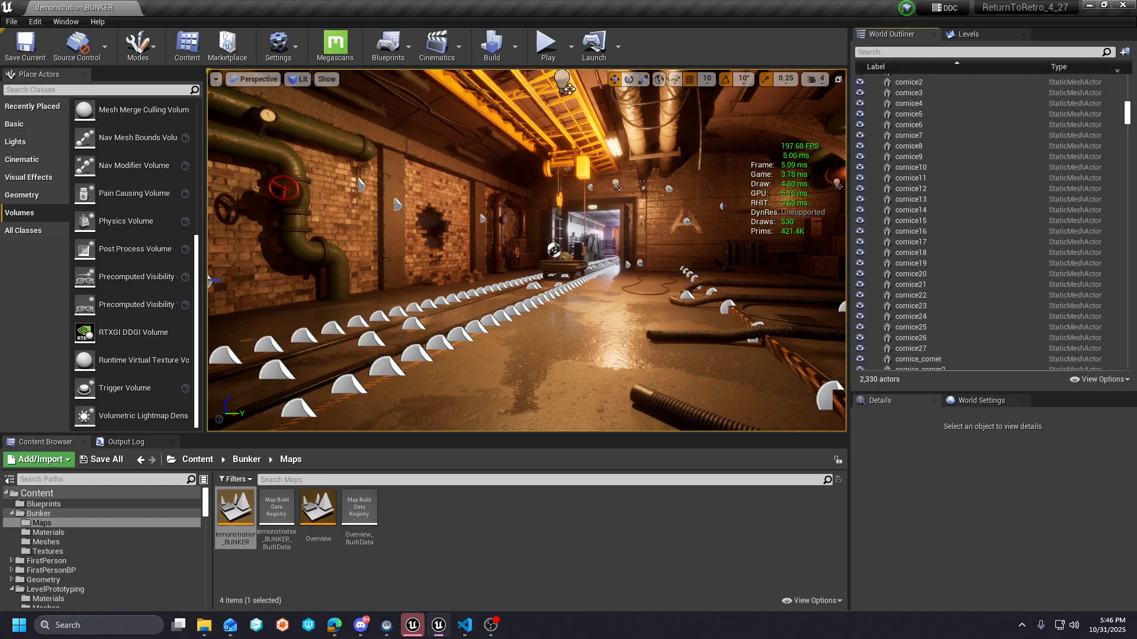
pyautogui.scroll(-3)
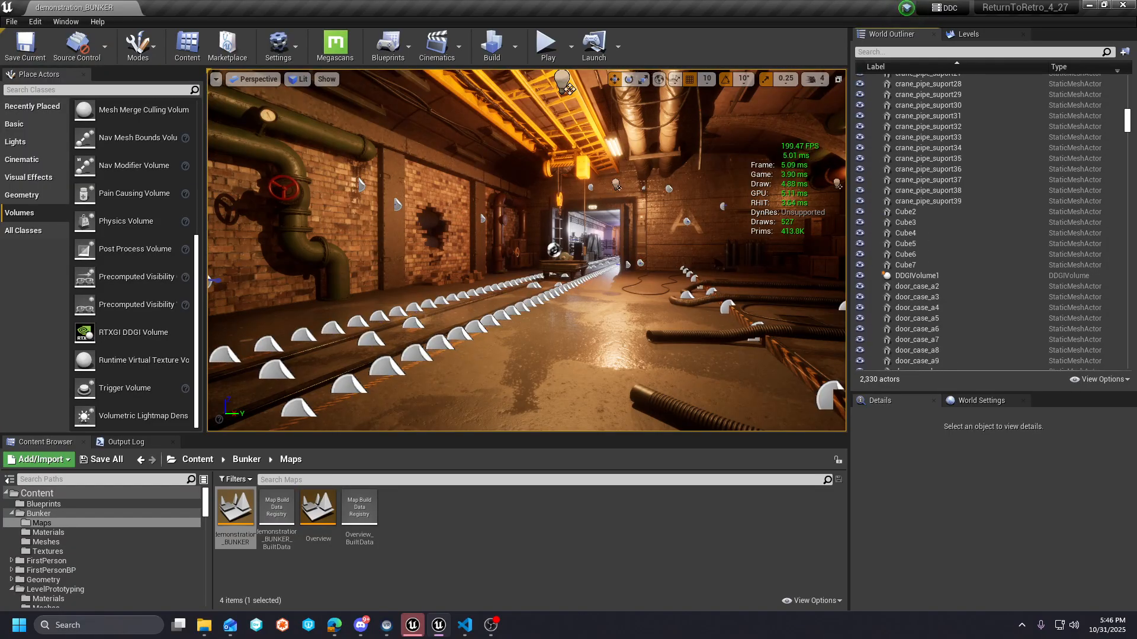
# - Select DDGIVolume1, enable Runtime Static, set 1008 rays per probe, and clear its probes
pyautogui.click(917, 276)
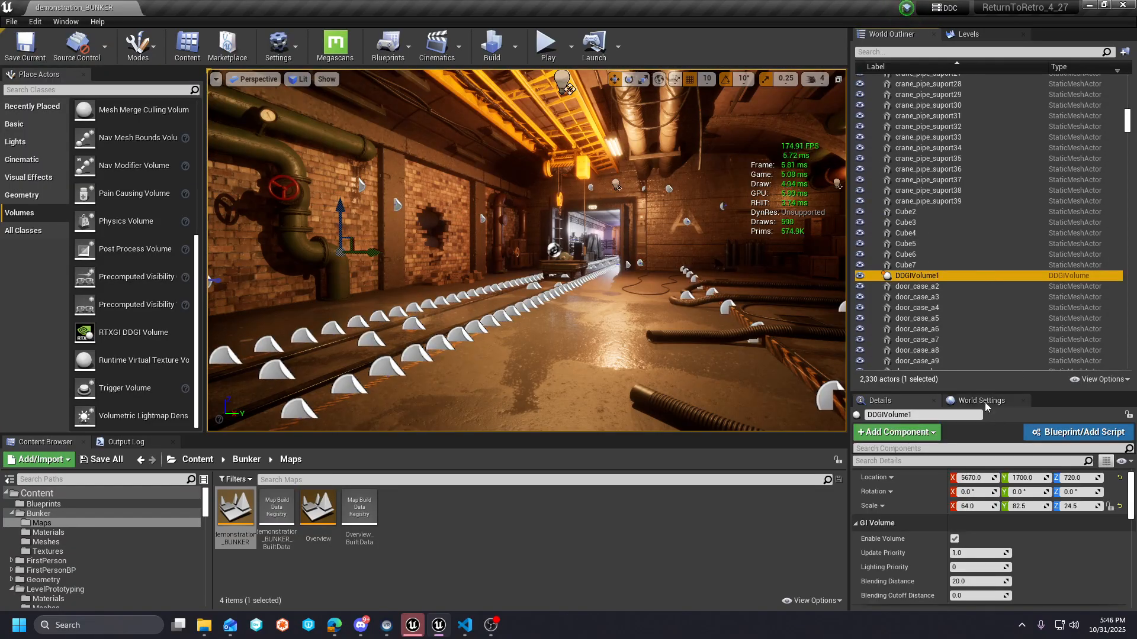
pyautogui.scroll(-3)
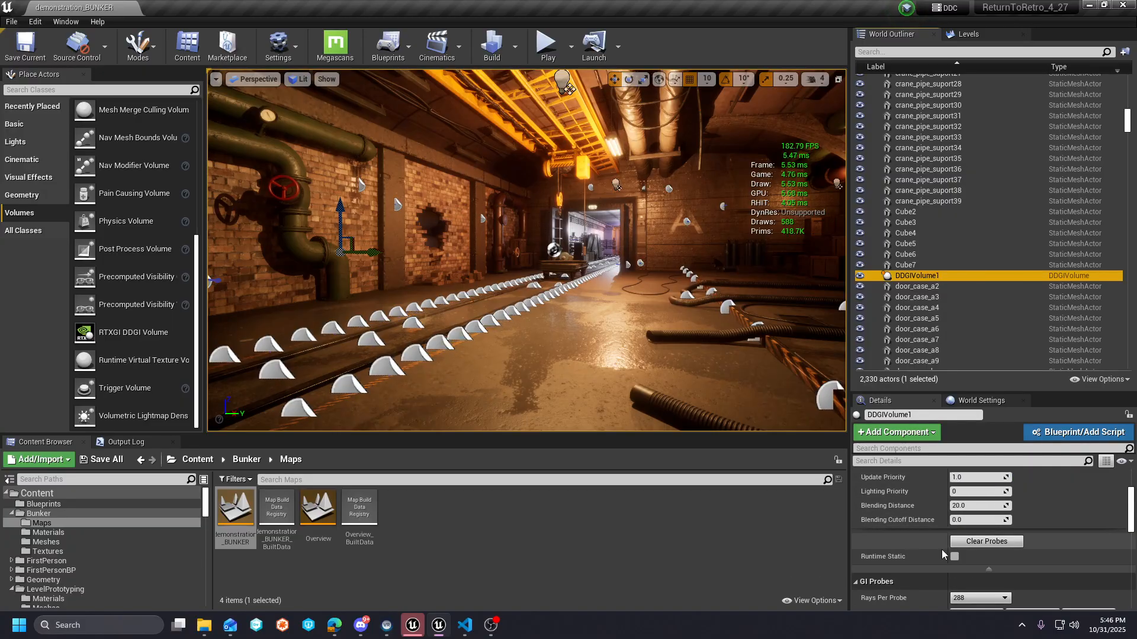
pyautogui.moveTo(953, 556)
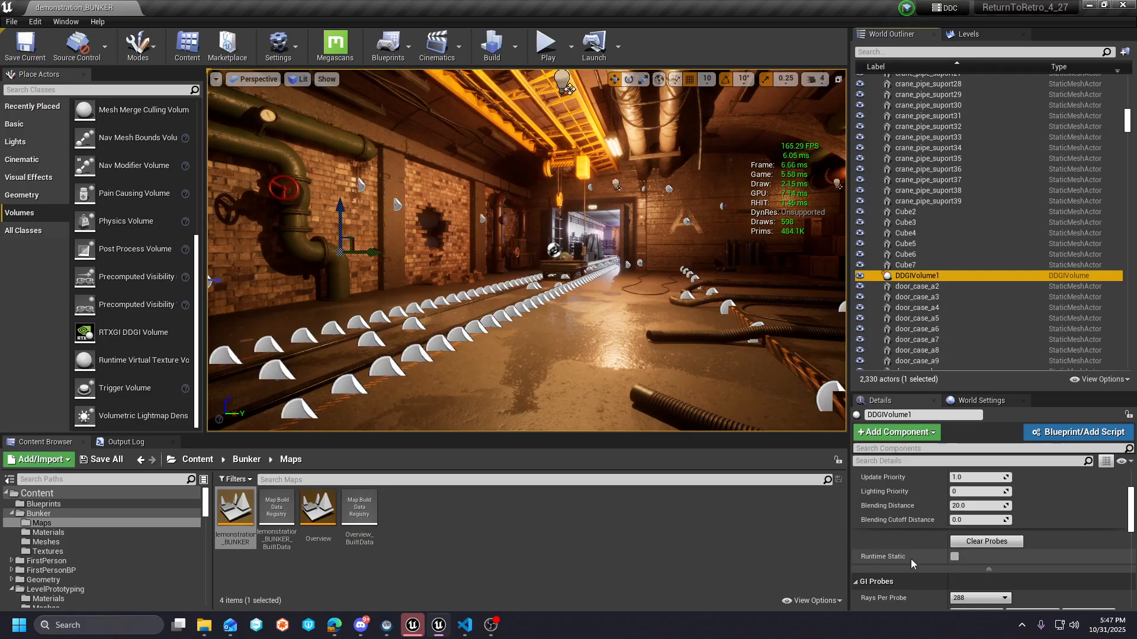
pyautogui.click(953, 556)
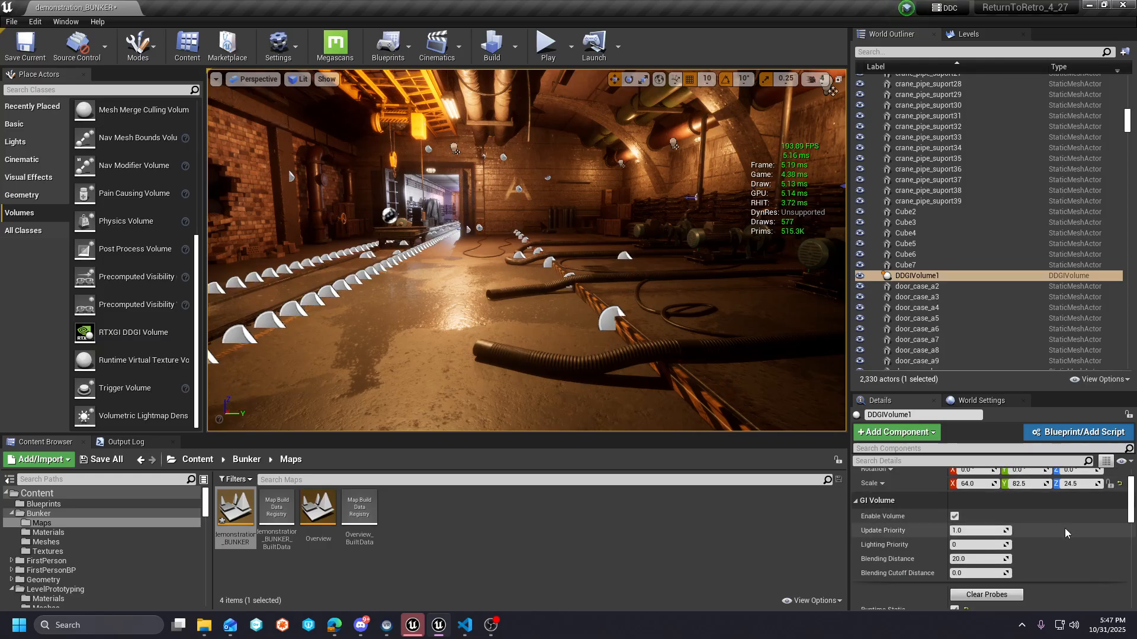
pyautogui.scroll(-3)
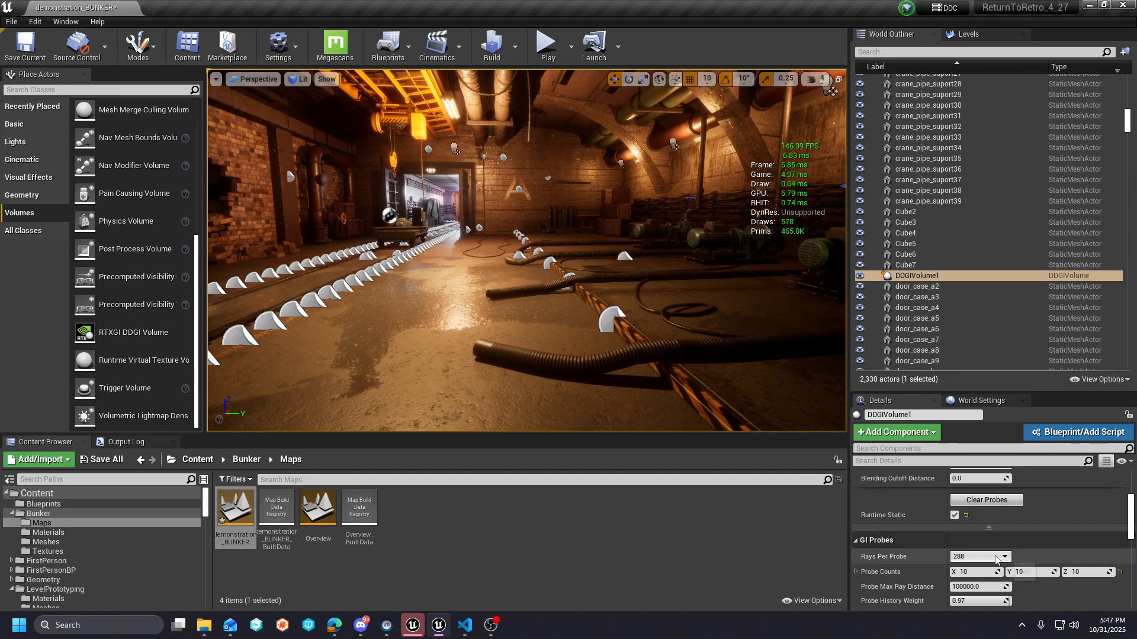
pyautogui.click(1005, 556)
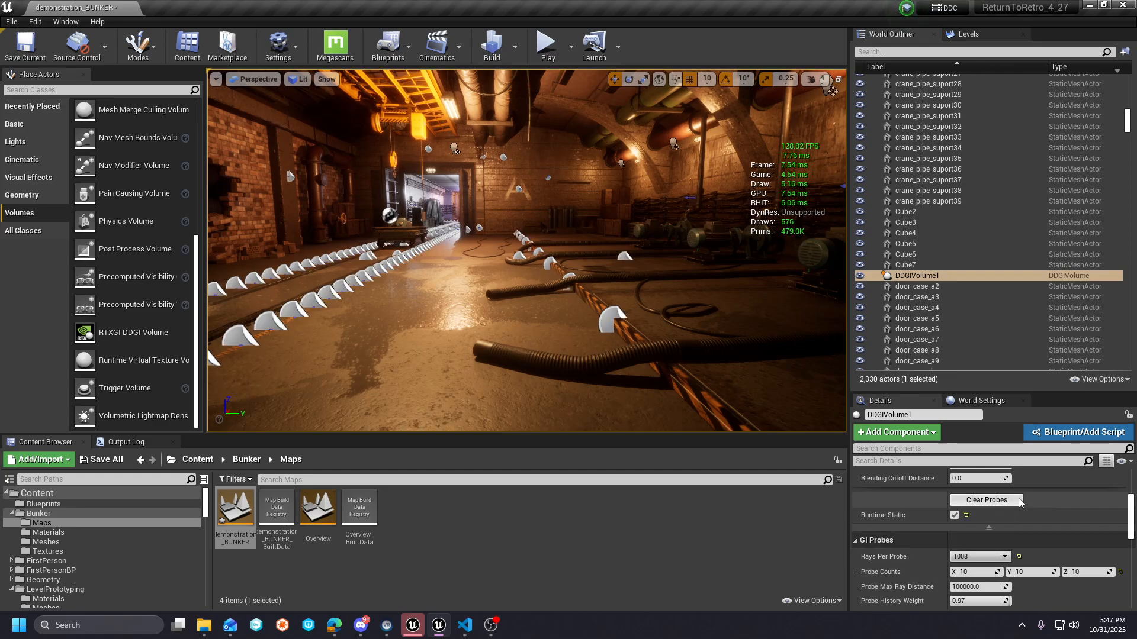
pyautogui.click(23, 45)
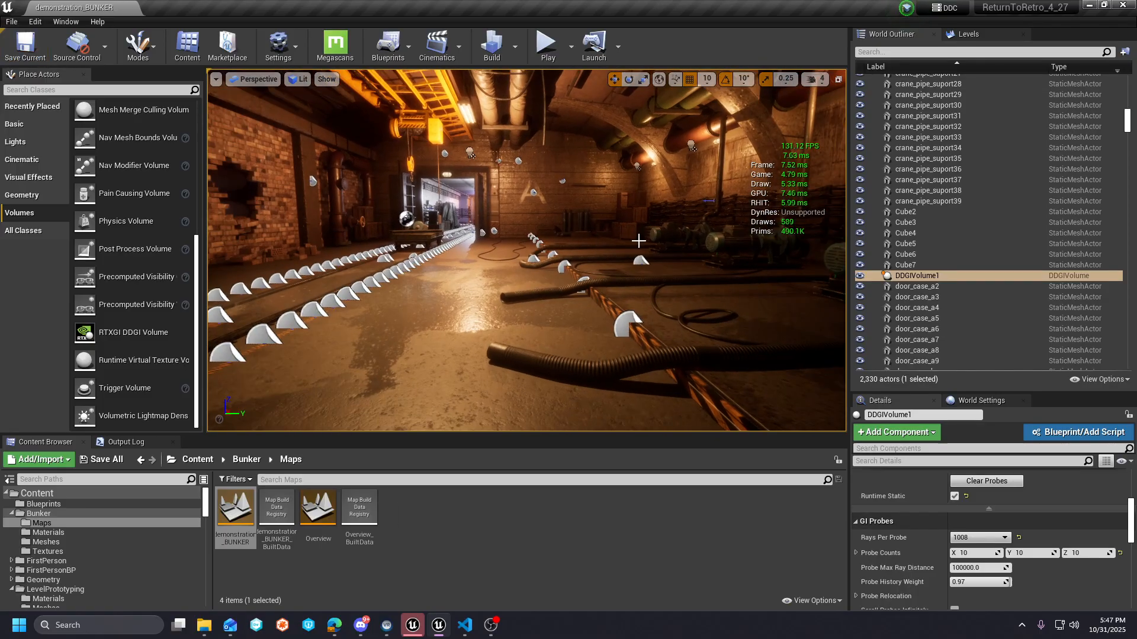
# - Focus the bunker viewport to fly around the level
pyautogui.click(545, 43)
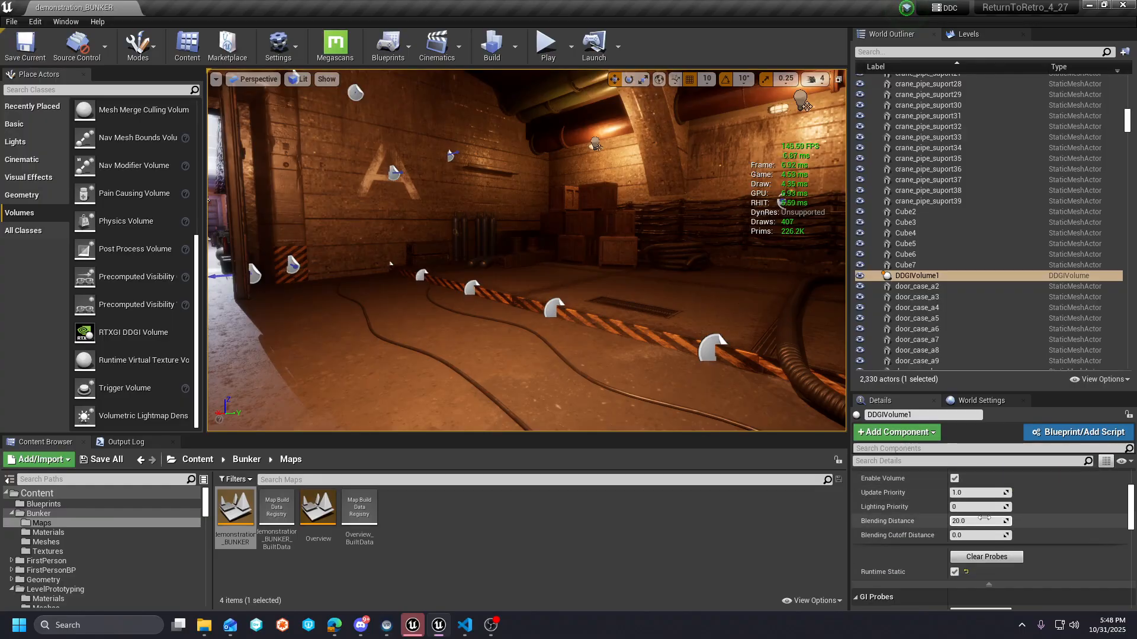
# - Set DDGIVolume1's Rays Per Probe to 288 and save the demonstration_BUNKER level
pyautogui.click(1007, 537)
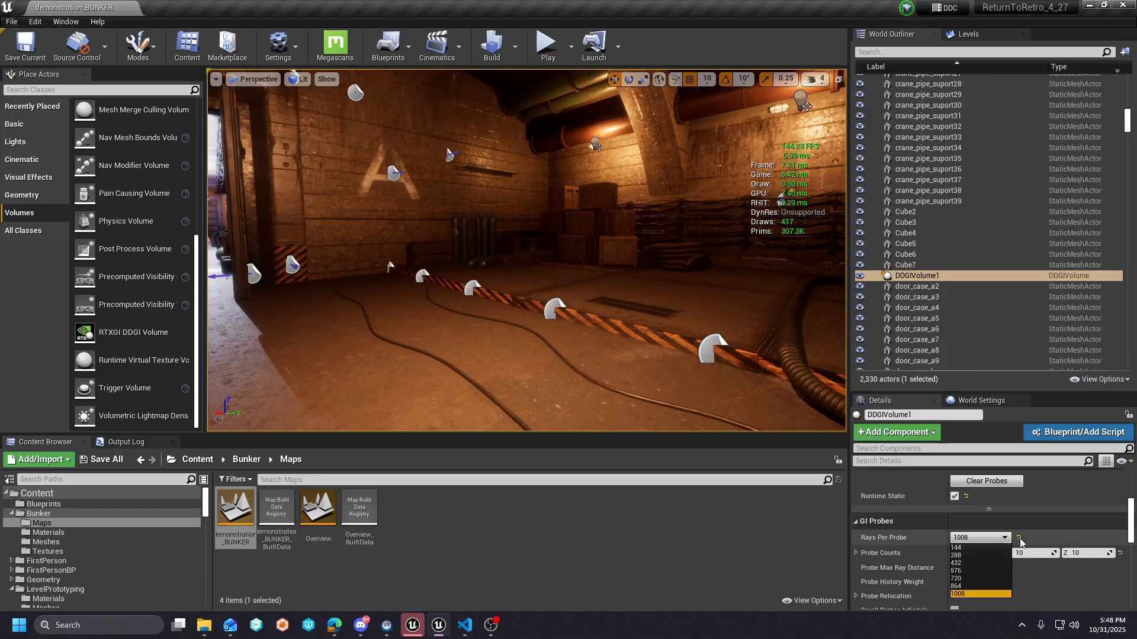
pyautogui.click(957, 546)
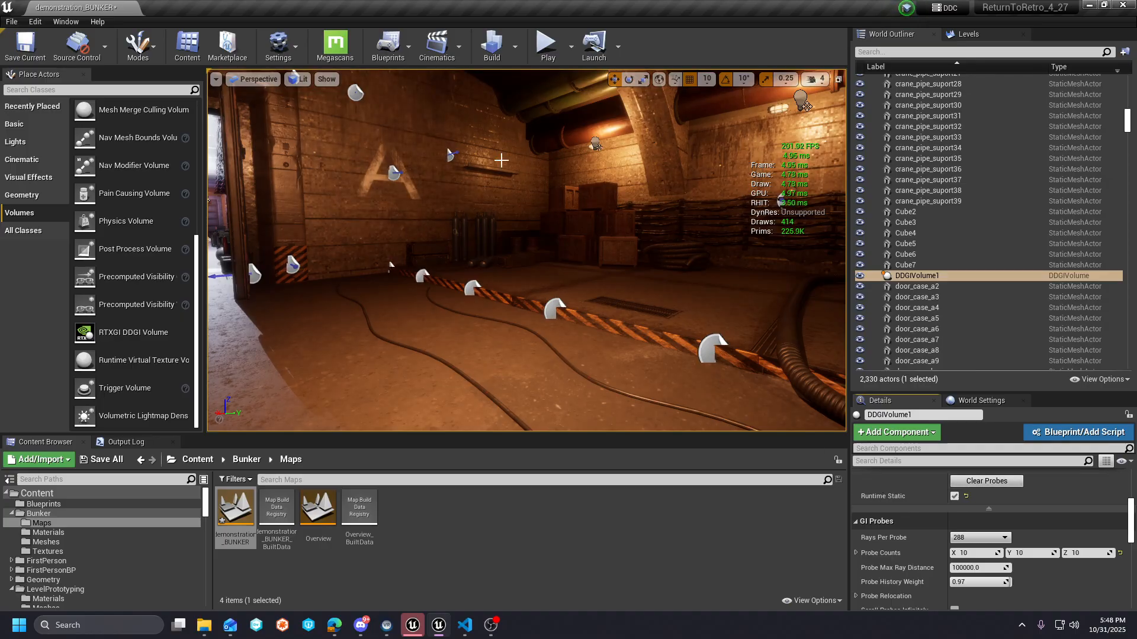
pyautogui.moveTo(24, 46)
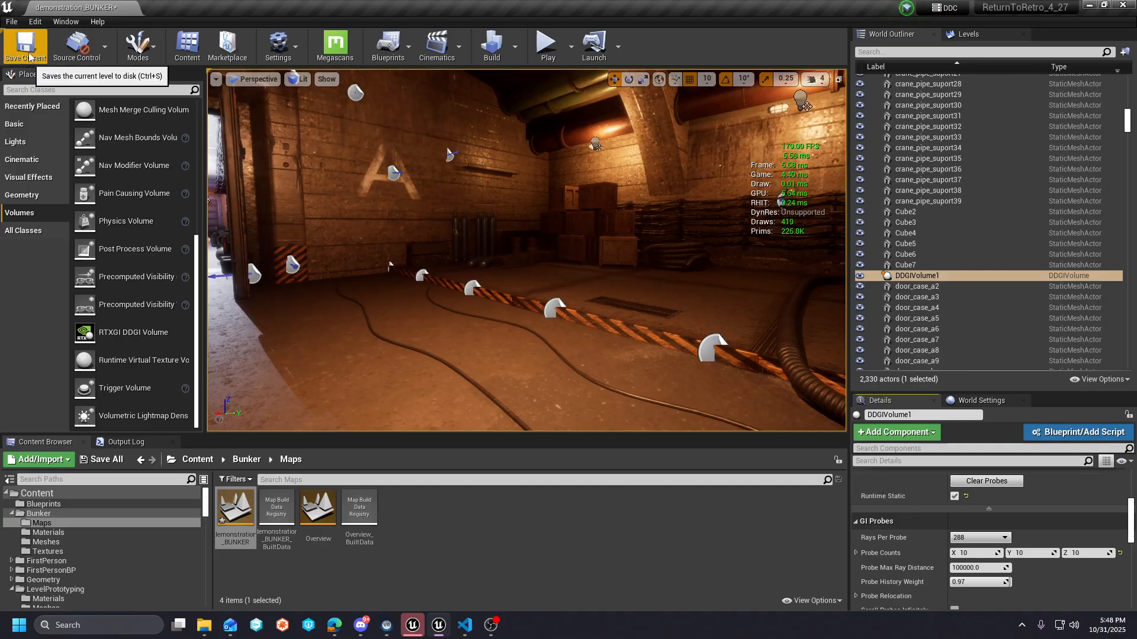
pyautogui.click(546, 44)
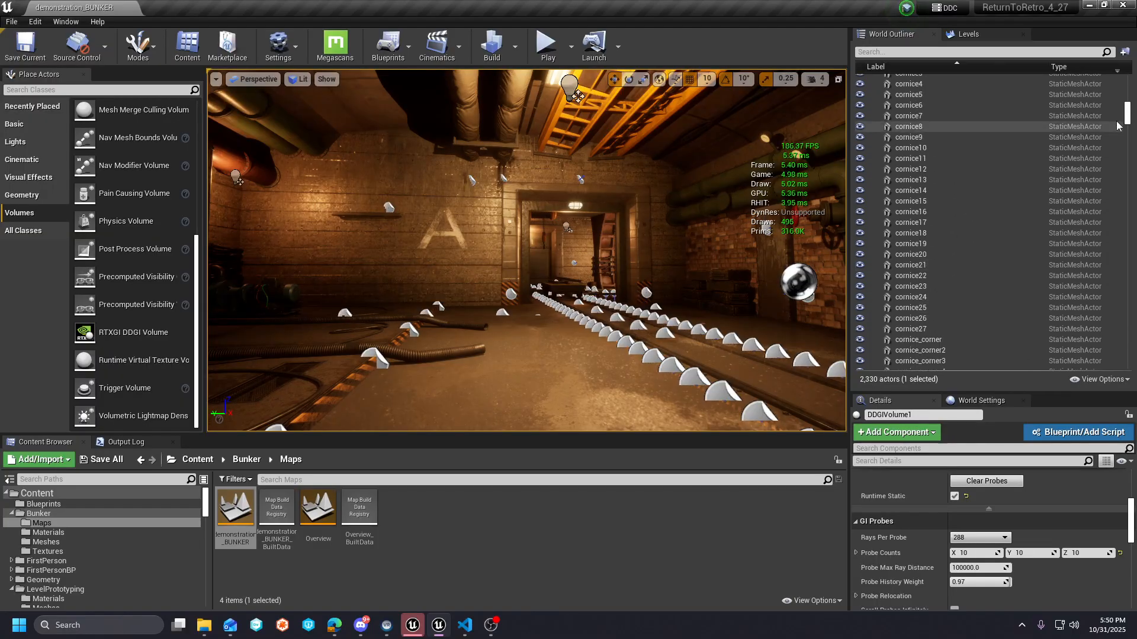
# - Filter the Outliner by 'point', view Light Complexity, then return the viewport to Lit
pyautogui.scroll(-3)
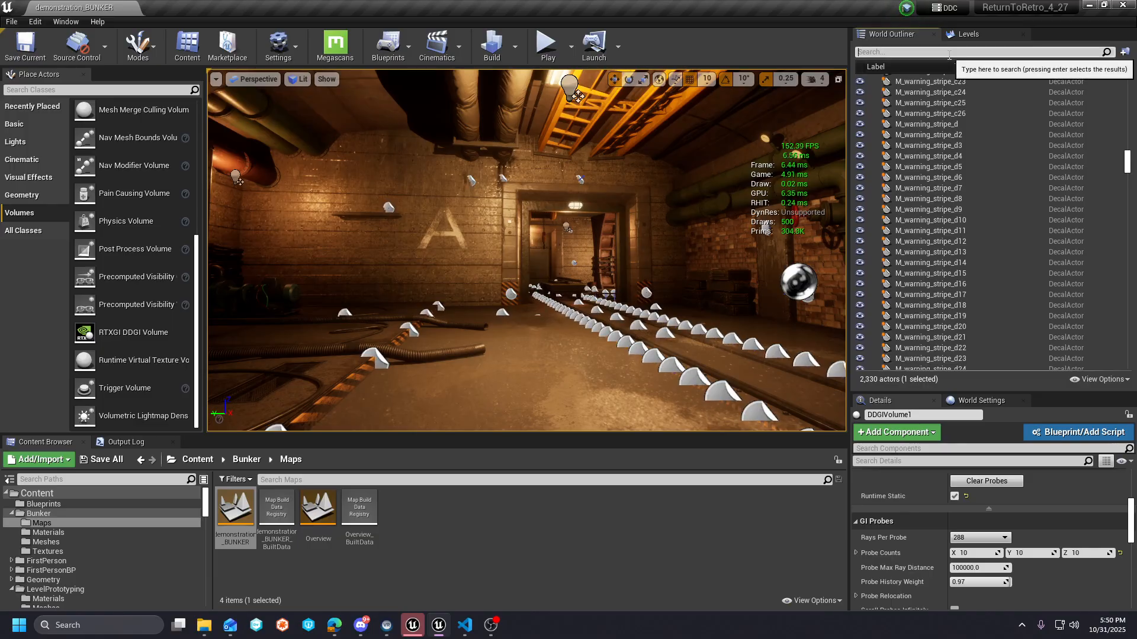
pyautogui.write('point')
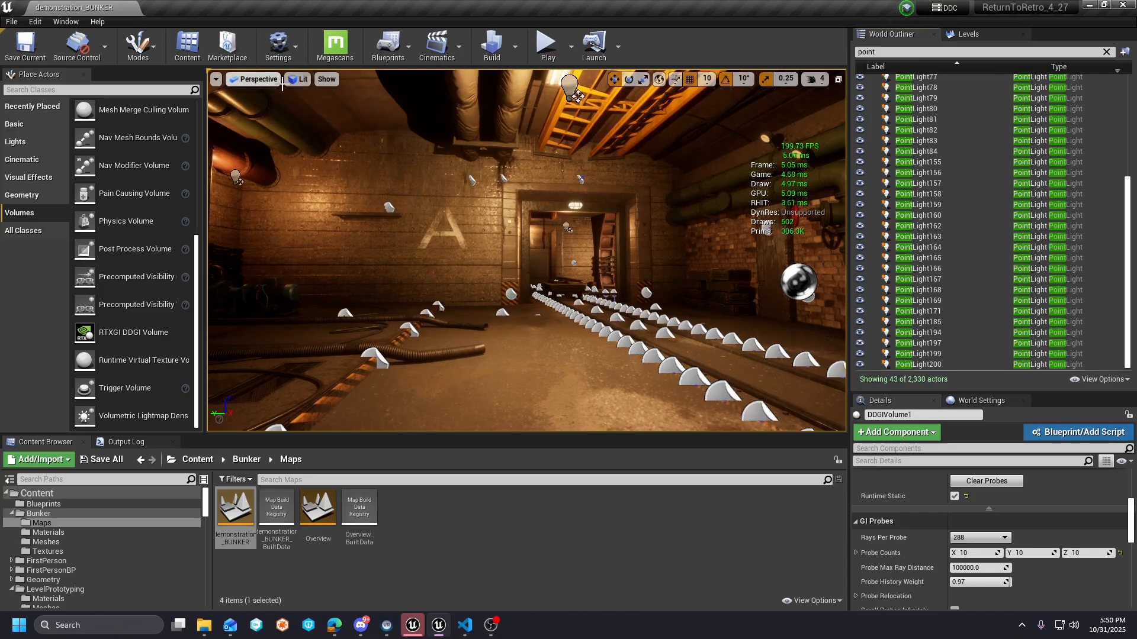
pyautogui.click(326, 78)
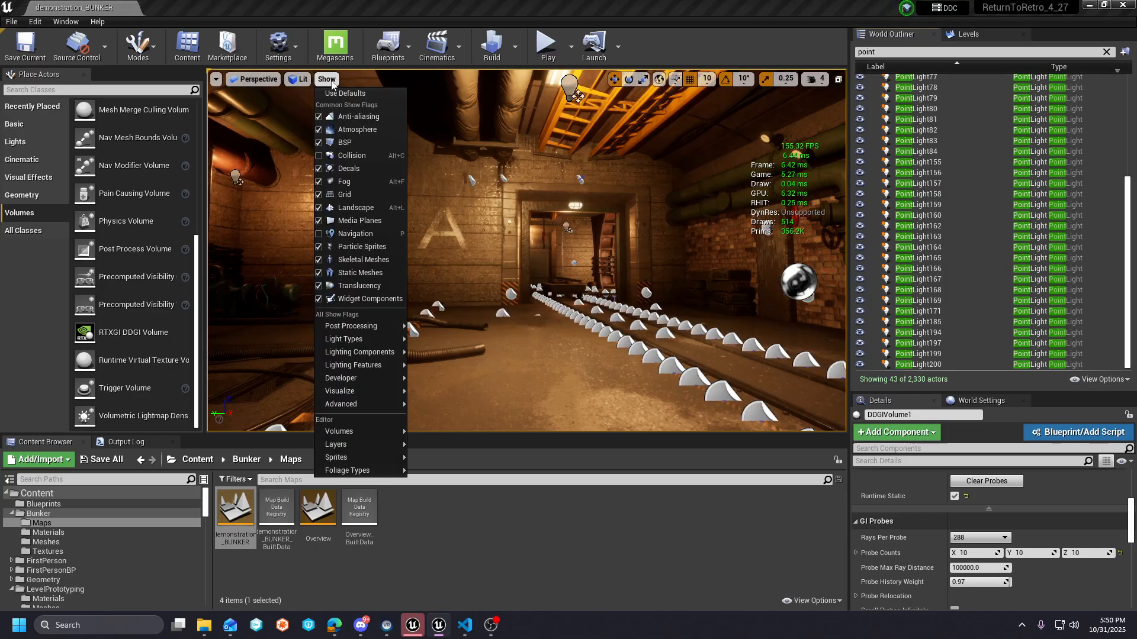
pyautogui.click(298, 79)
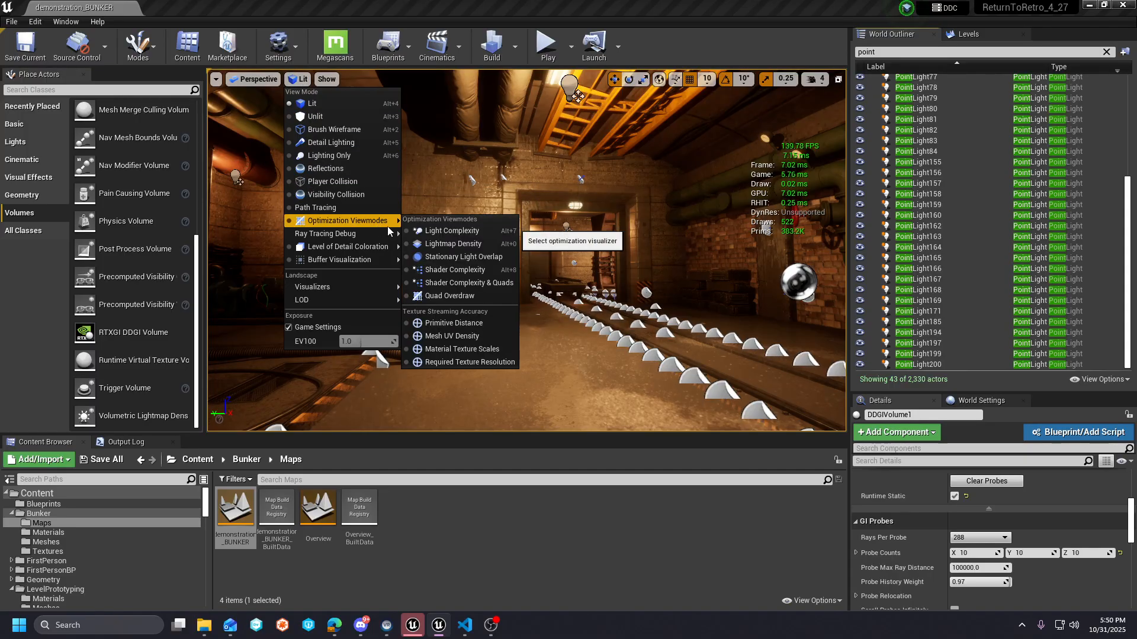
pyautogui.moveTo(461, 256)
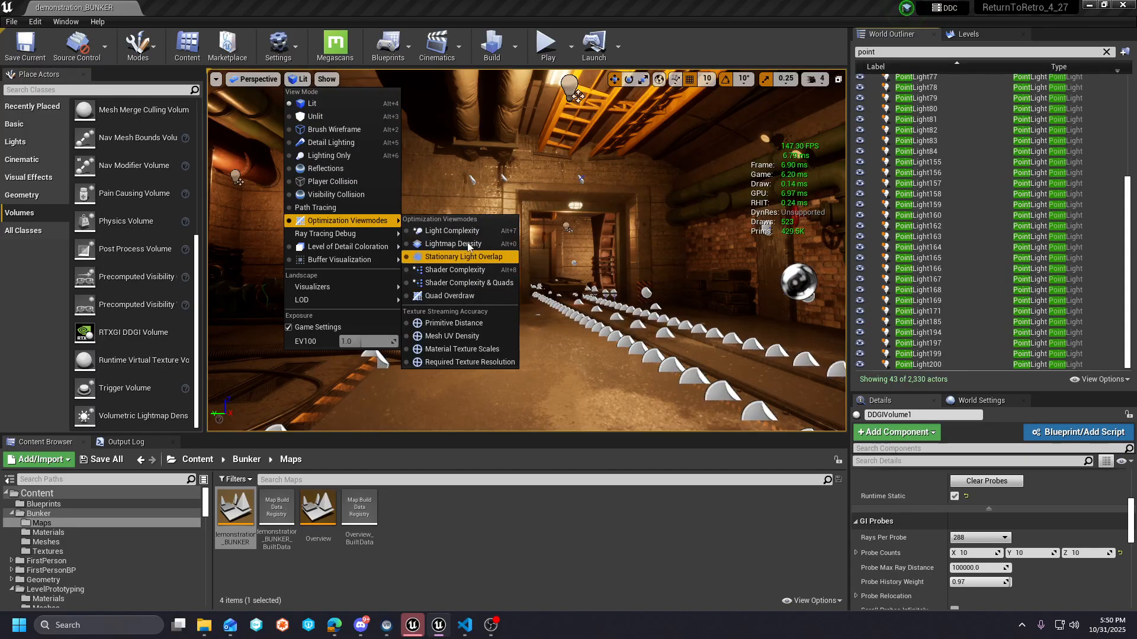
pyautogui.click(454, 231)
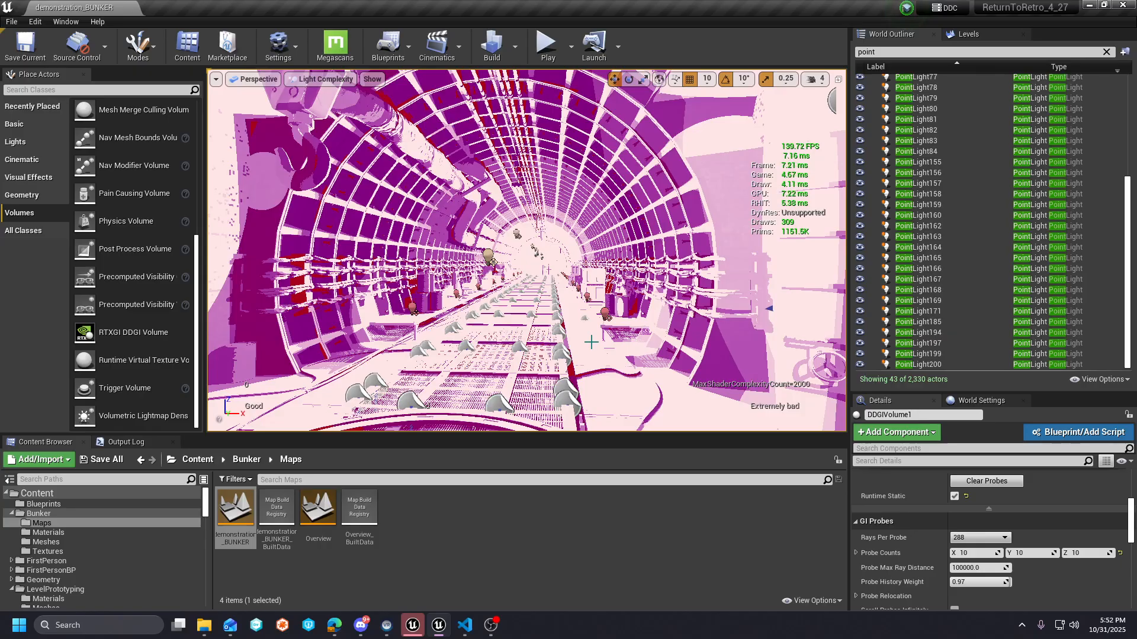
pyautogui.moveTo(195, 128)
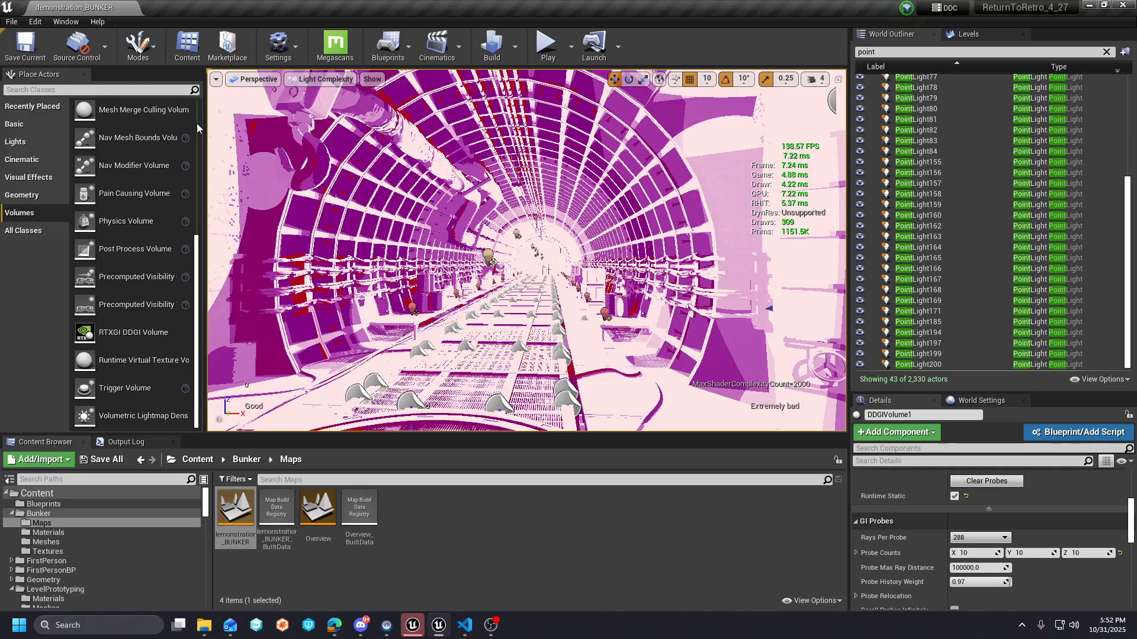
pyautogui.click(324, 79)
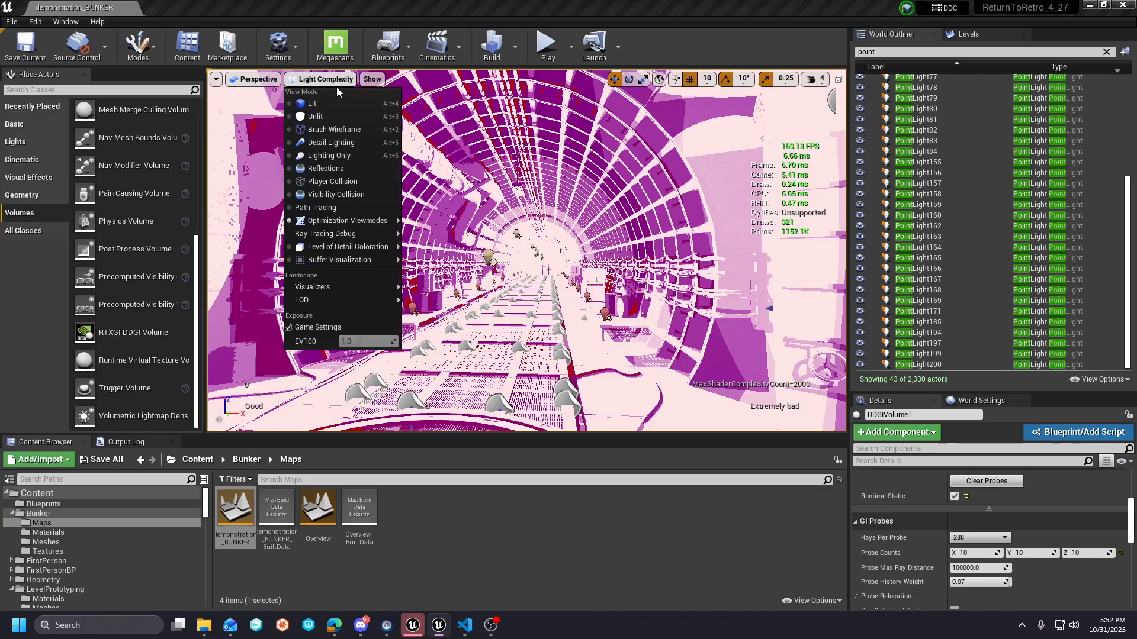
pyautogui.click(311, 103)
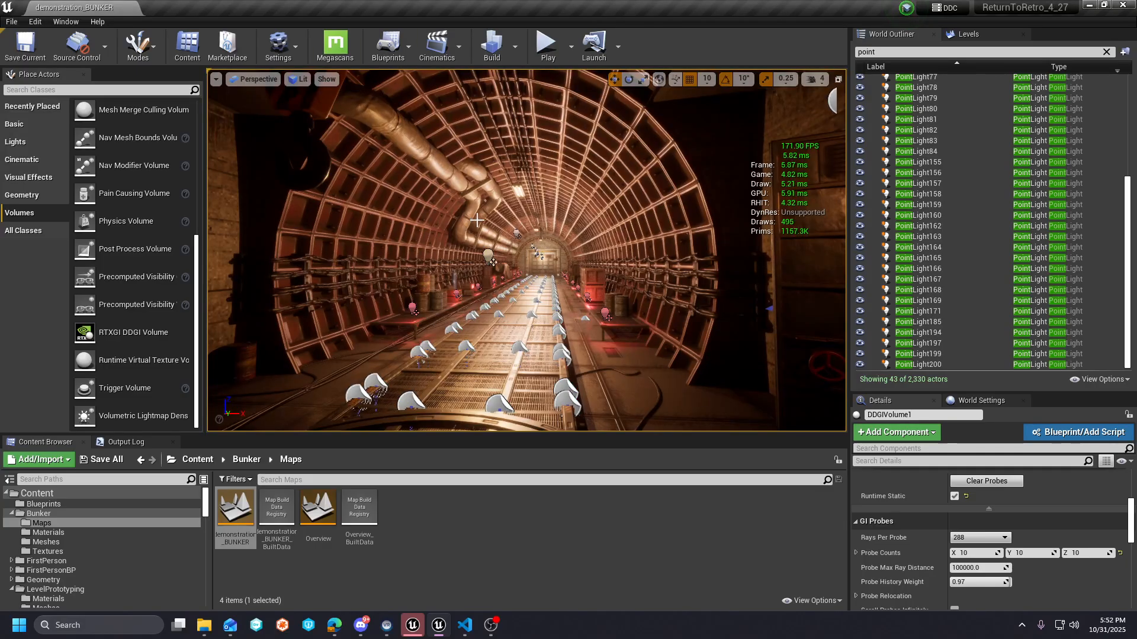